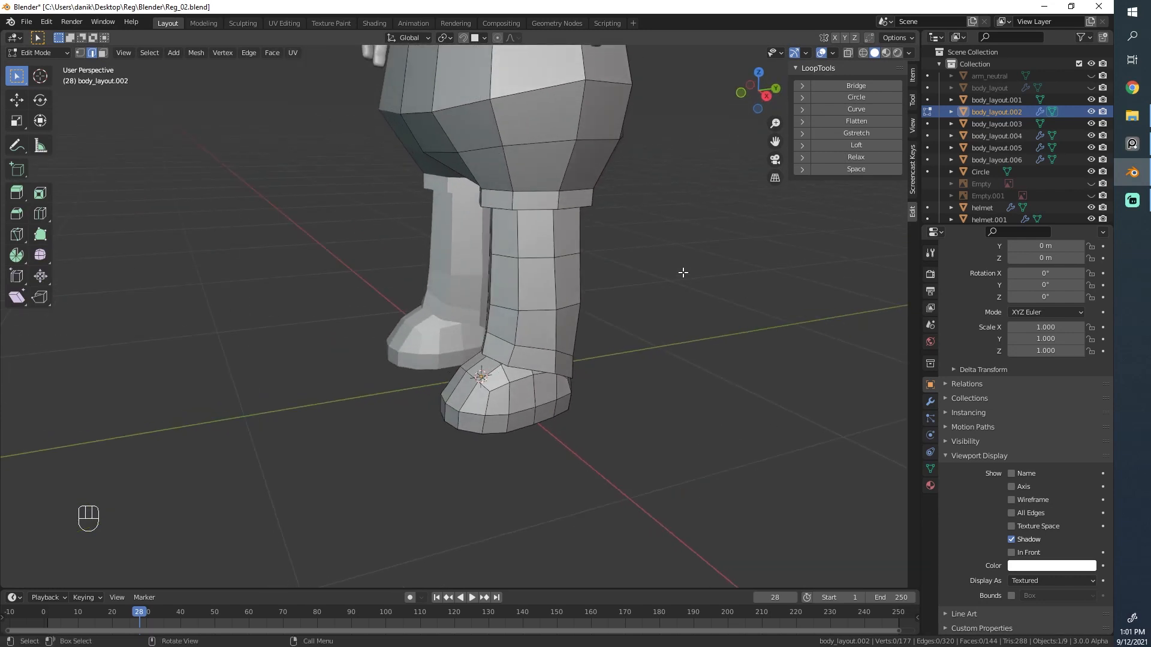
mouse_move(526, 253)
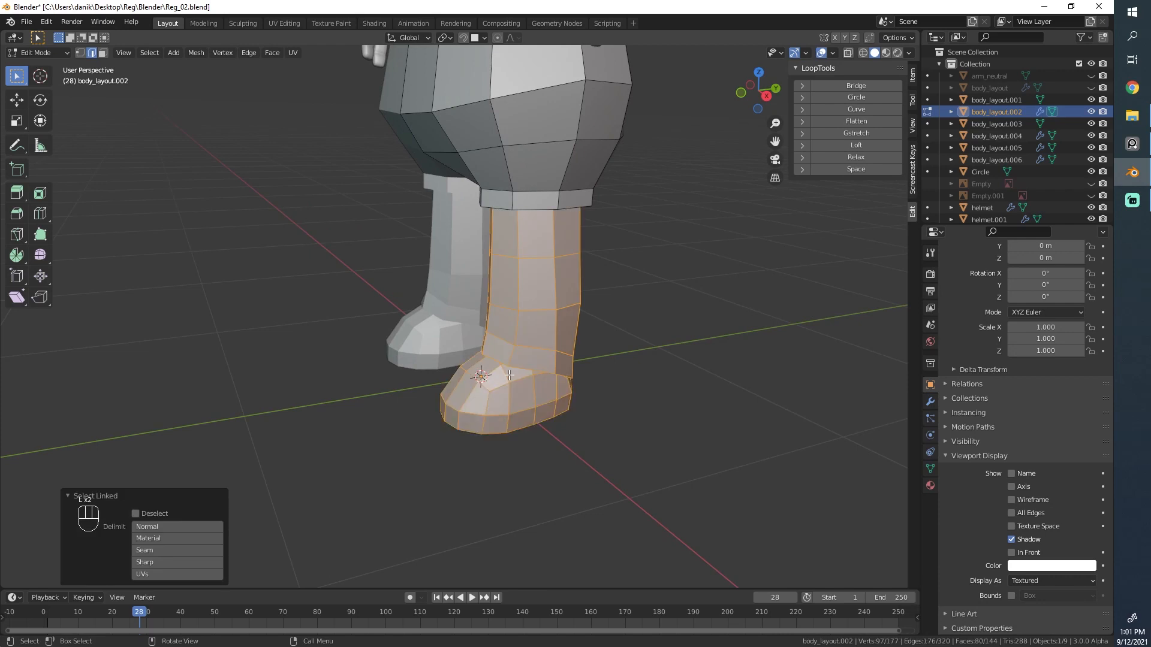
- Separate the selected boot into a new object and give it a level-2 Subdivision Surface modifier
key("p")
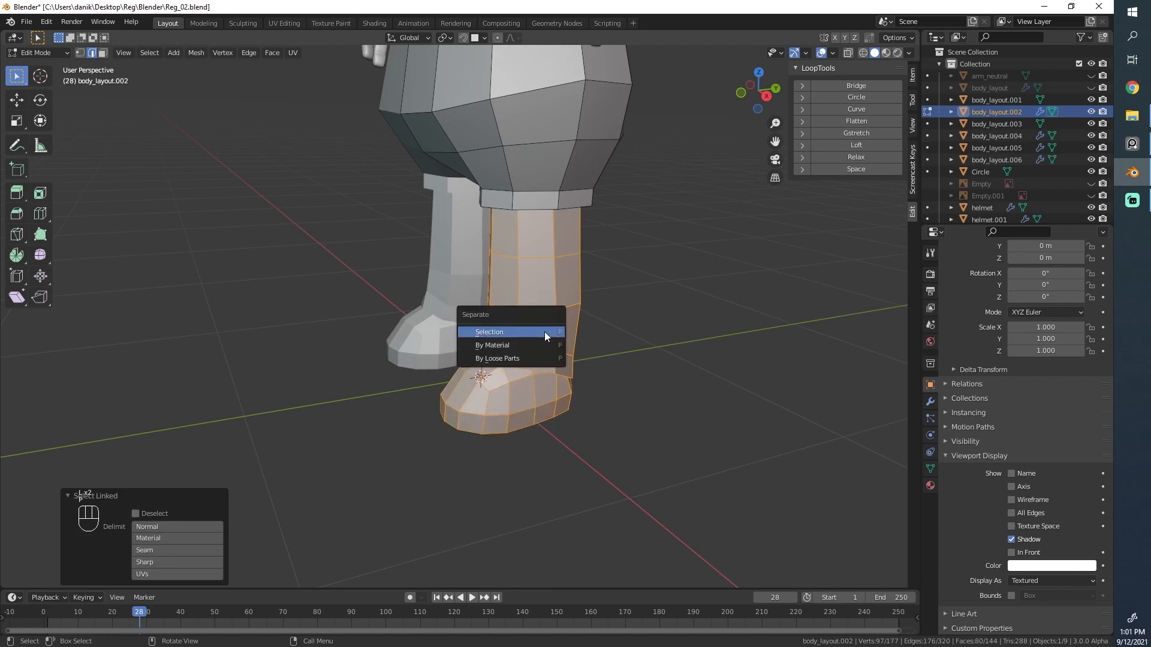
left_click(488, 331)
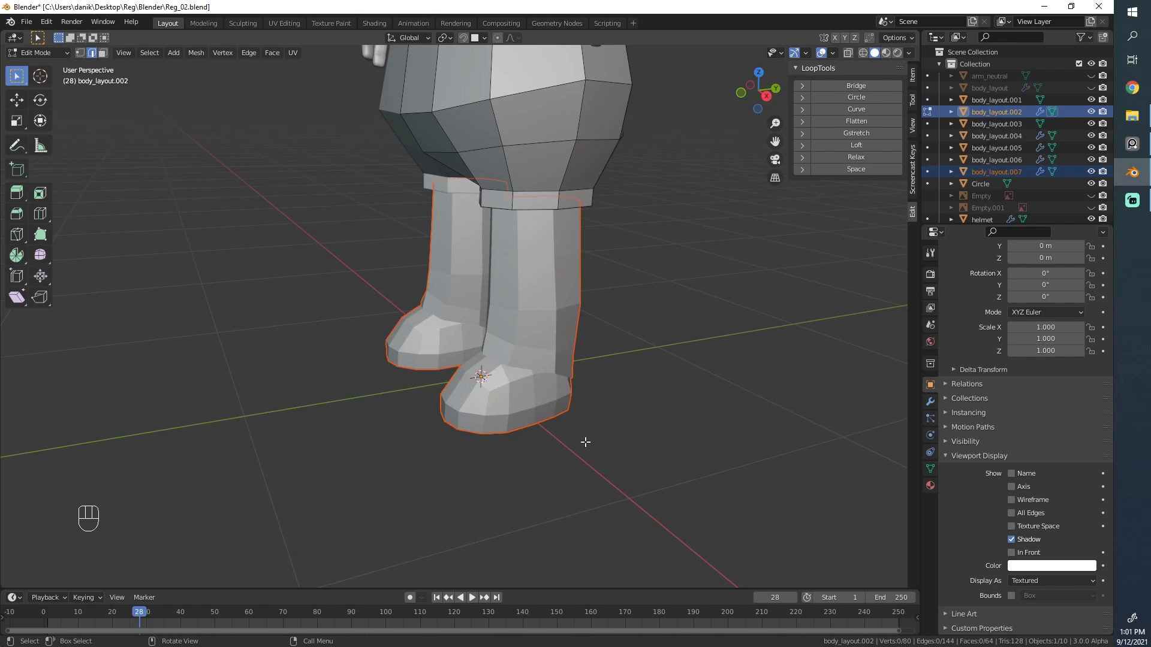
key("Tab")
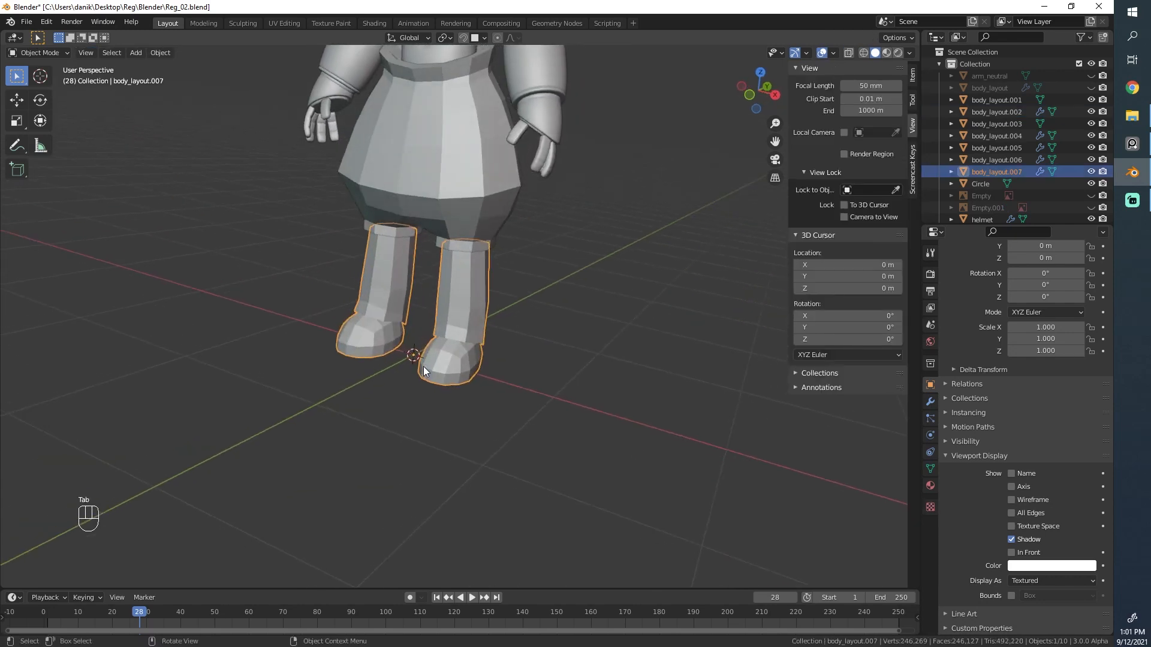
key("Tab")
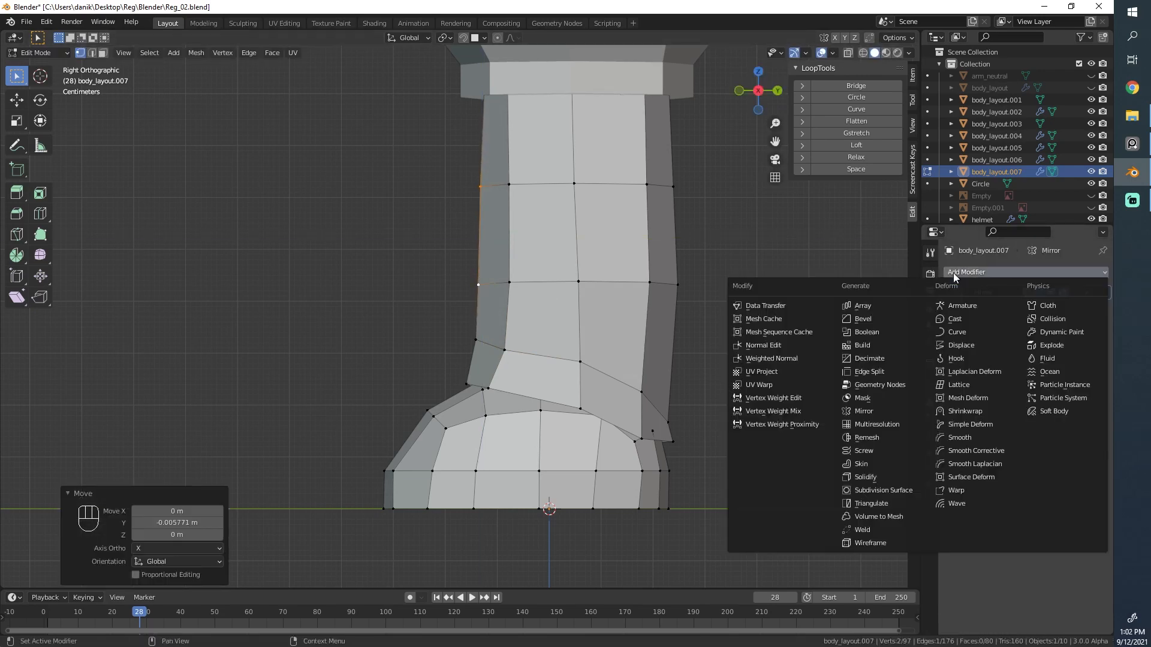
left_click(882, 490)
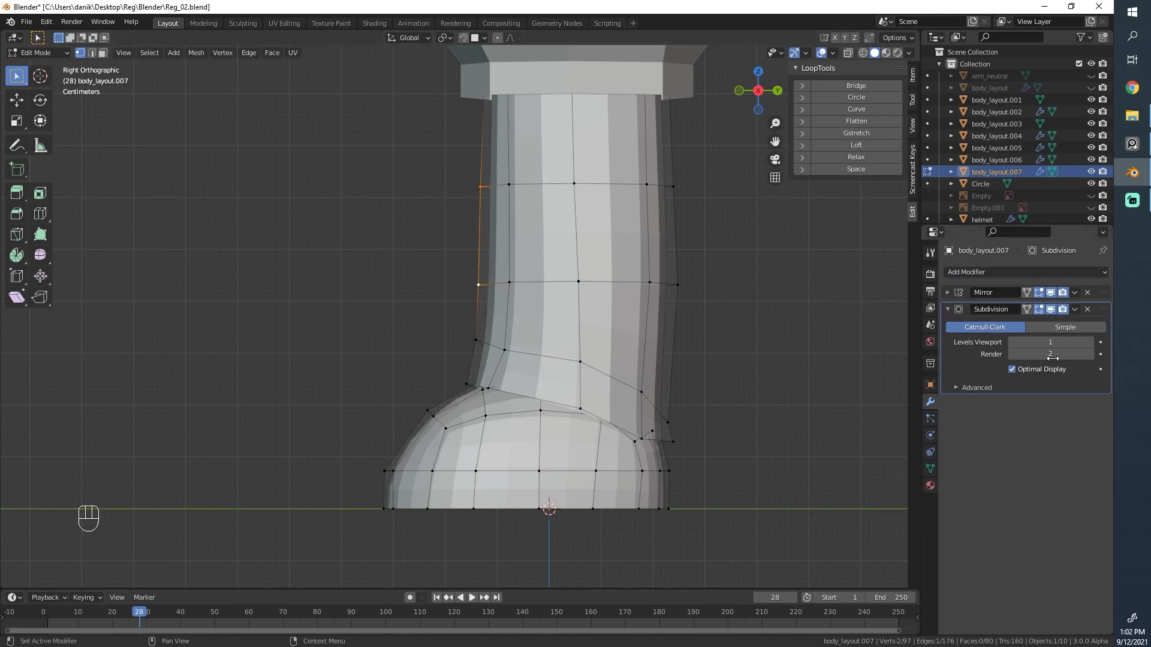
left_click(1050, 342)
type("2")
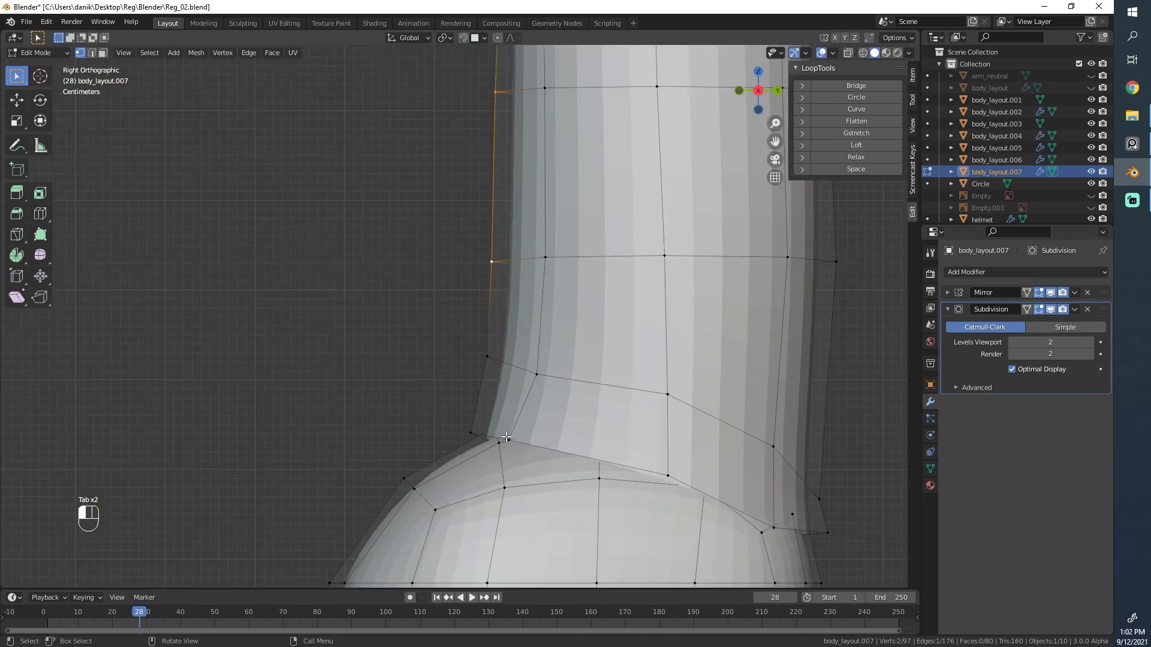
- Lower the boot's ankle edge loop, viewed from the front
key("g")
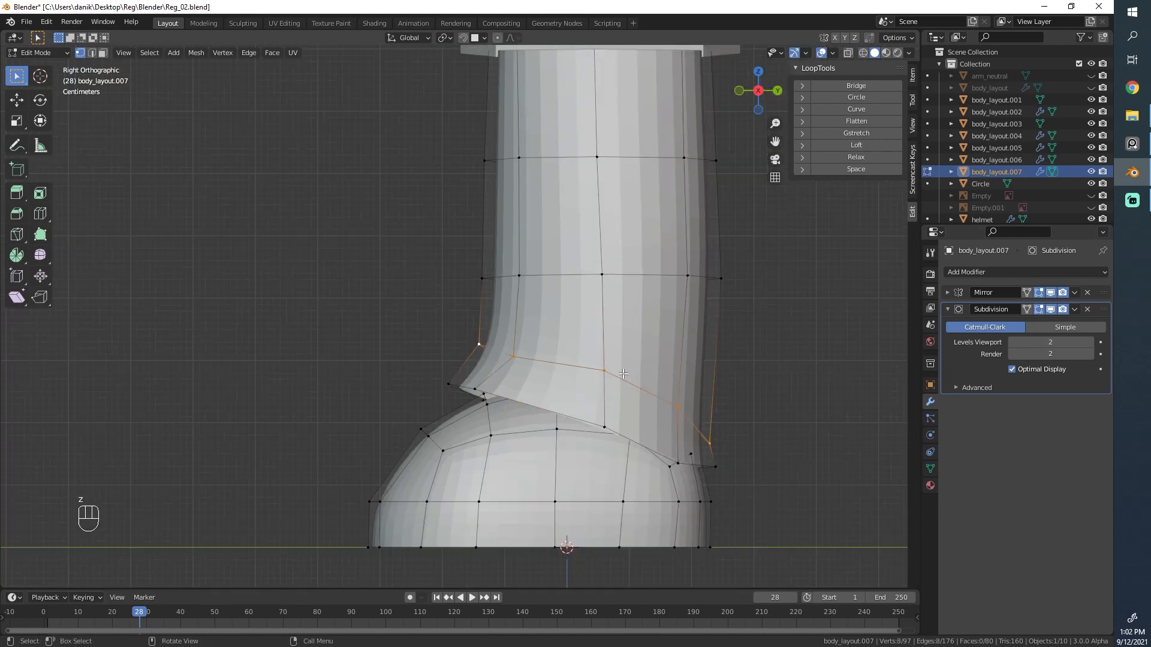
key("shift+e")
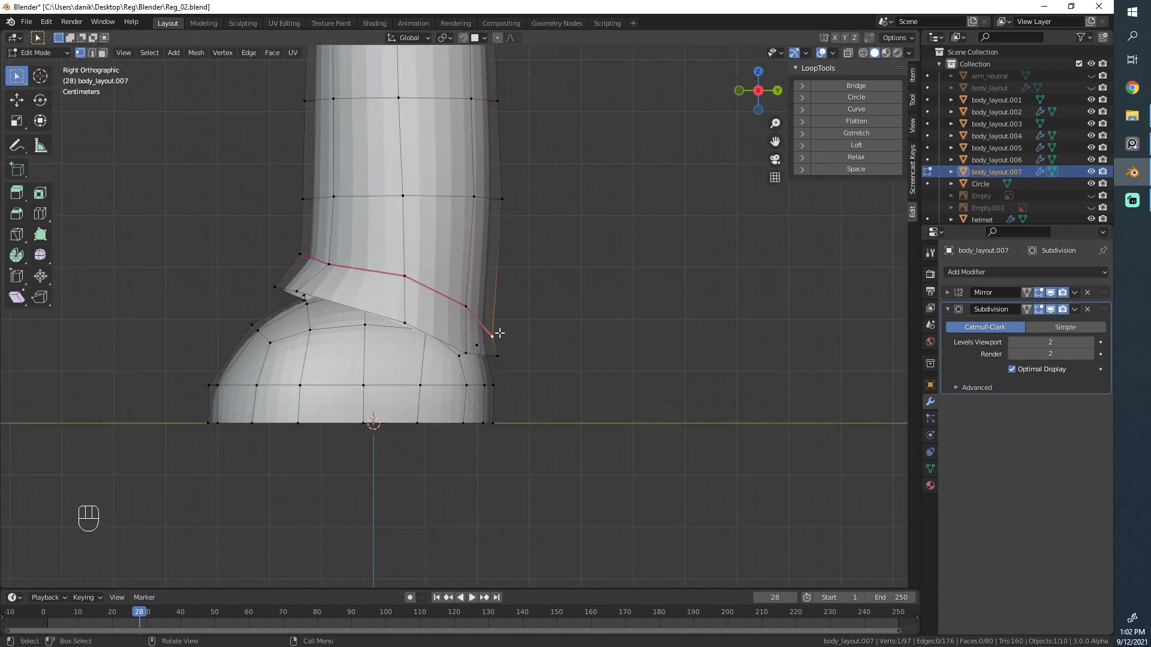
key("g")
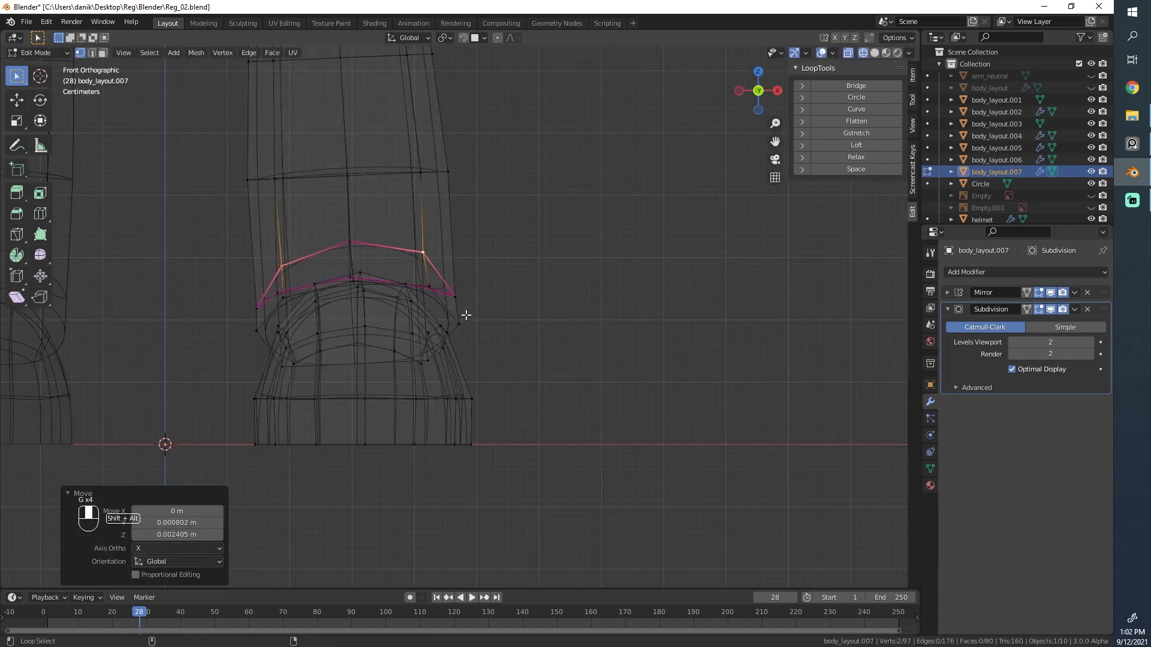
left_click_drag(466, 316, 290, 295)
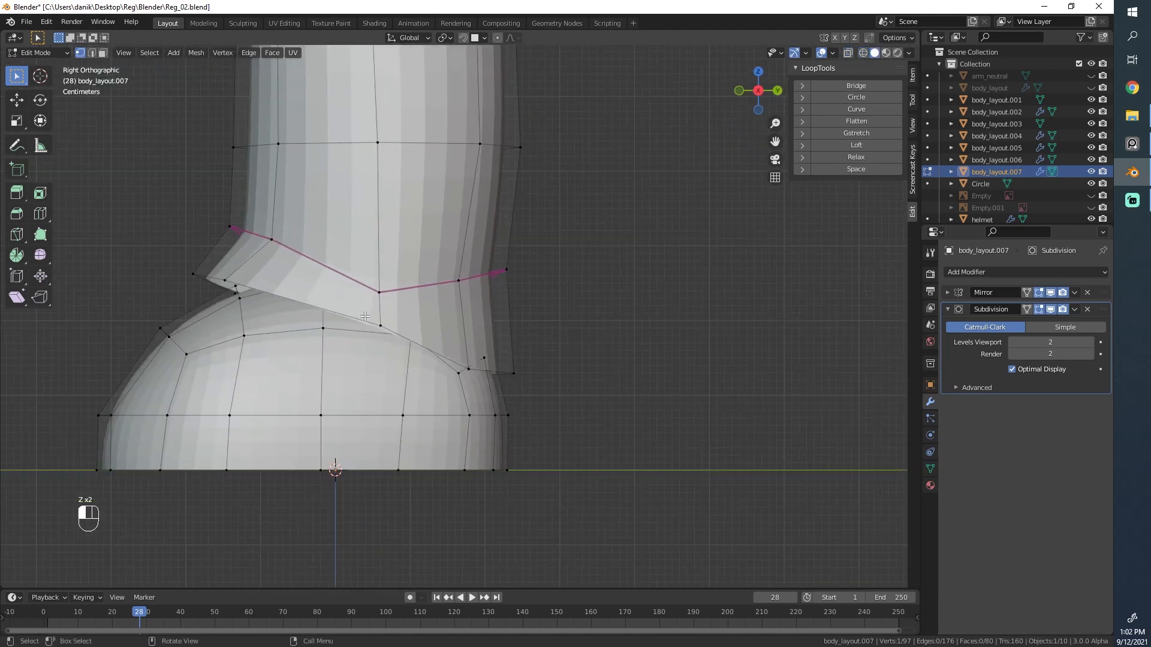
- Rotate the back ankle flap downward and review the smoothed boots from the side
key("x")
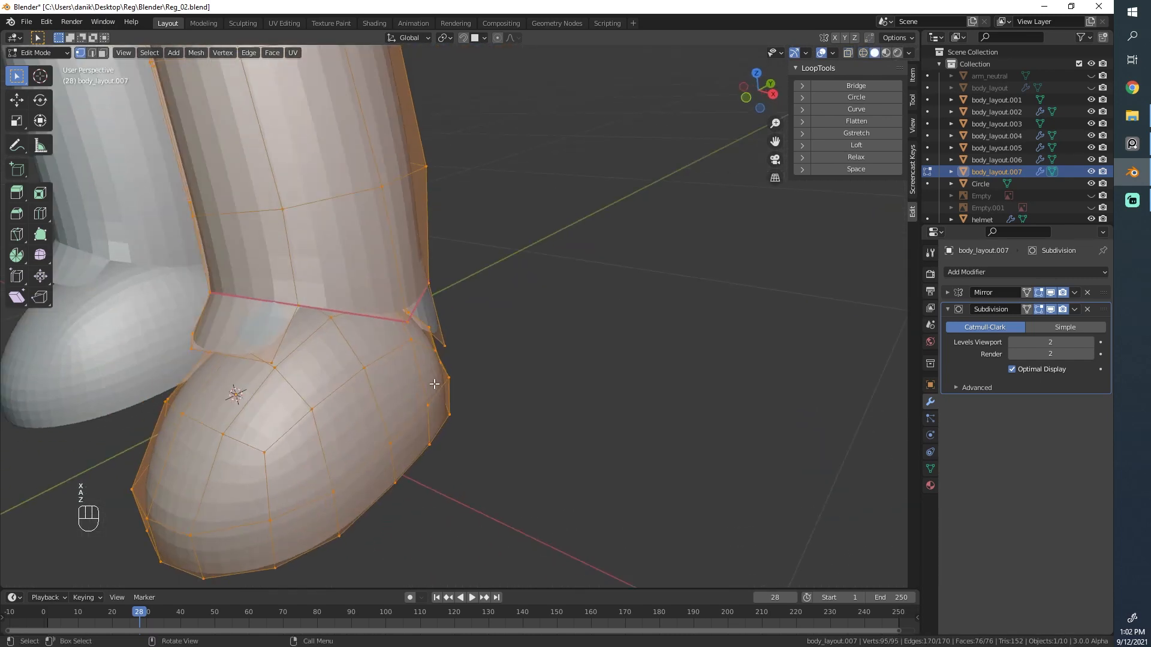
key("alt+a")
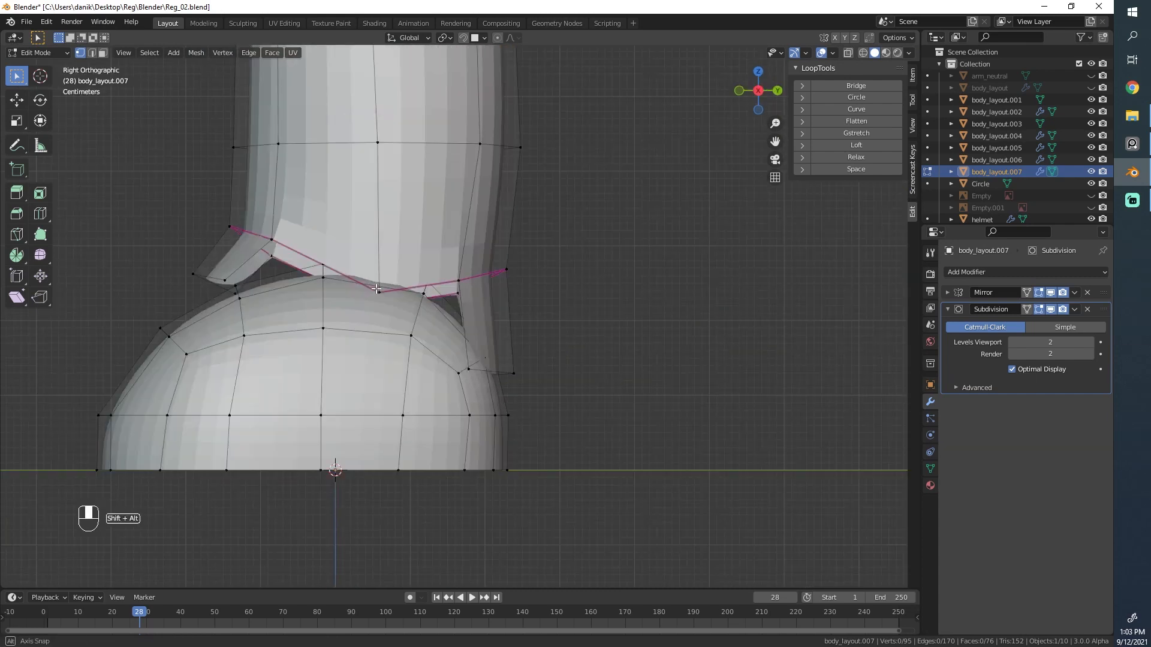
key("r")
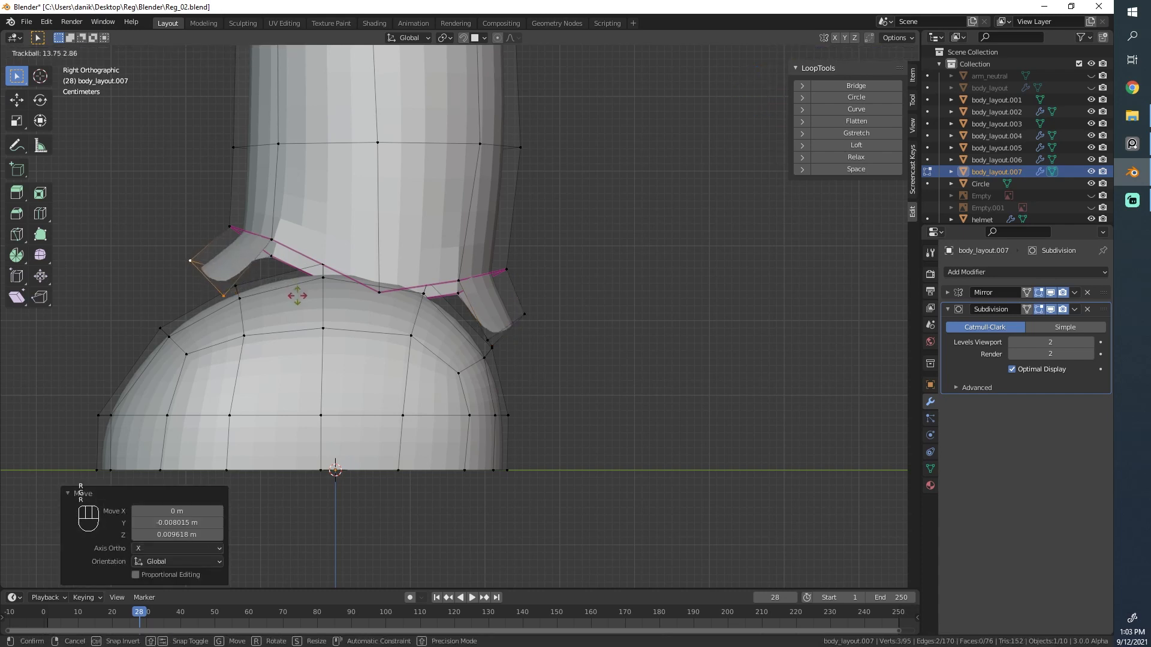
key("Tab")
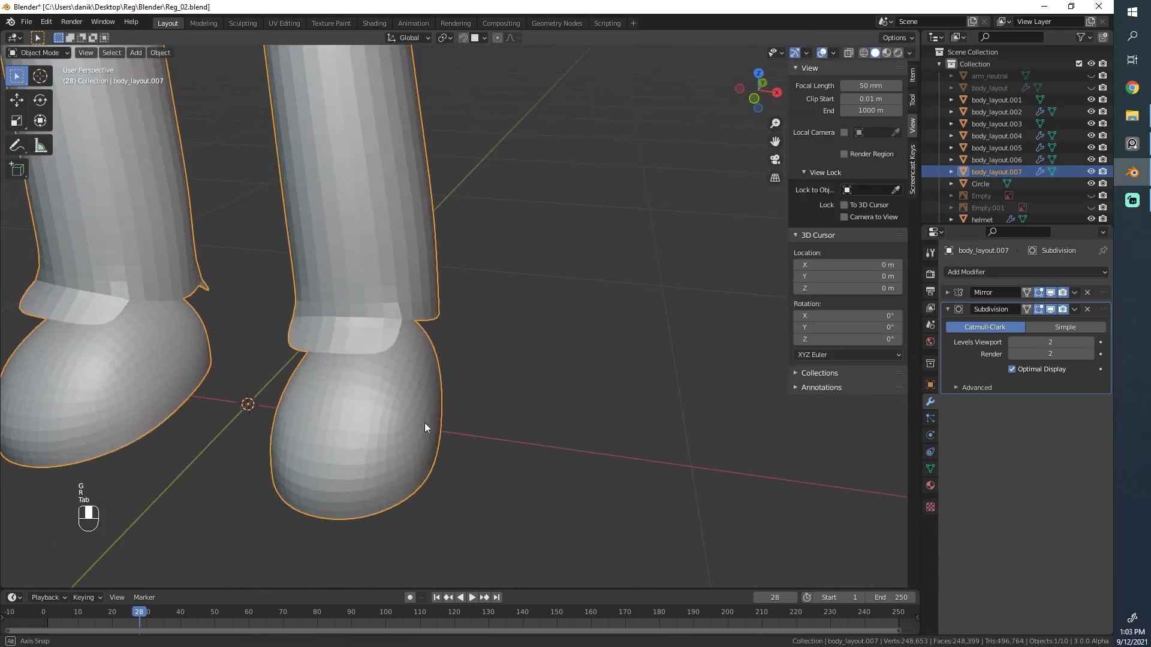
key("KP_3")
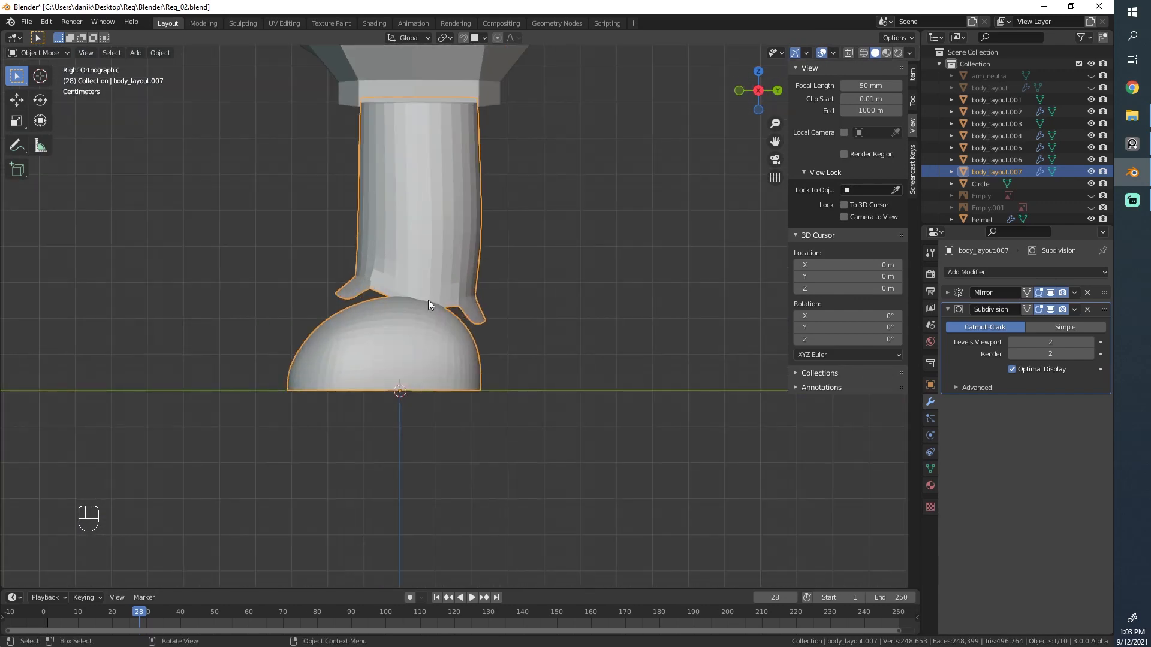
- Round and evenly space the shaft rings with LoopTools Circle and Space, then slide ankle vertices
key("Tab")
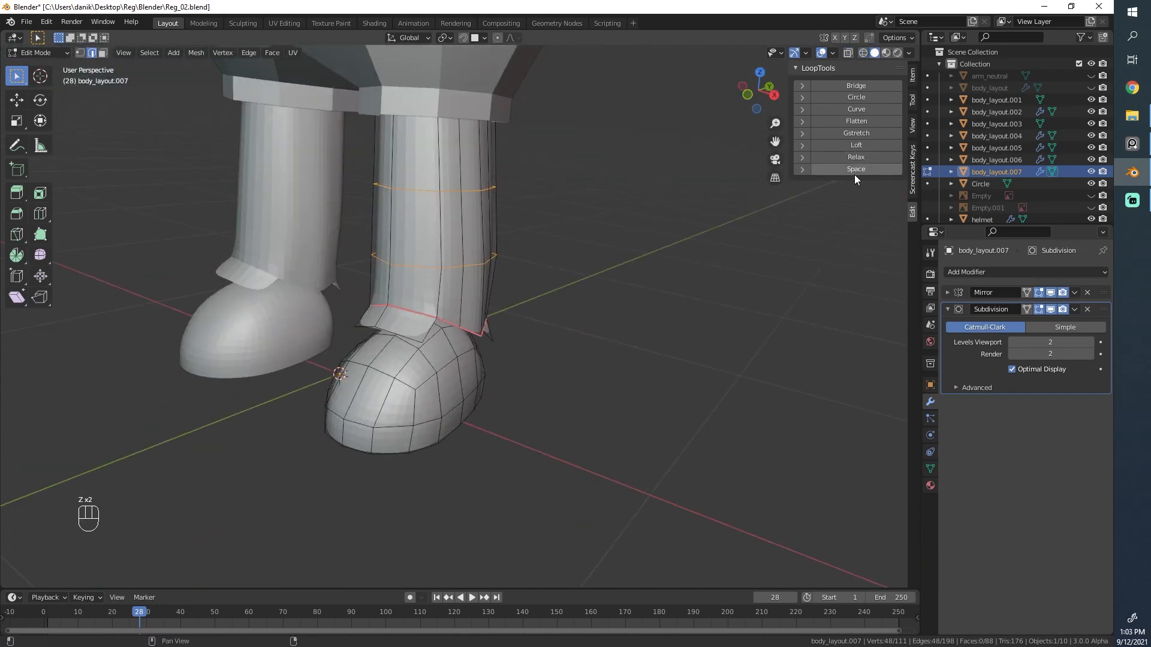
left_click(855, 169)
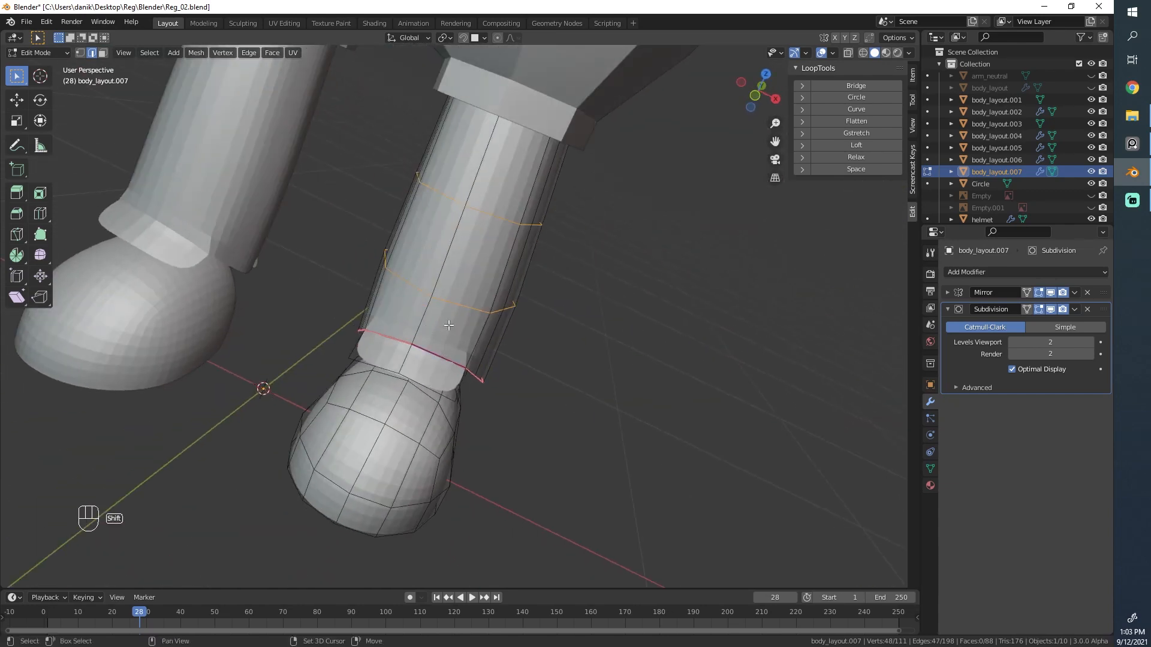
left_click(856, 170)
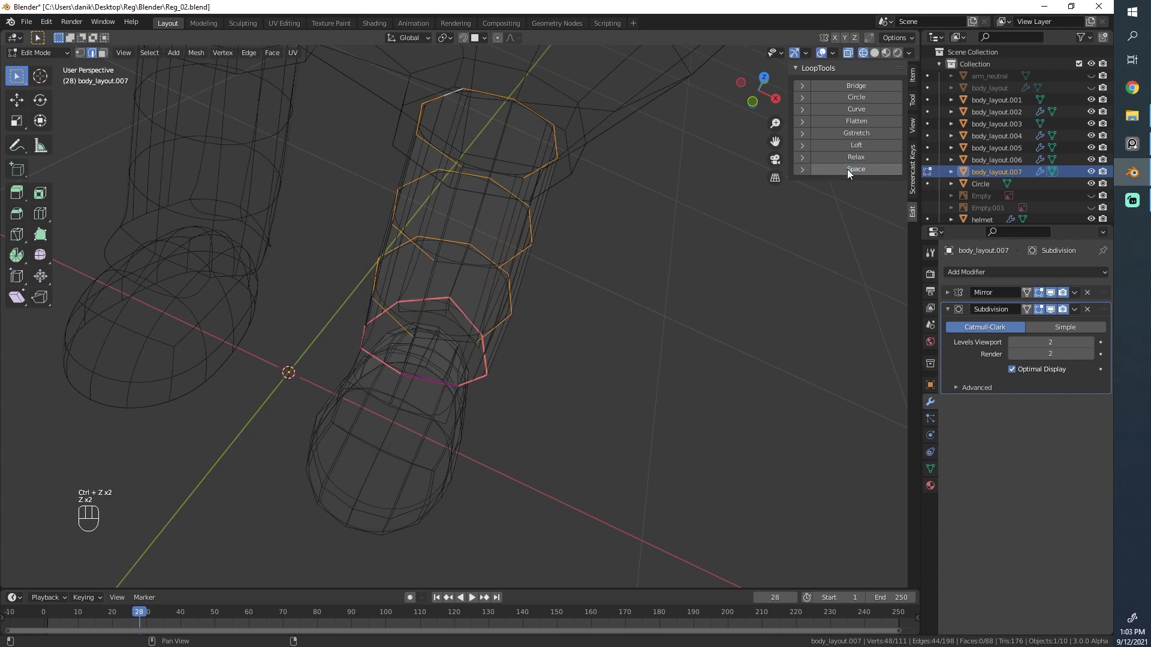
left_click(856, 157)
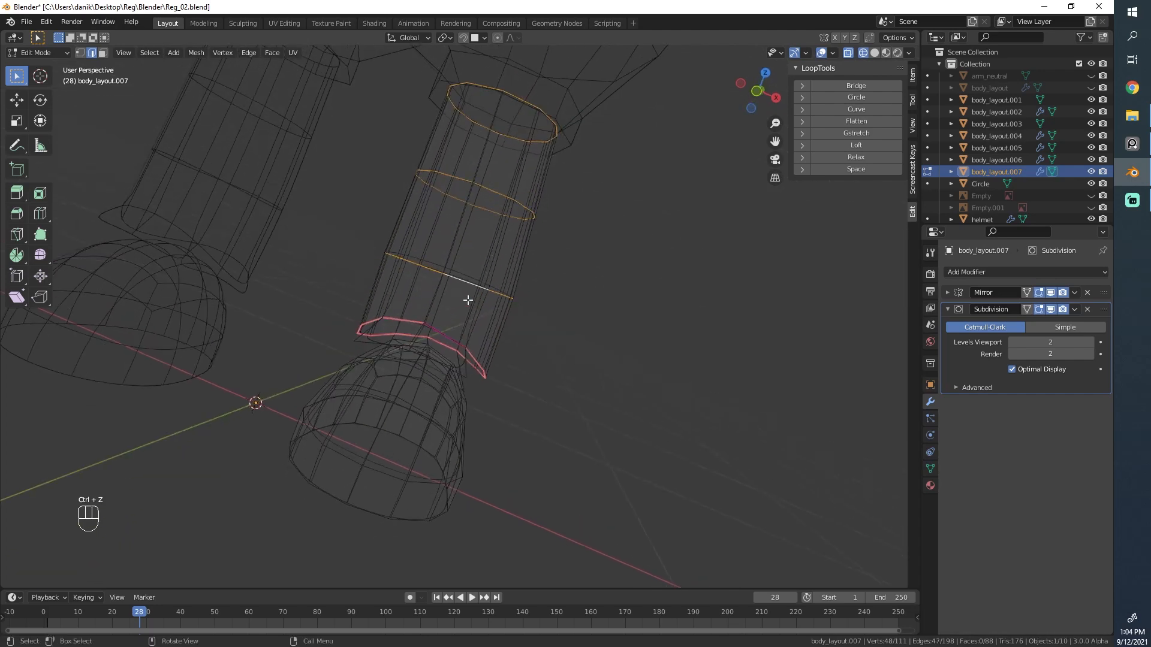
left_click(856, 157)
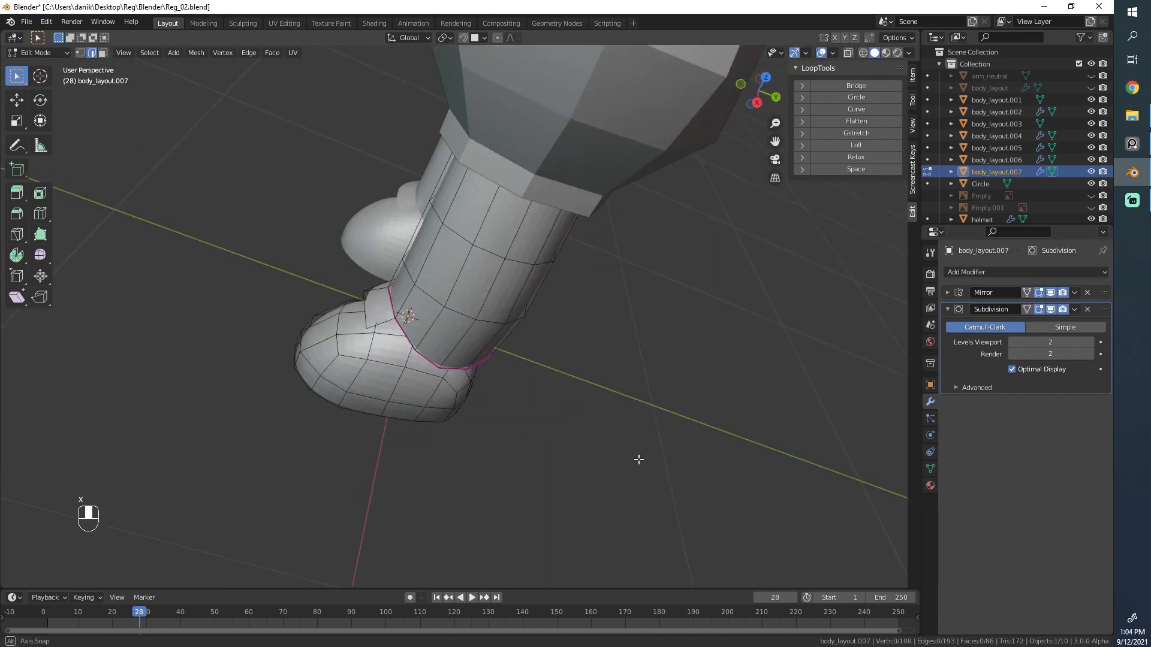
key("x")
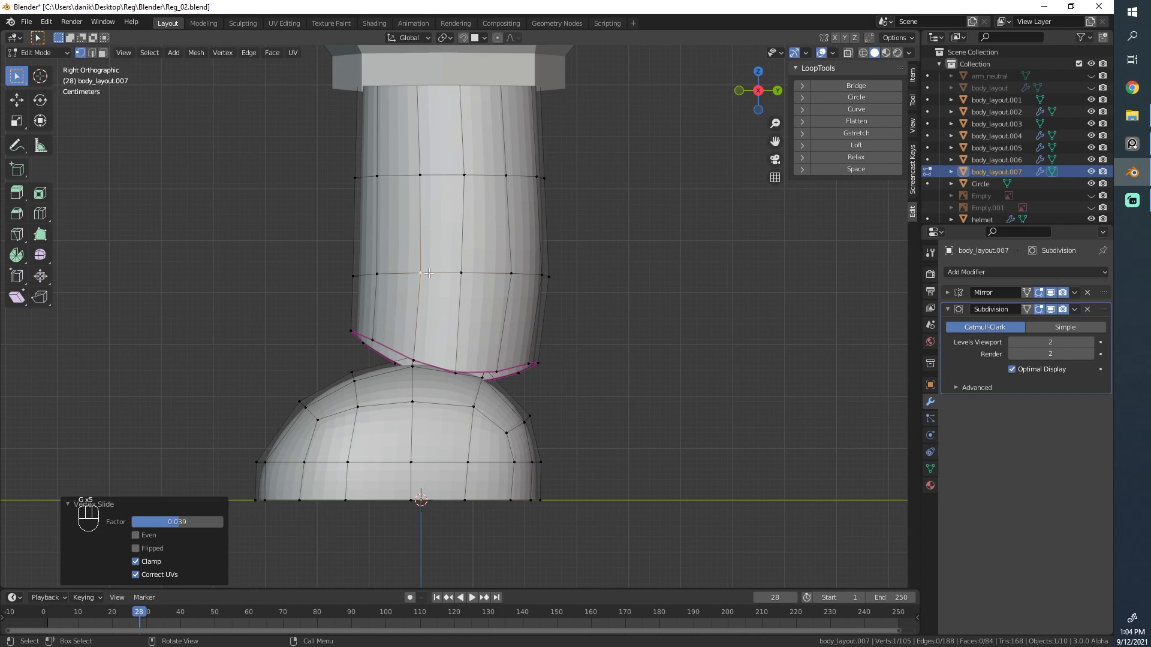
mouse_move(429, 274)
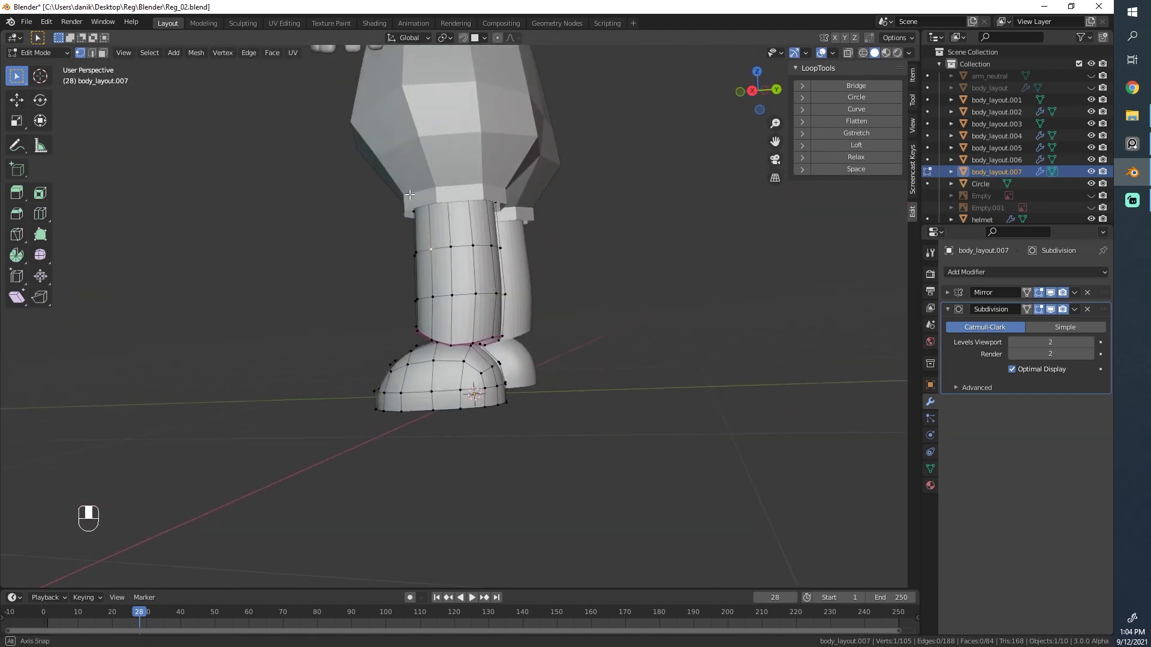
key("Tab")
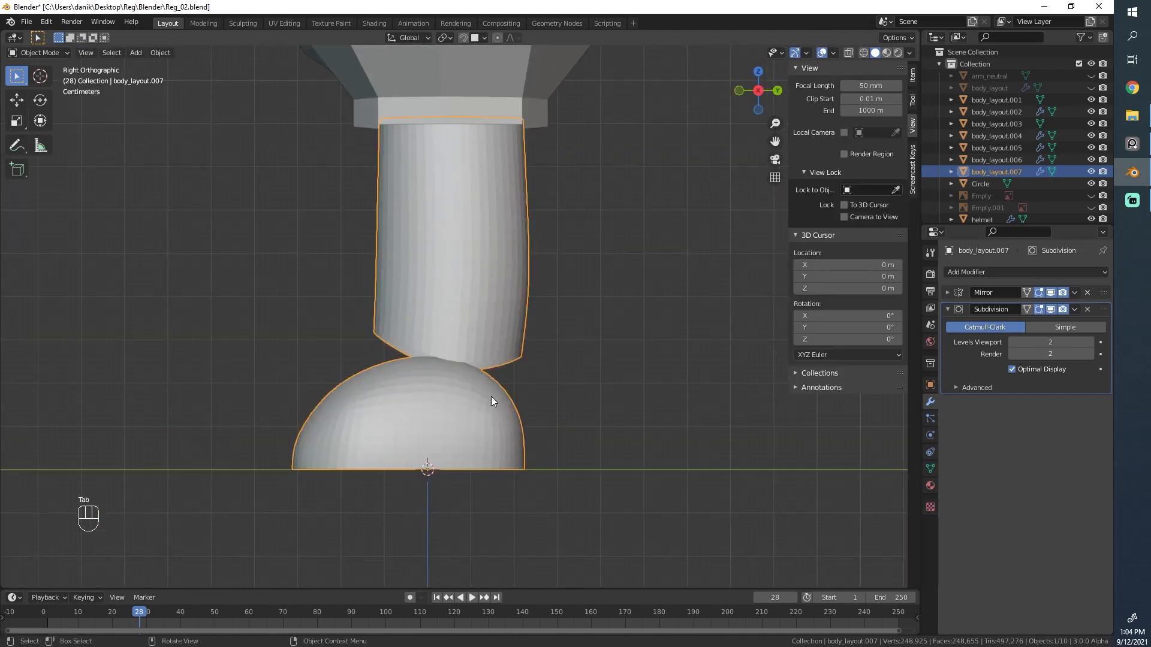
- Extrude the foot's upper rim, fill the gap and select the opening ring, undoing a bad change
key("Tab")
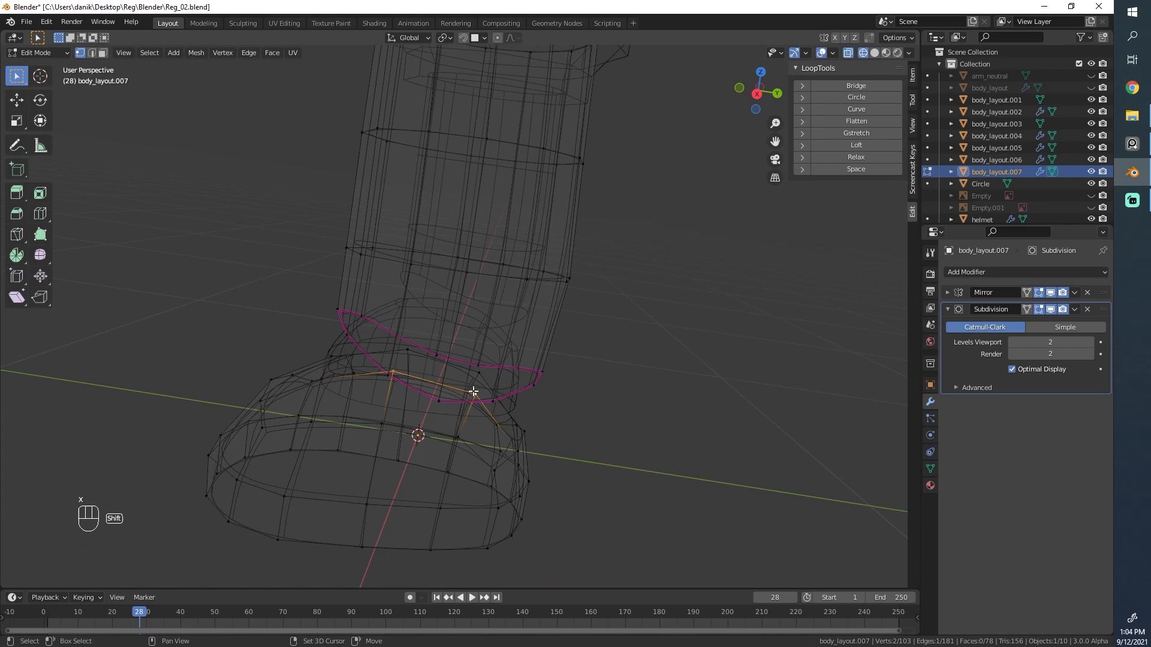
key("x")
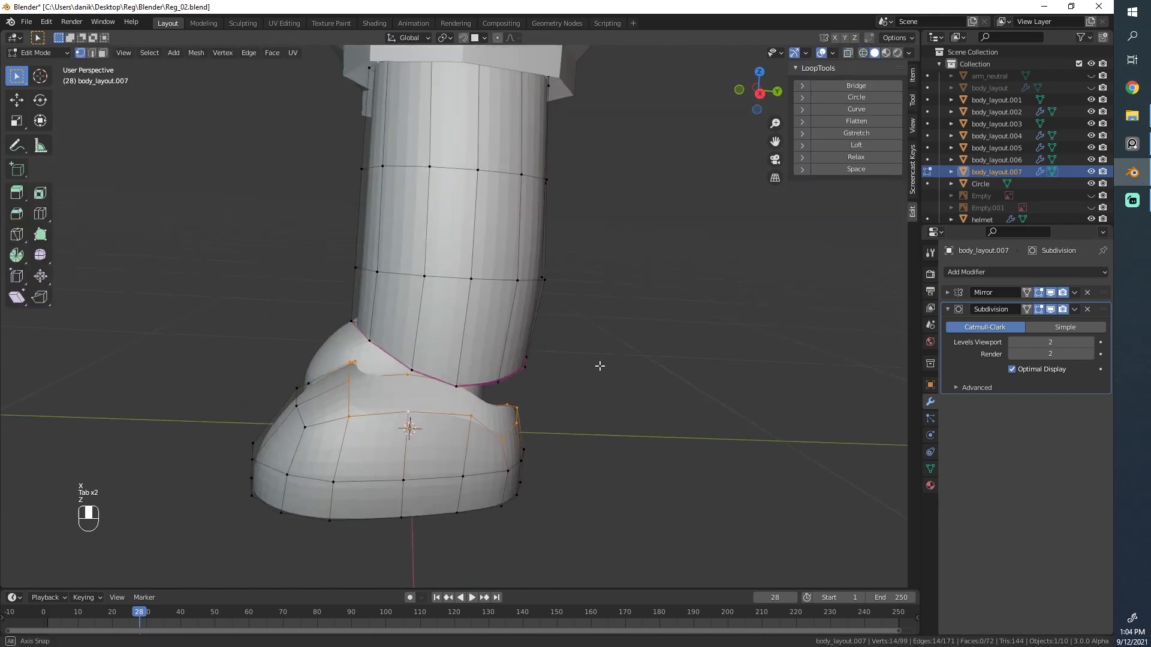
left_click(856, 157)
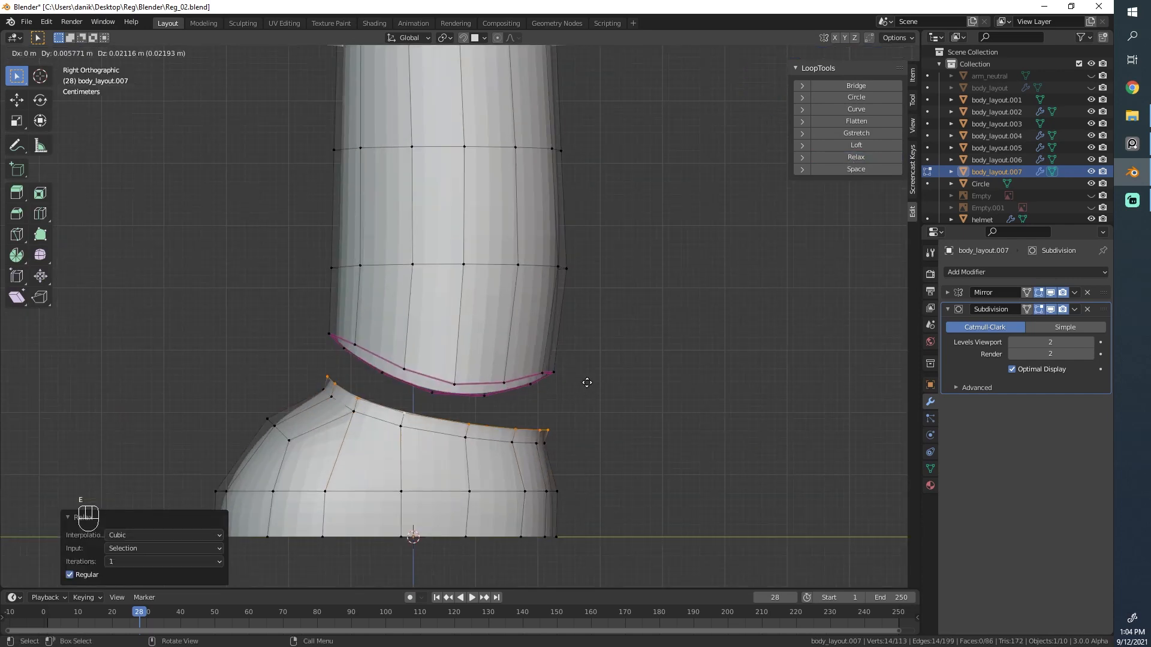
key("s")
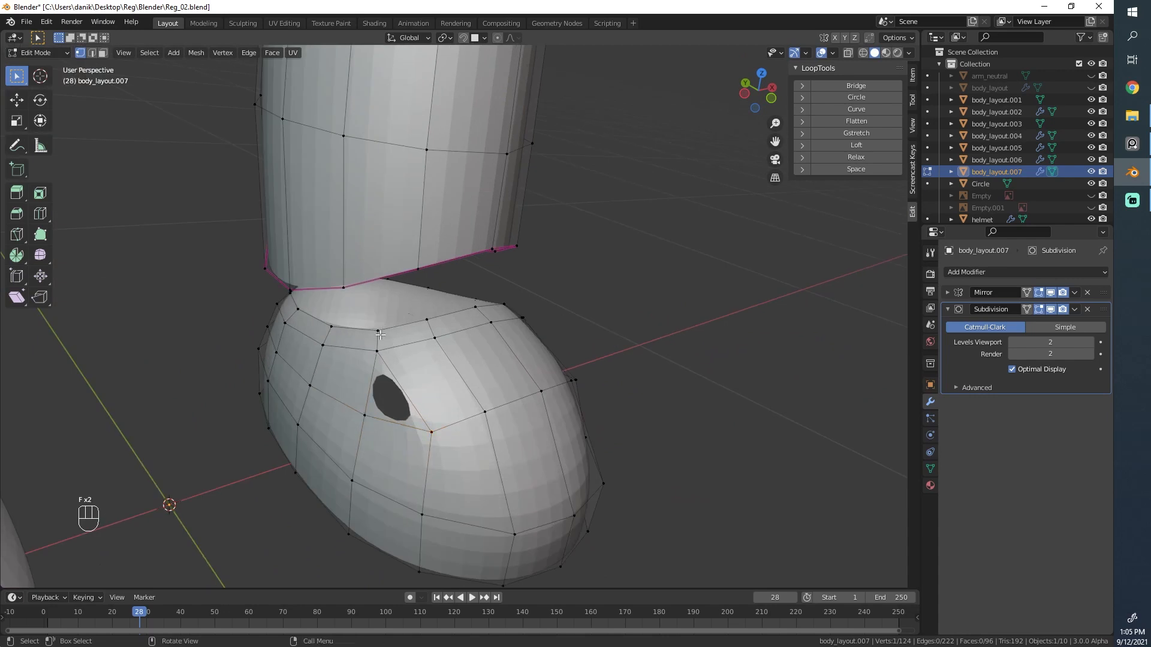
key("v")
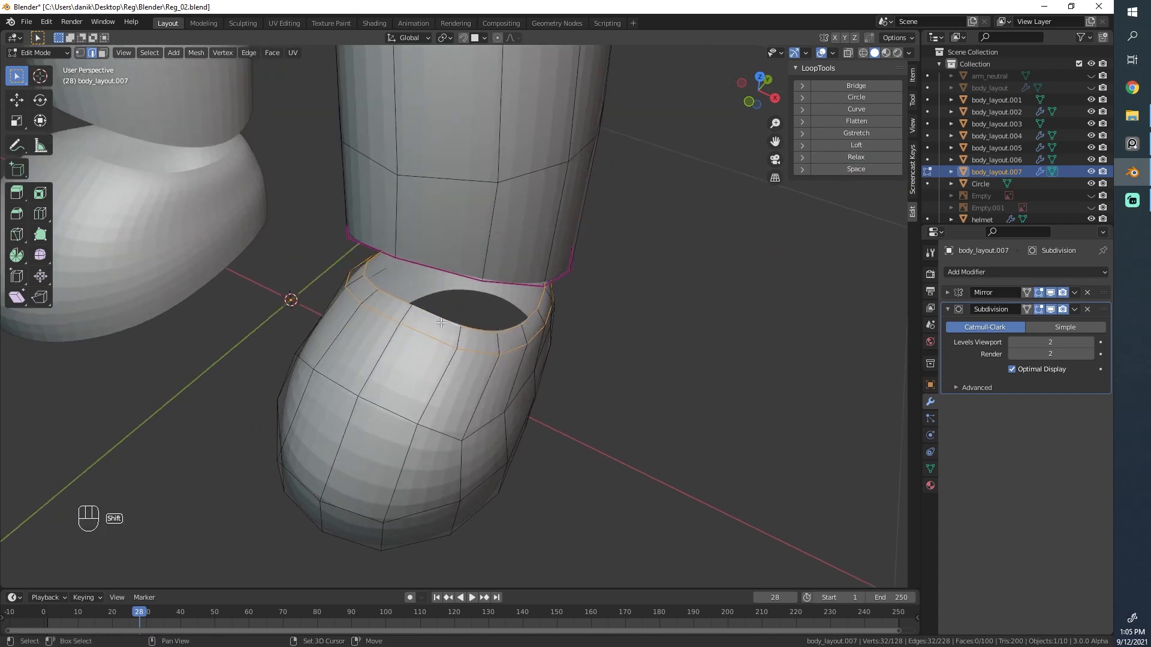
left_click(856, 170)
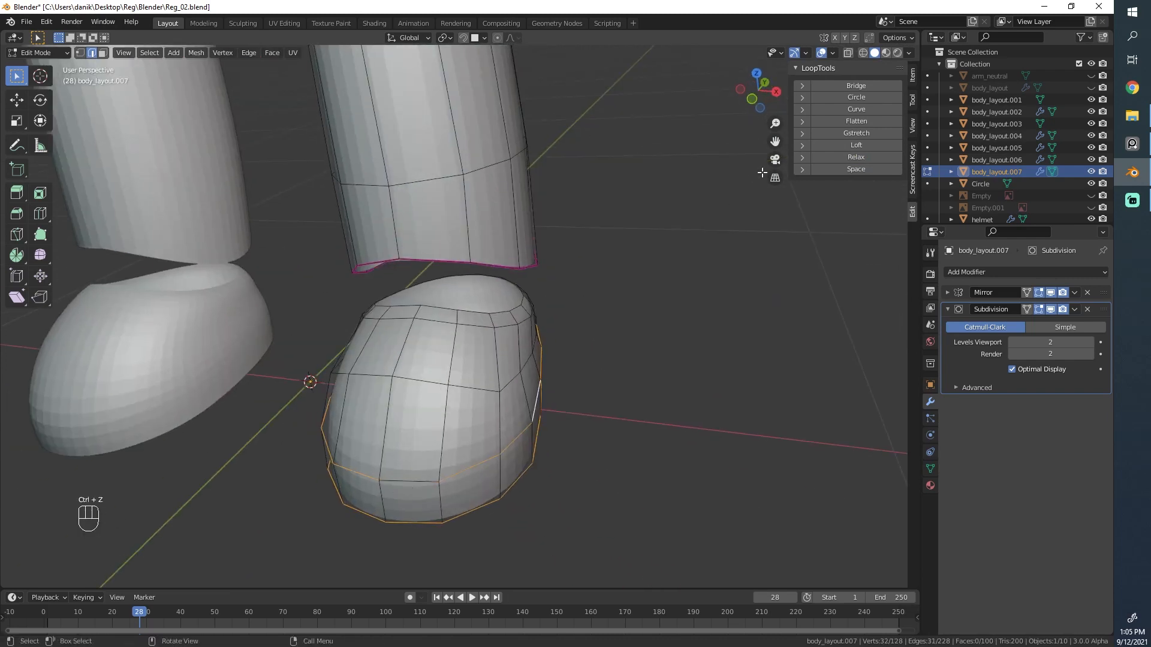
key("ctrl+z")
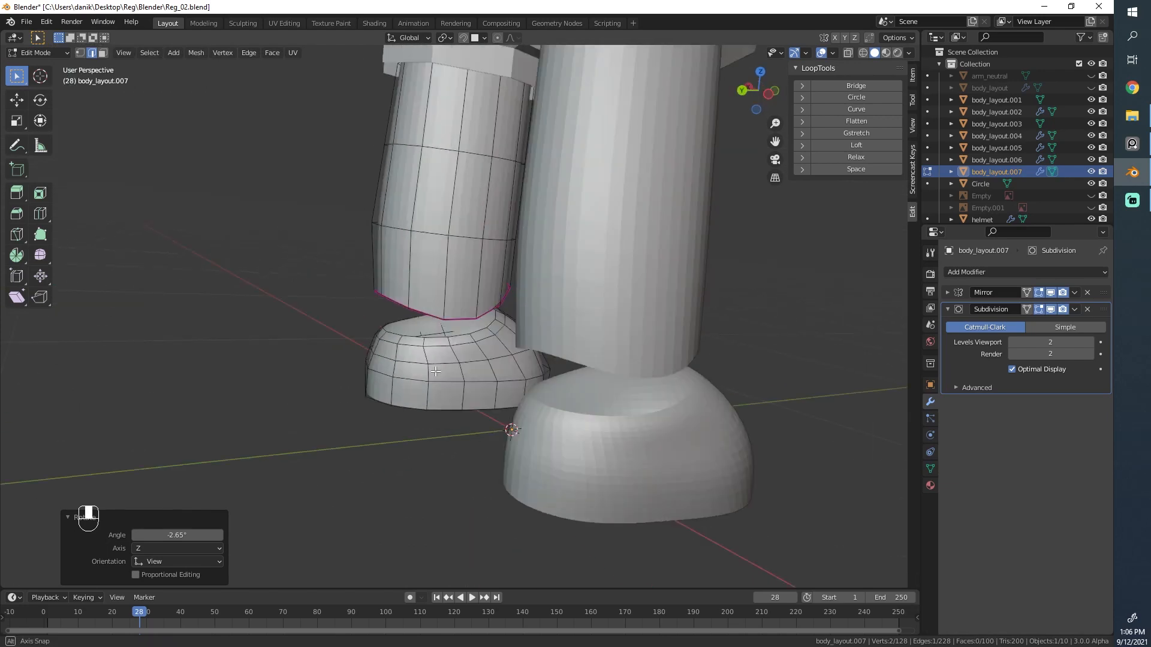
- Add an edge loop across the foot, slide it up near the rim, and preview it
key("ctrl+z")
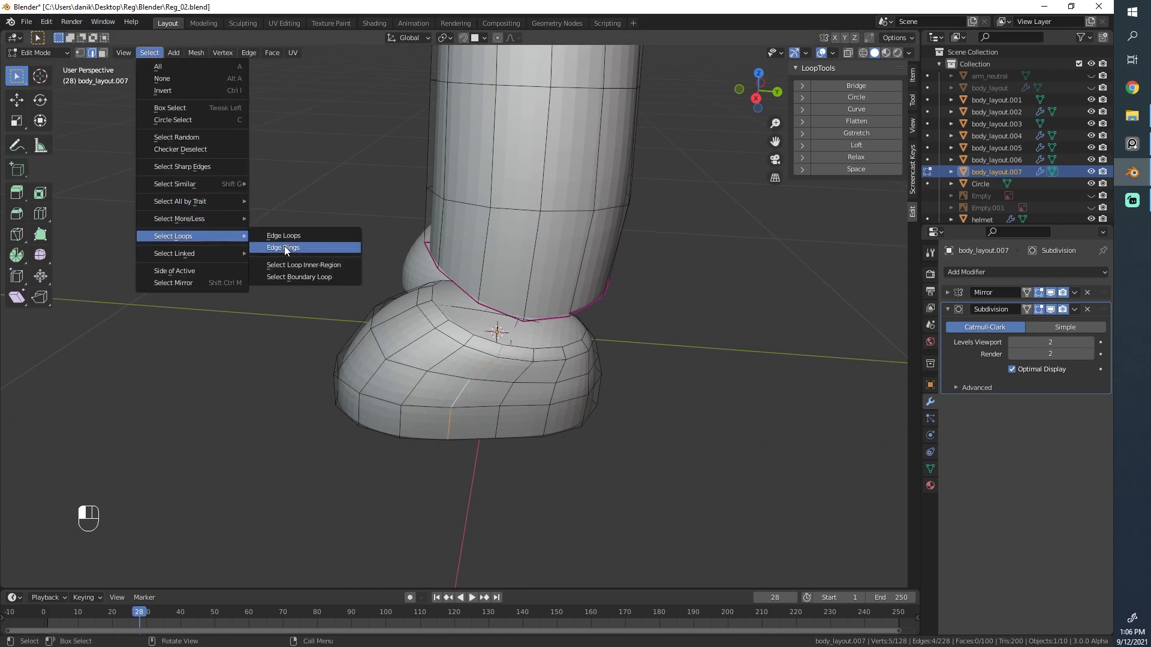
left_click(856, 156)
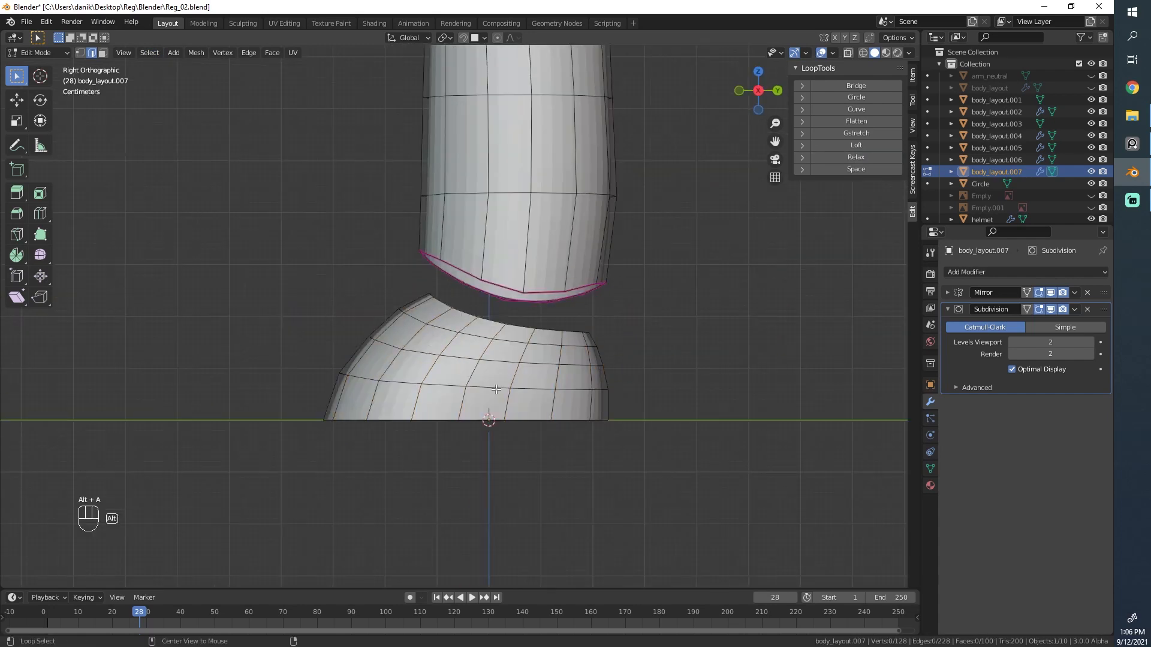
key("s")
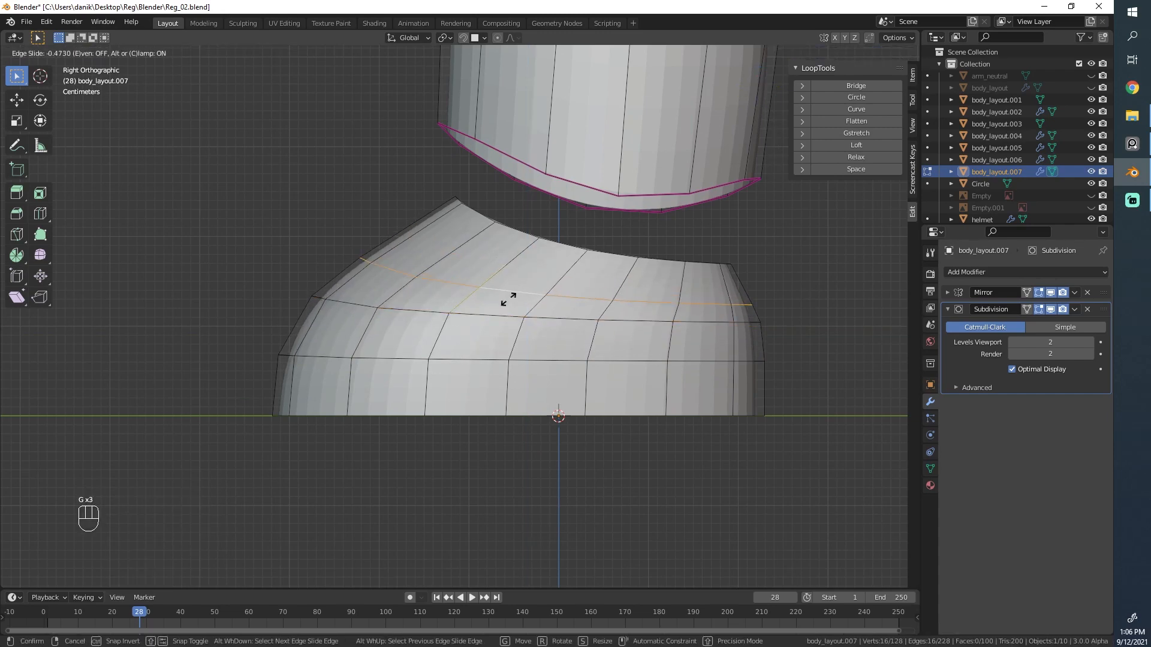
key("Tab")
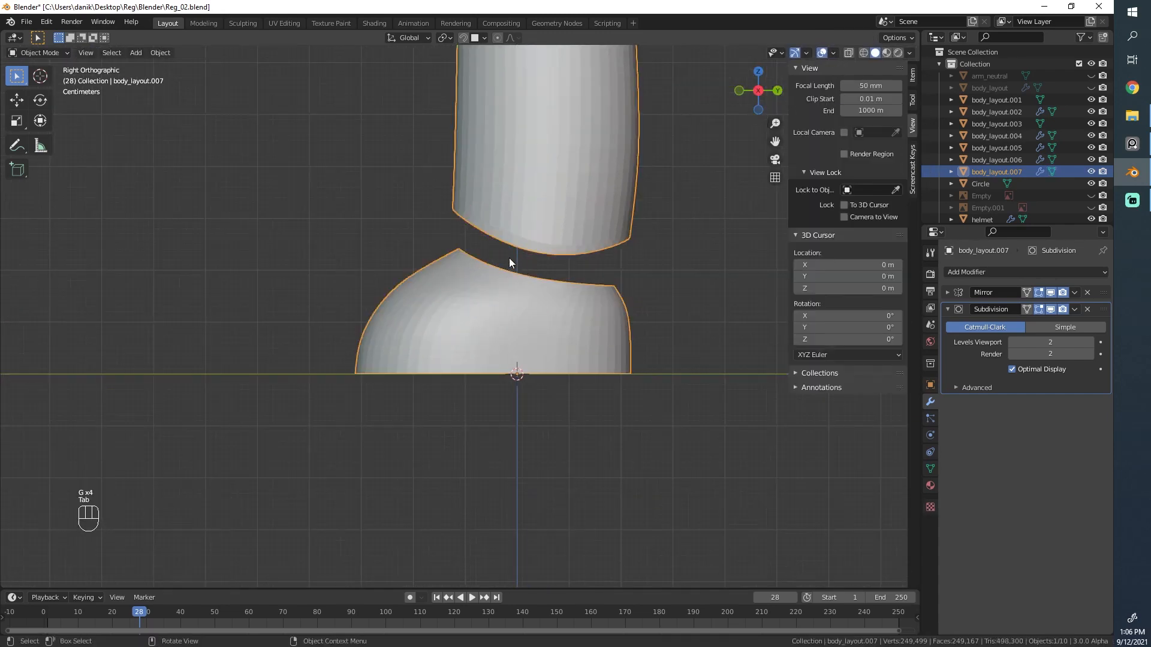
key("Tab")
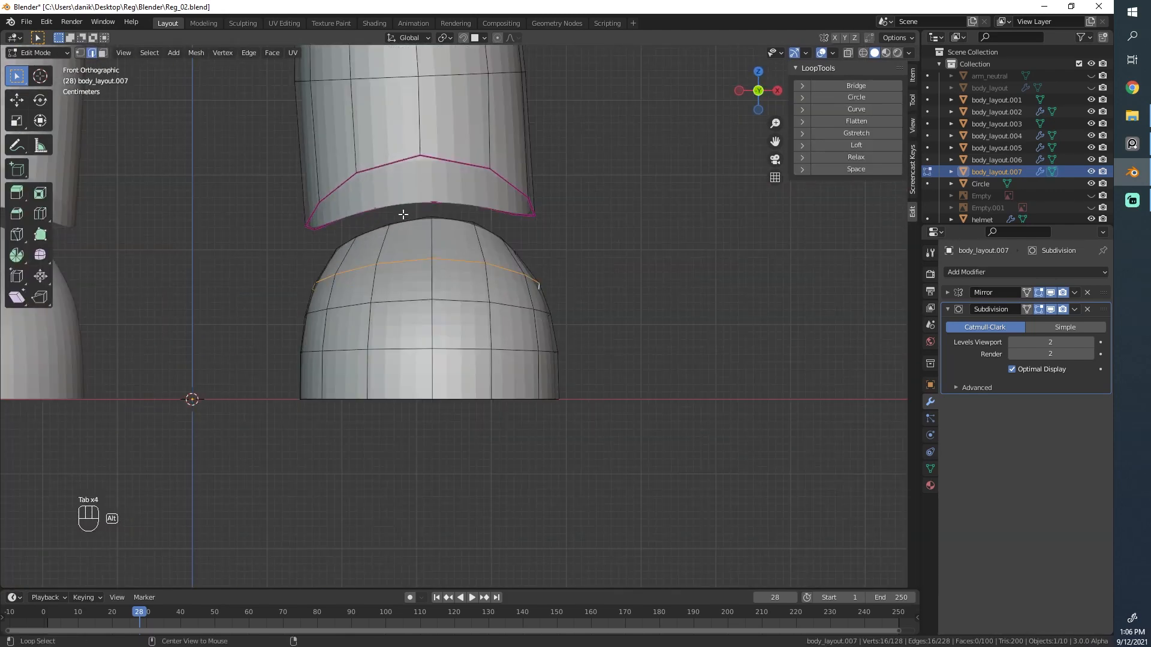
left_click(856, 157)
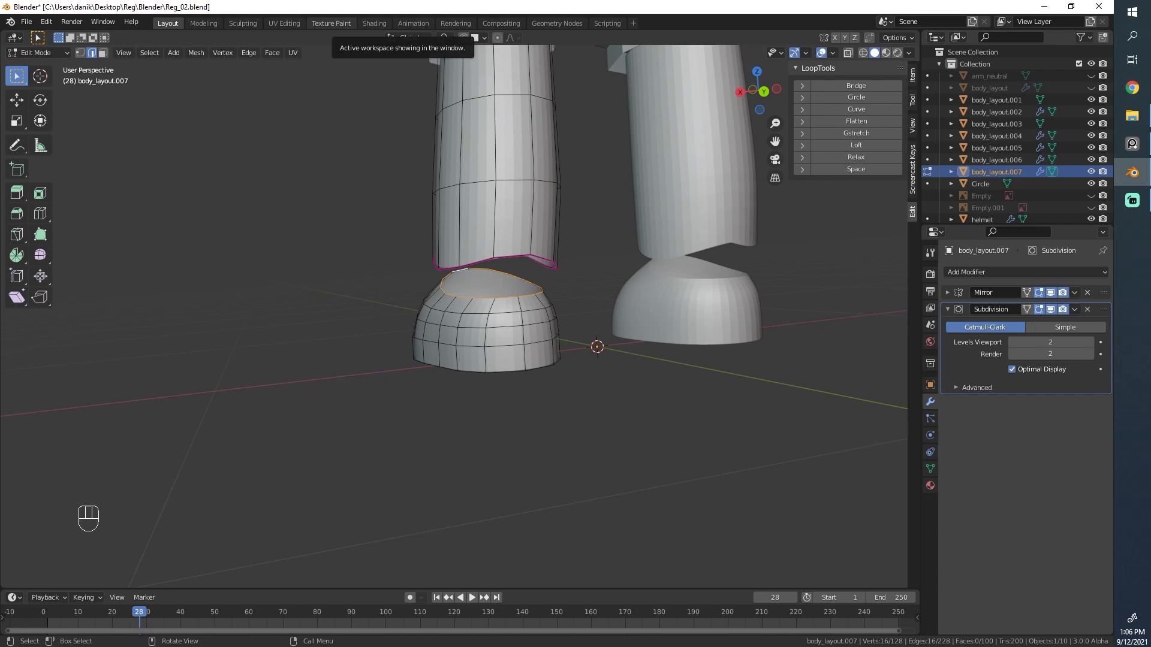
key("shift+a")
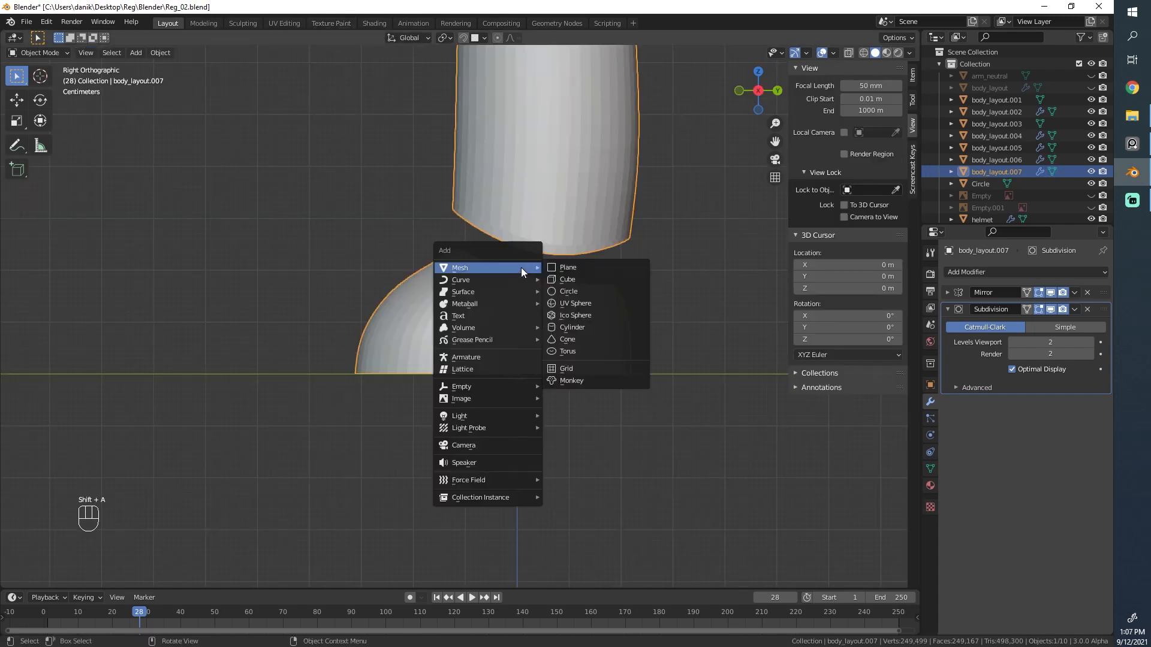
- Add an 8-vertex circle, join it into the leg mesh, and scale it to about 70%
left_click(568, 291)
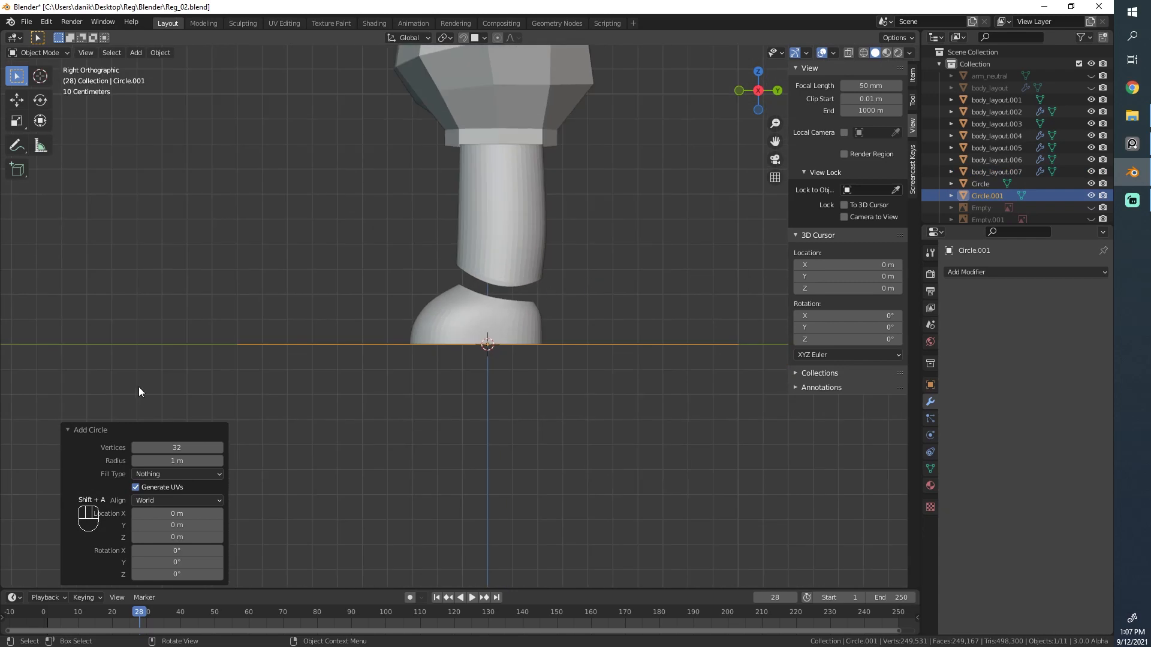
left_click(176, 447)
type("8")
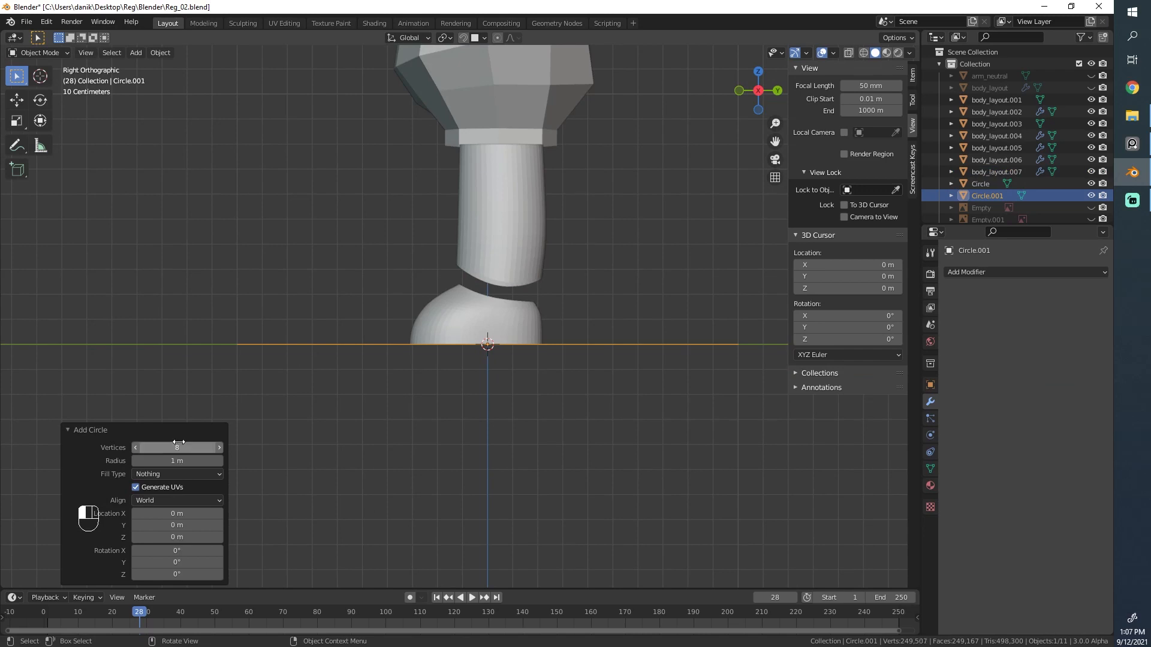
key("Tab")
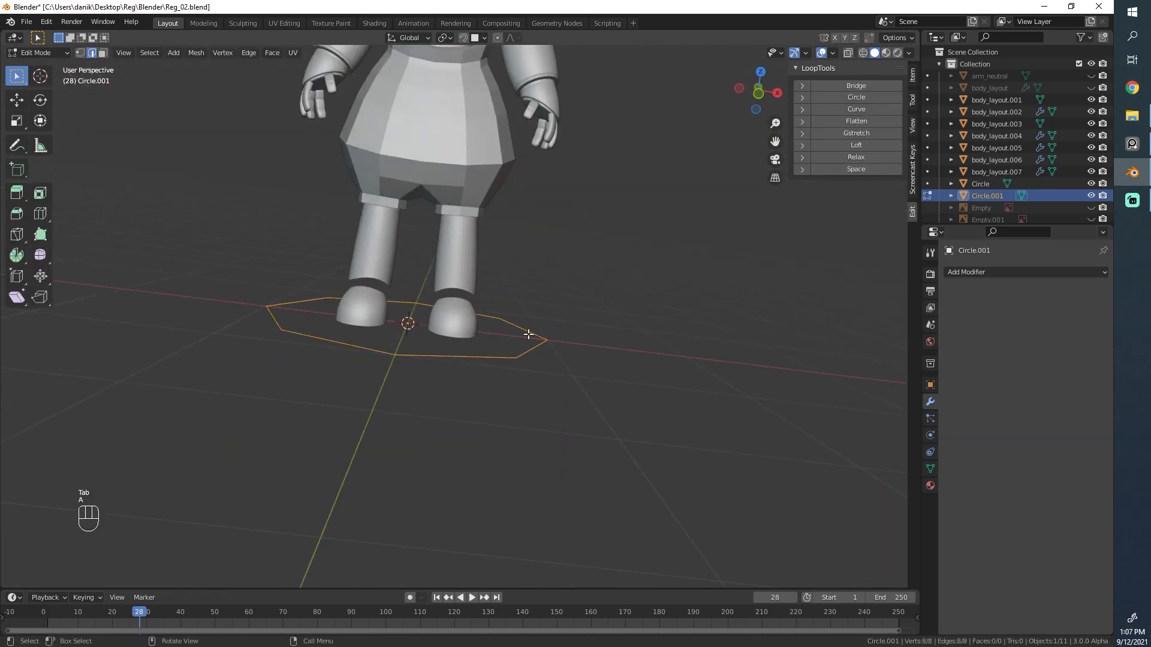
key("Tab")
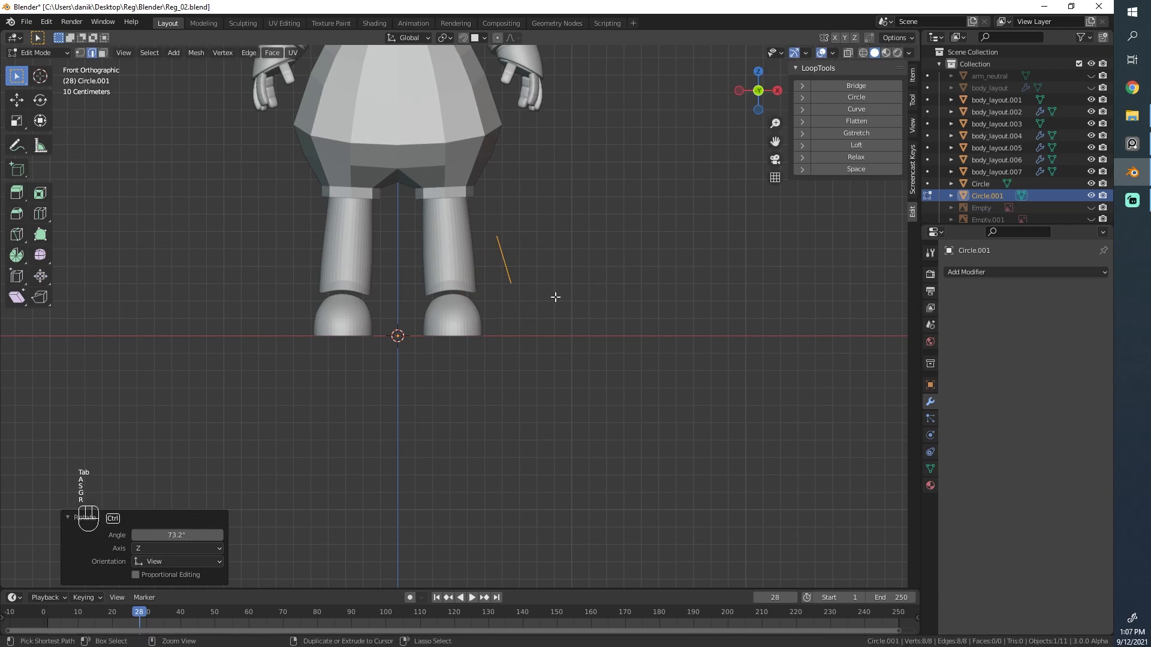
key("Tab")
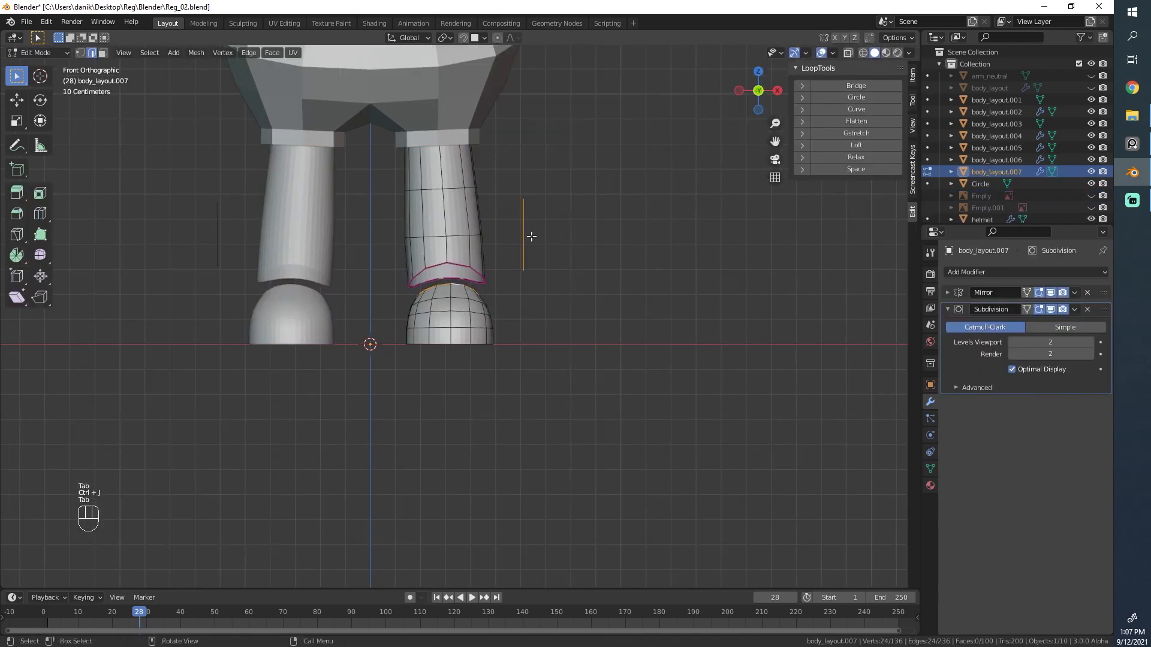
key("s")
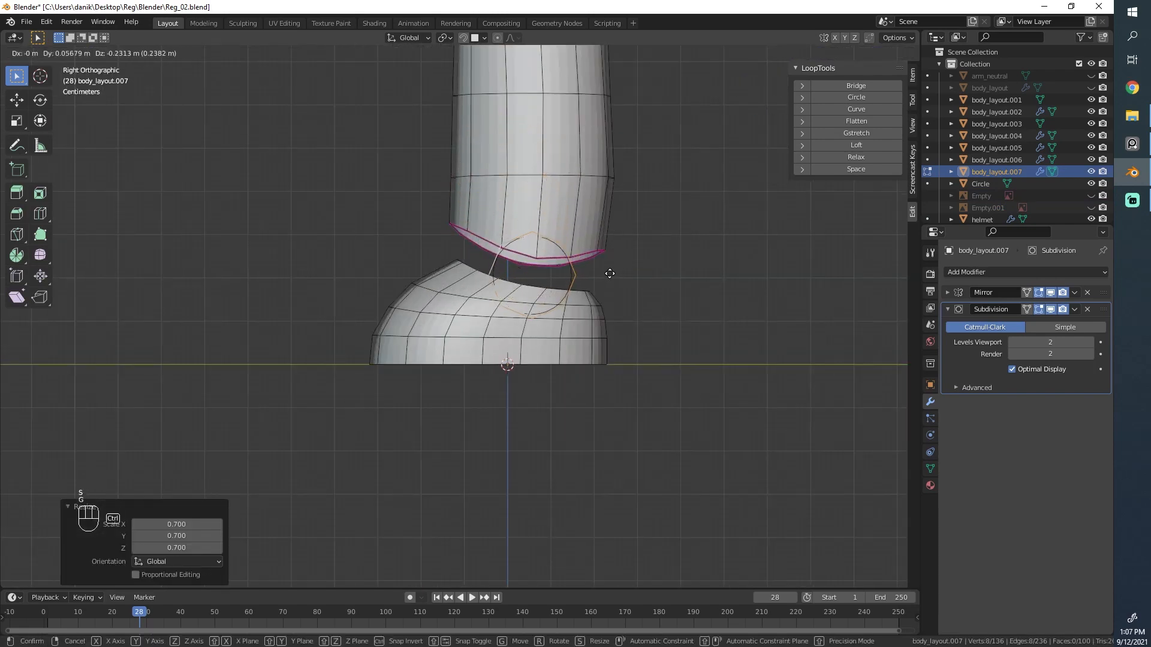
mouse_move(585, 265)
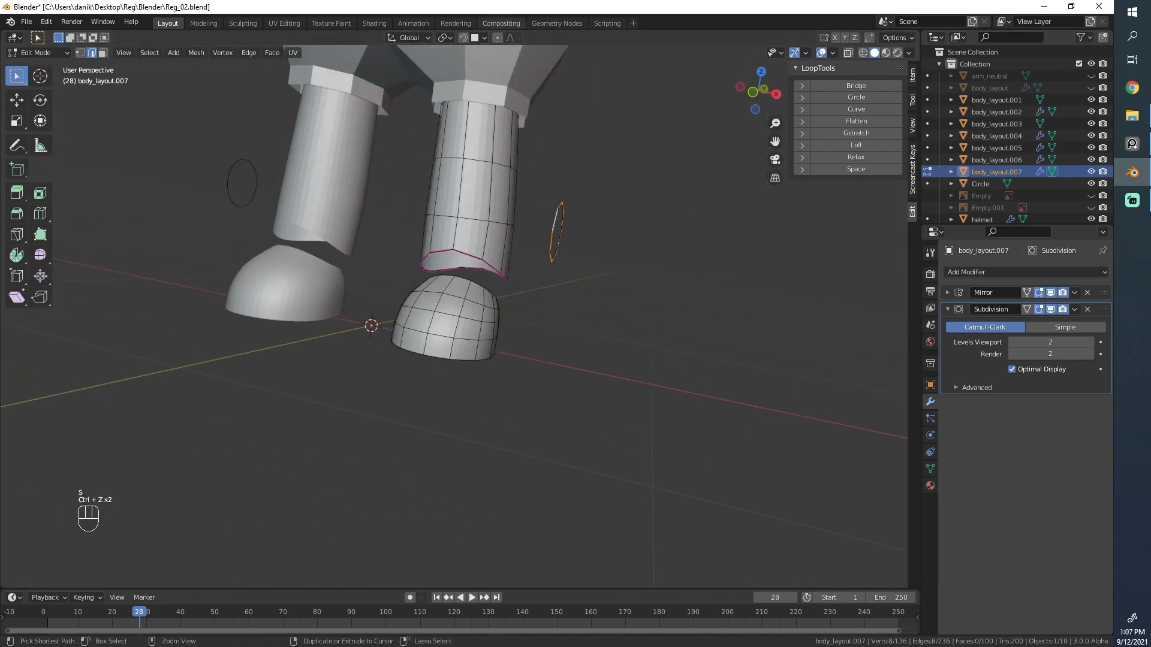
left_click(477, 37)
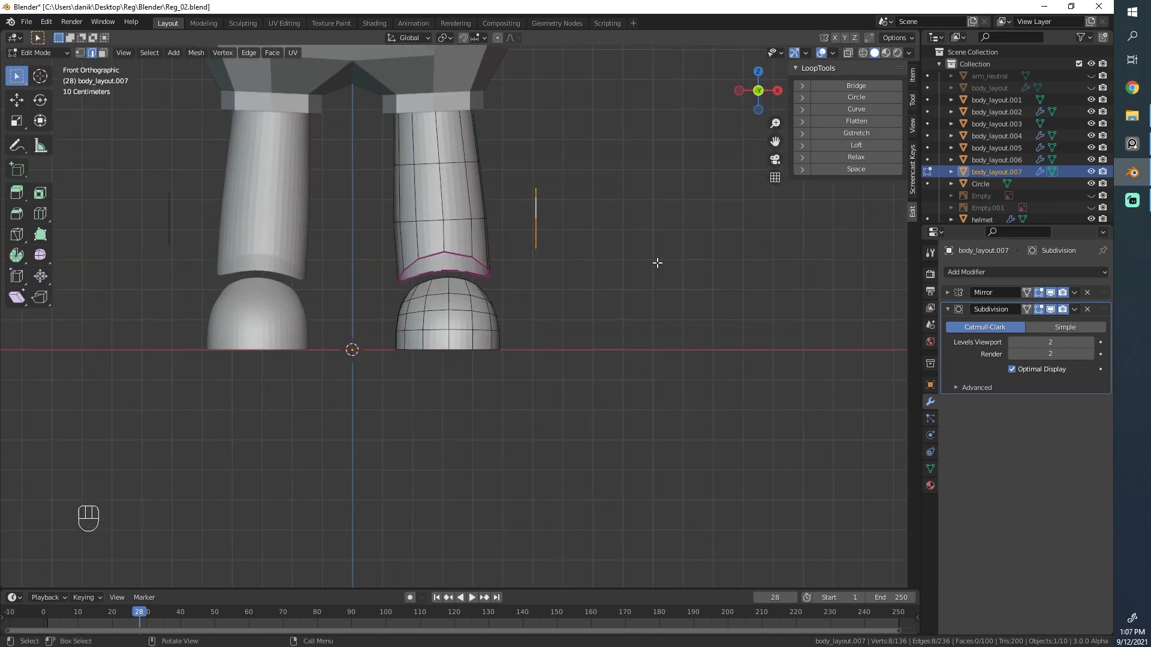
- Move the ring onto the ankle's side and select the edges bordering the disc
key("s")
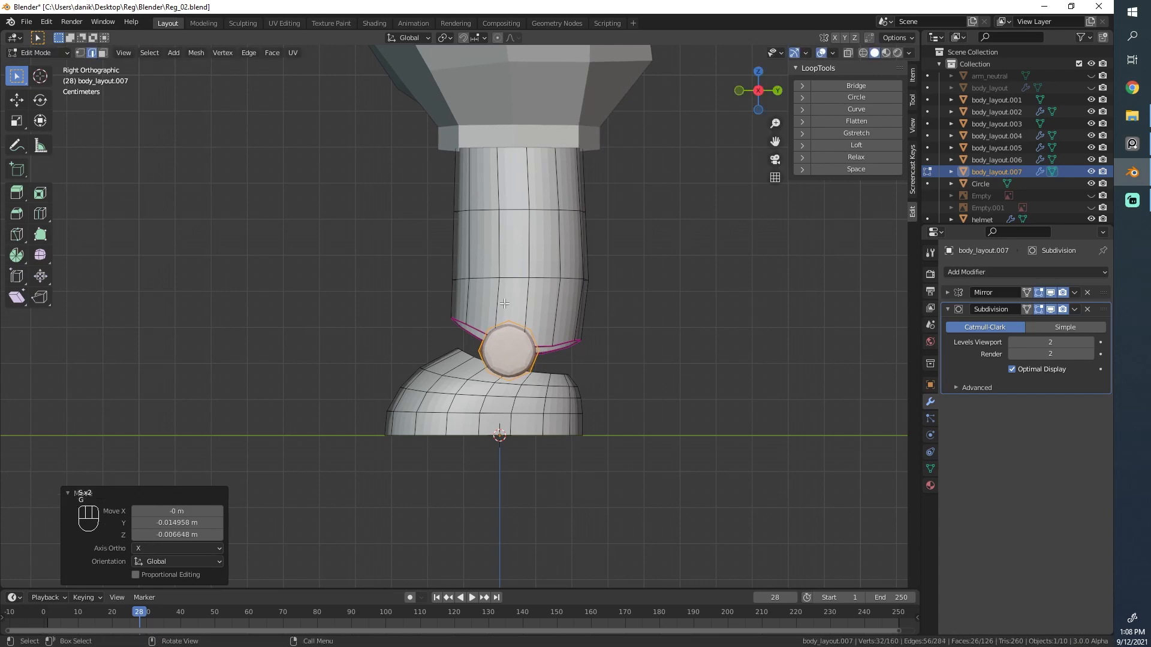
scroll("down", 3)
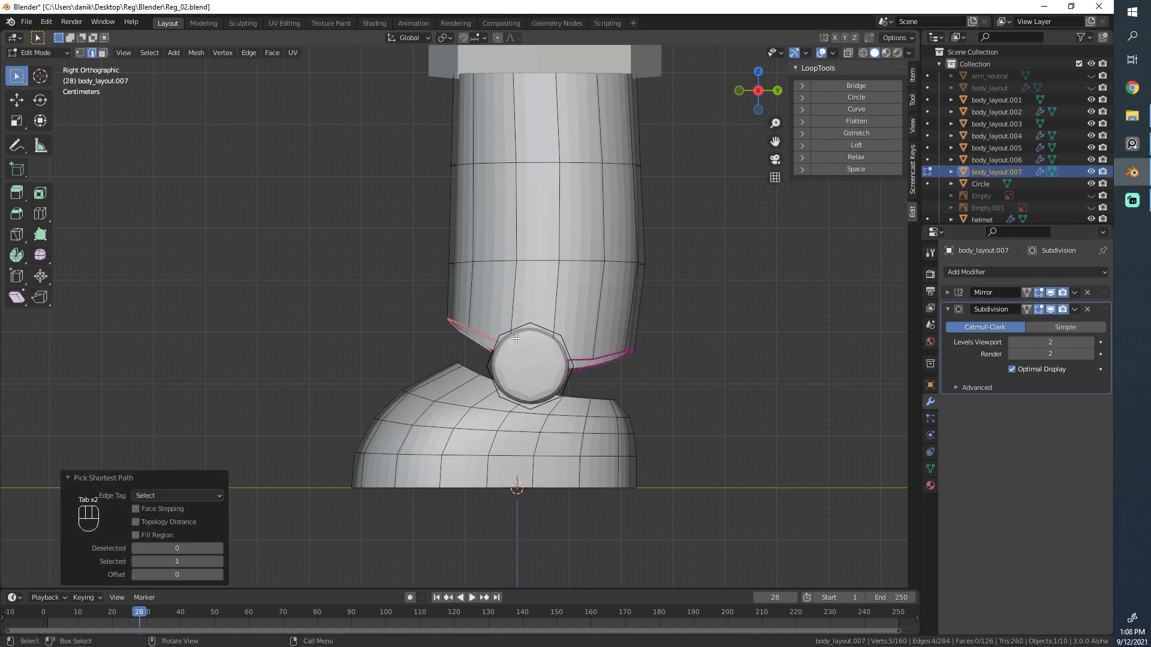
left_click_drag(518, 337, 478, 385)
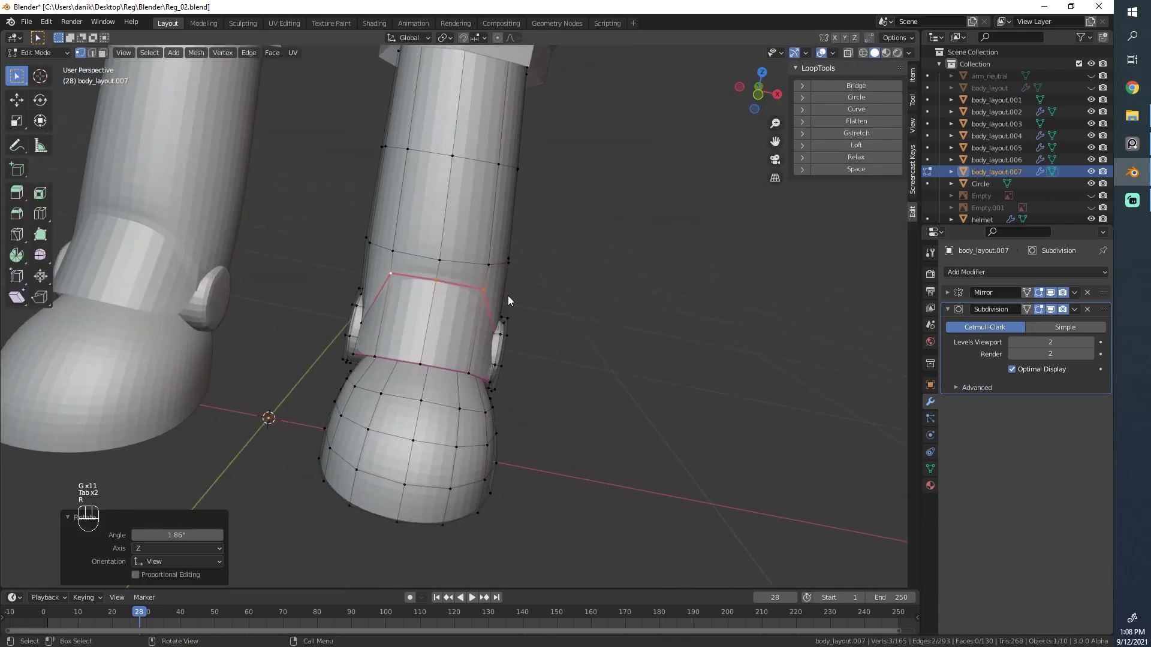
- Return to solid shading and move the cuff faces outward around the ankle disc
key("Tab")
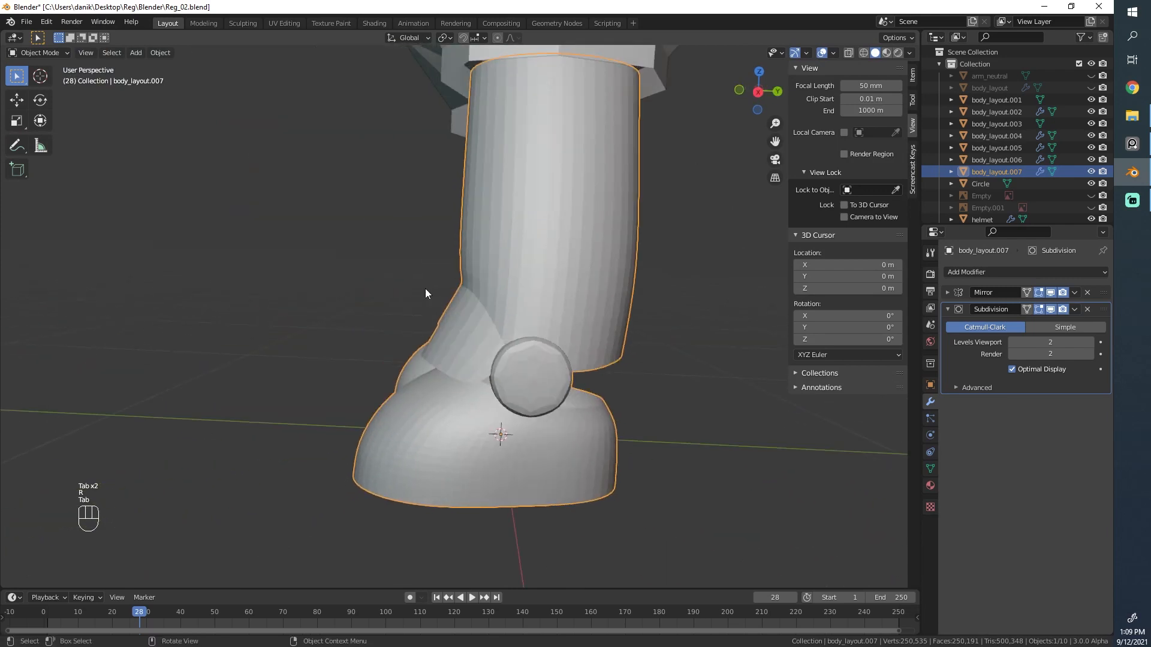
key("Tab")
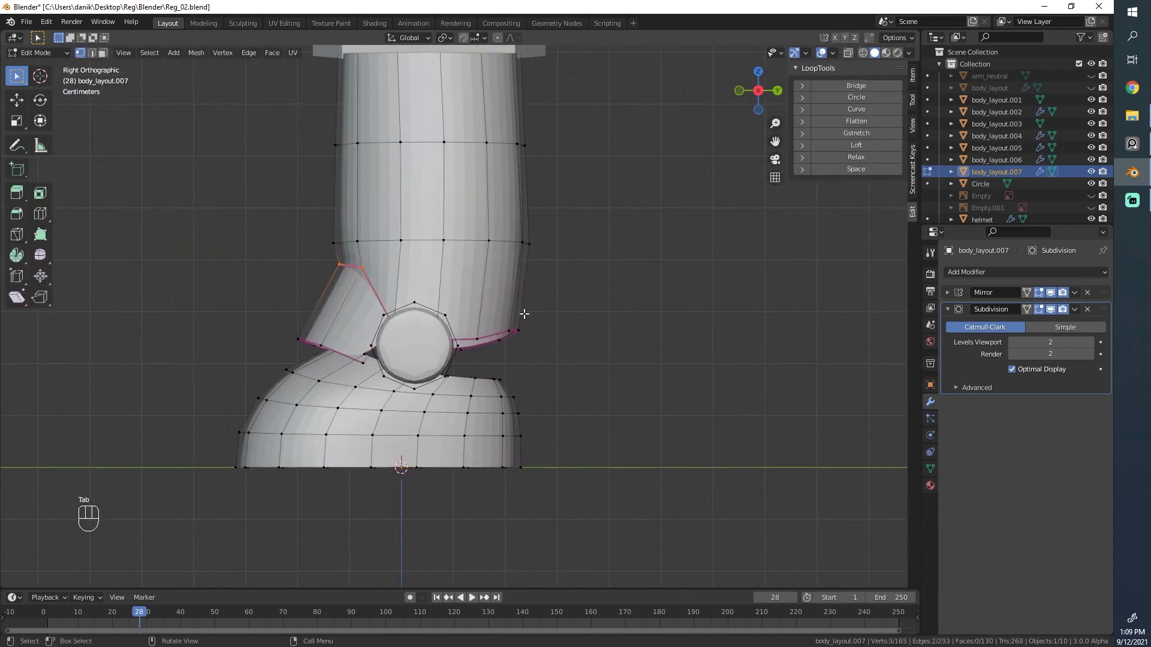
mouse_move(566, 359)
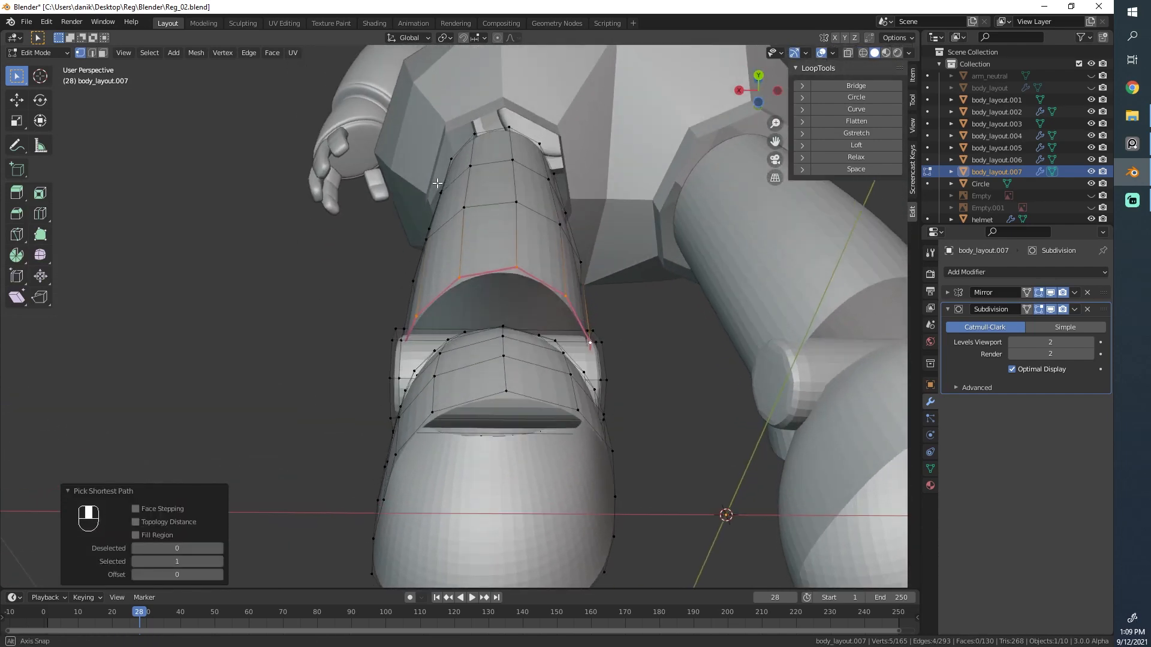
left_click_drag(513, 293, 646, 373)
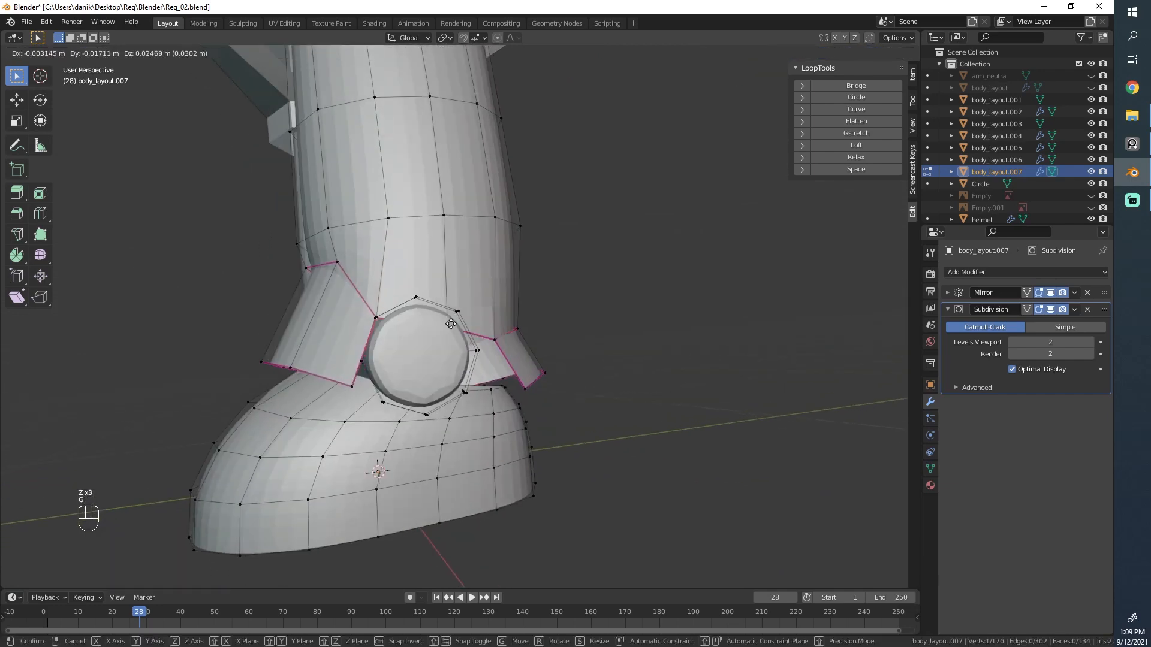
key("z")
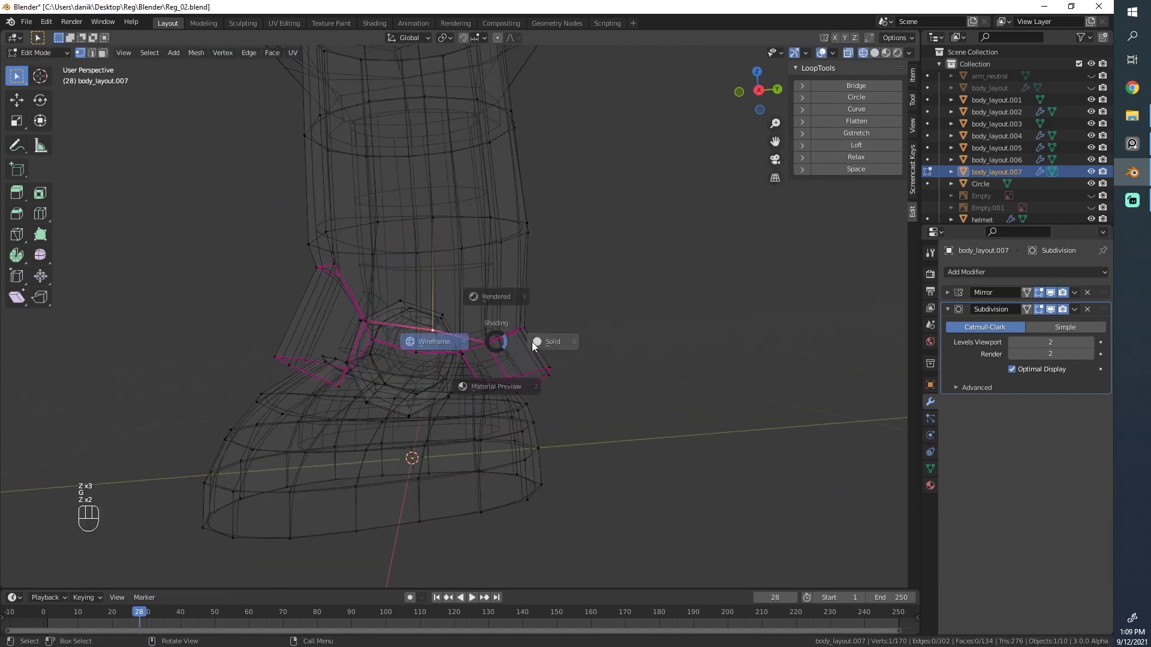
left_click(552, 341)
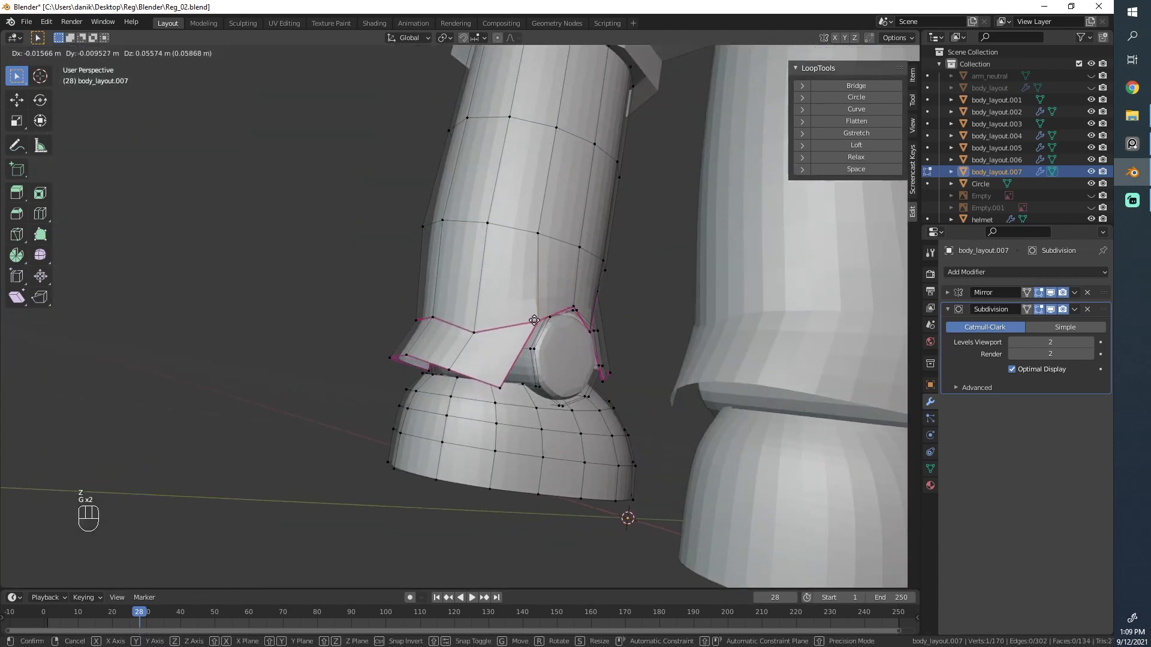
left_click_drag(534, 319, 470, 347)
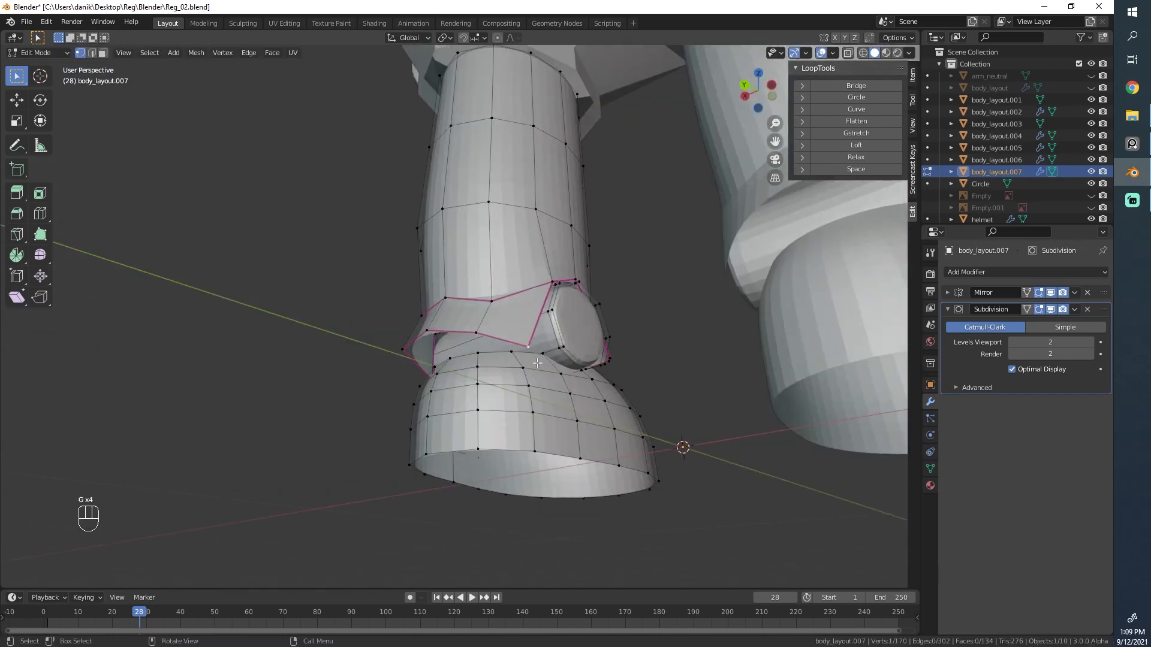
left_click_drag(536, 362, 661, 448)
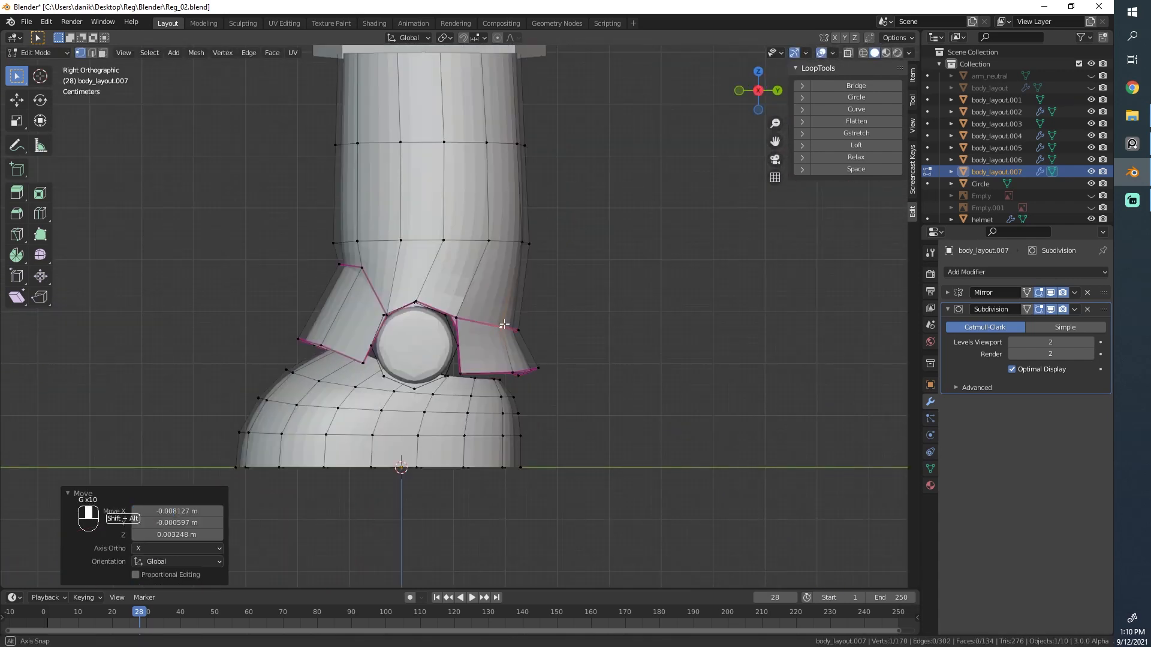
- From the back view, move the cuff's back edge, then review both boots
key("g")
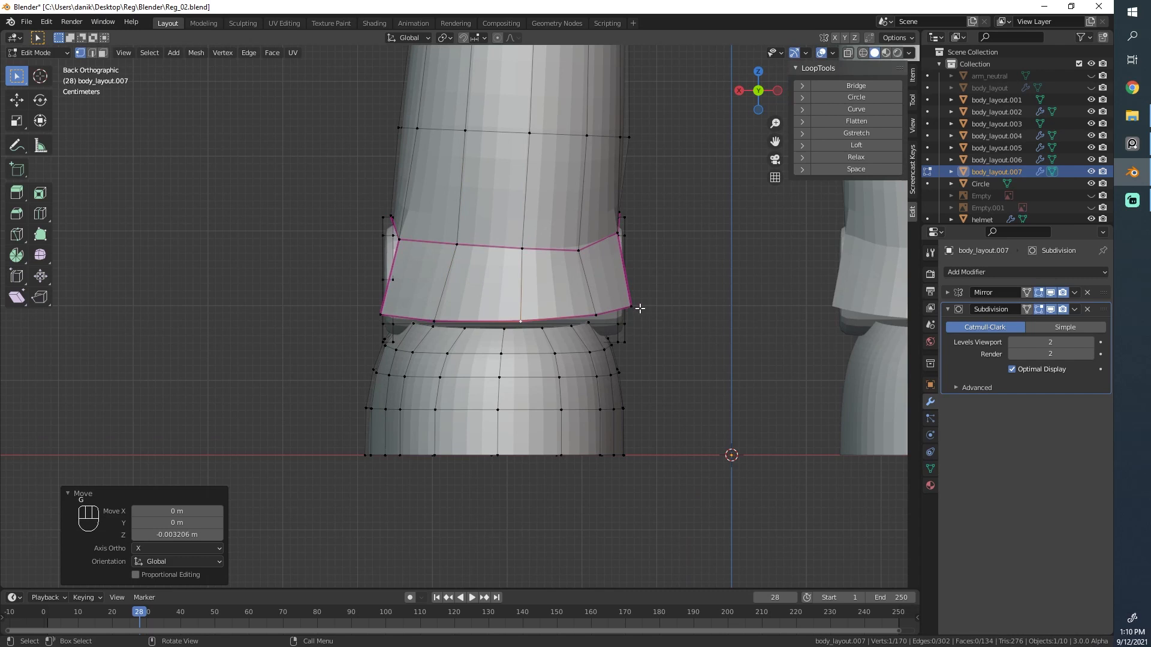
key("g")
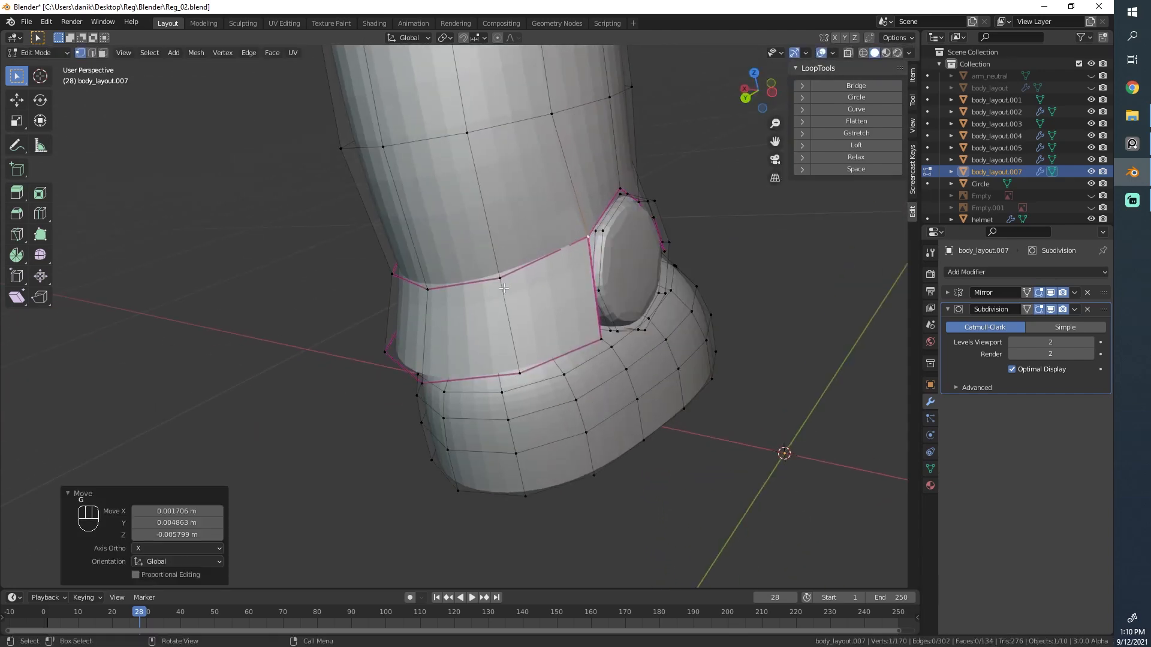
key("Tab")
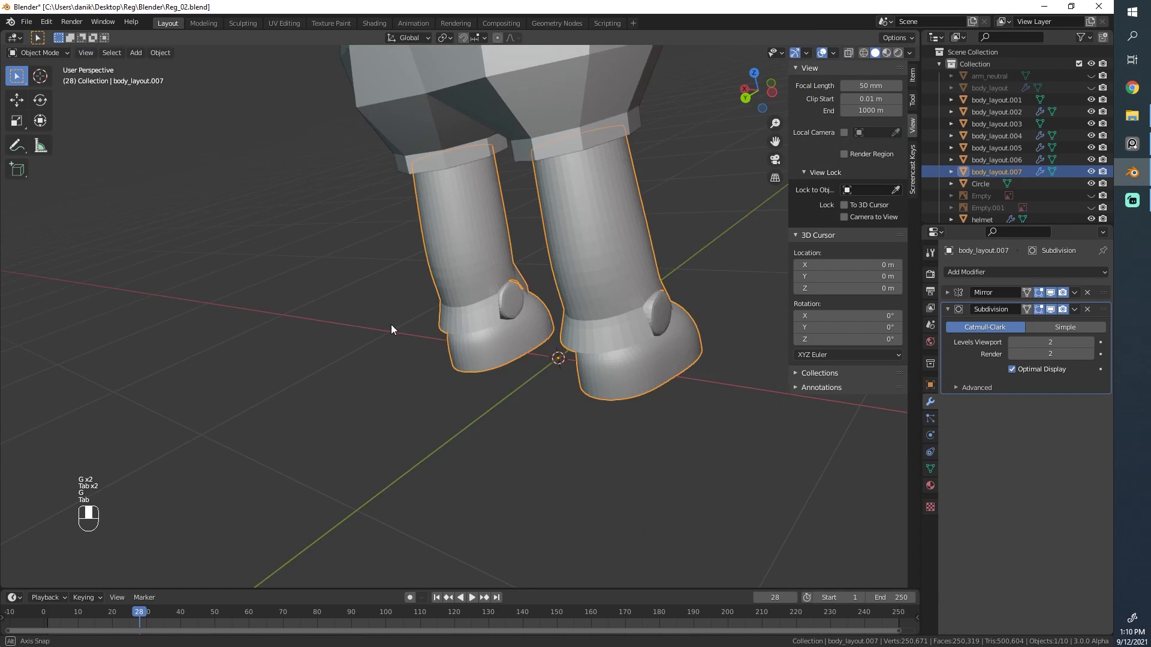
key("Tab")
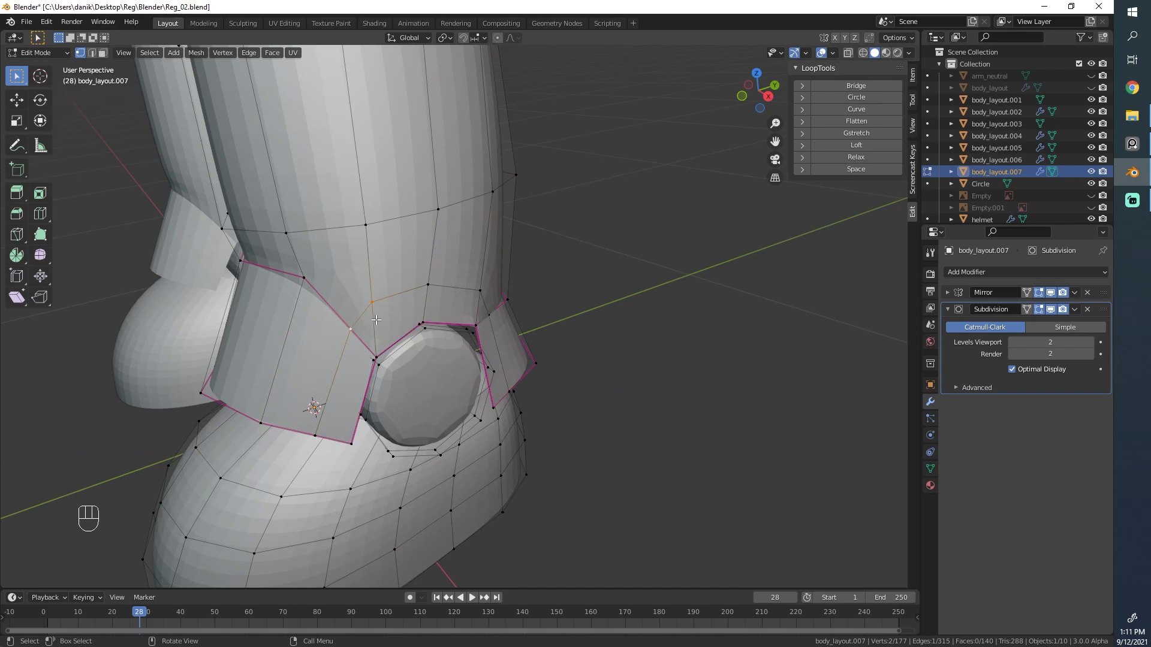
- Merge the selected cuff vertices at the 3D cursor and move them into place
key("m")
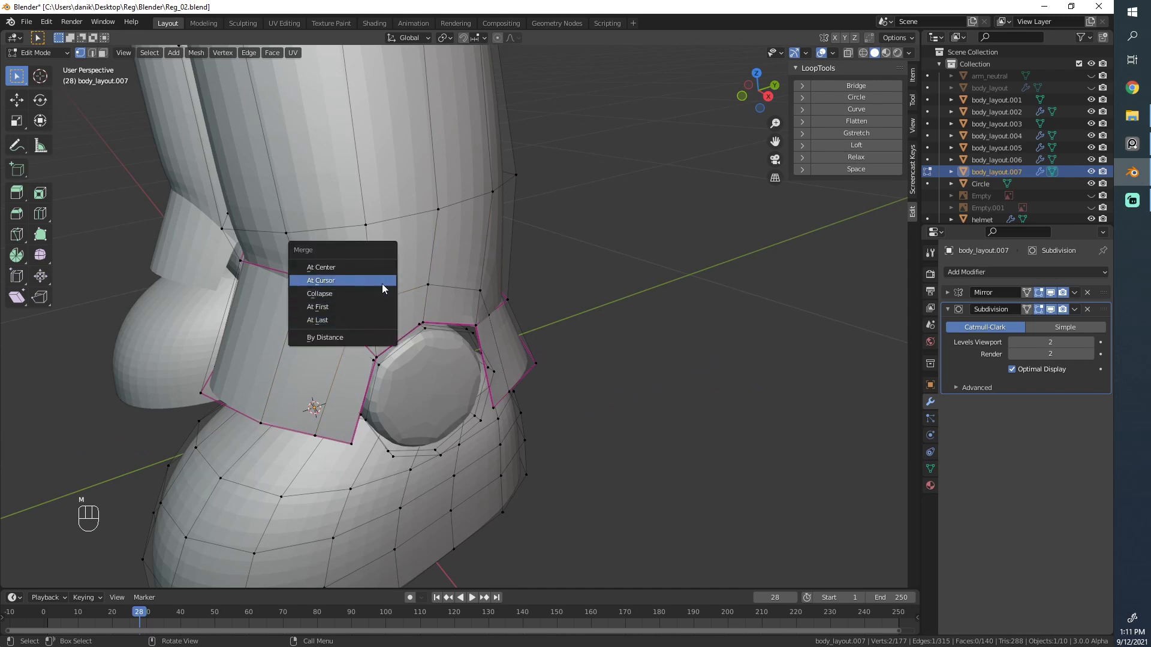
left_click(321, 280)
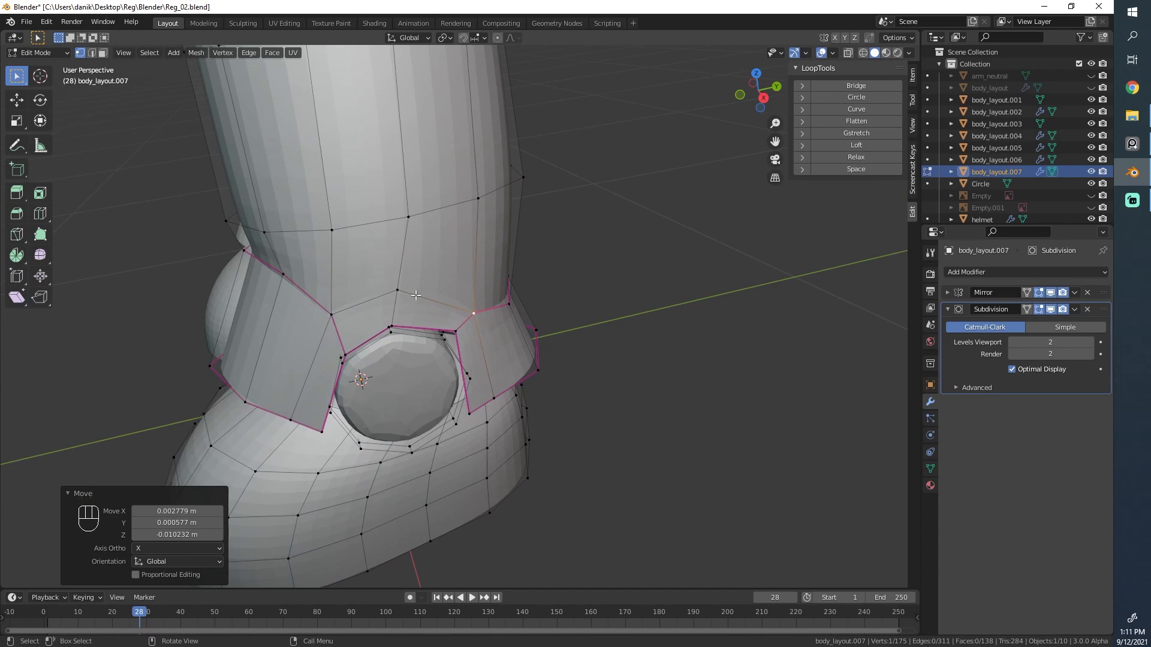
key("shift+e")
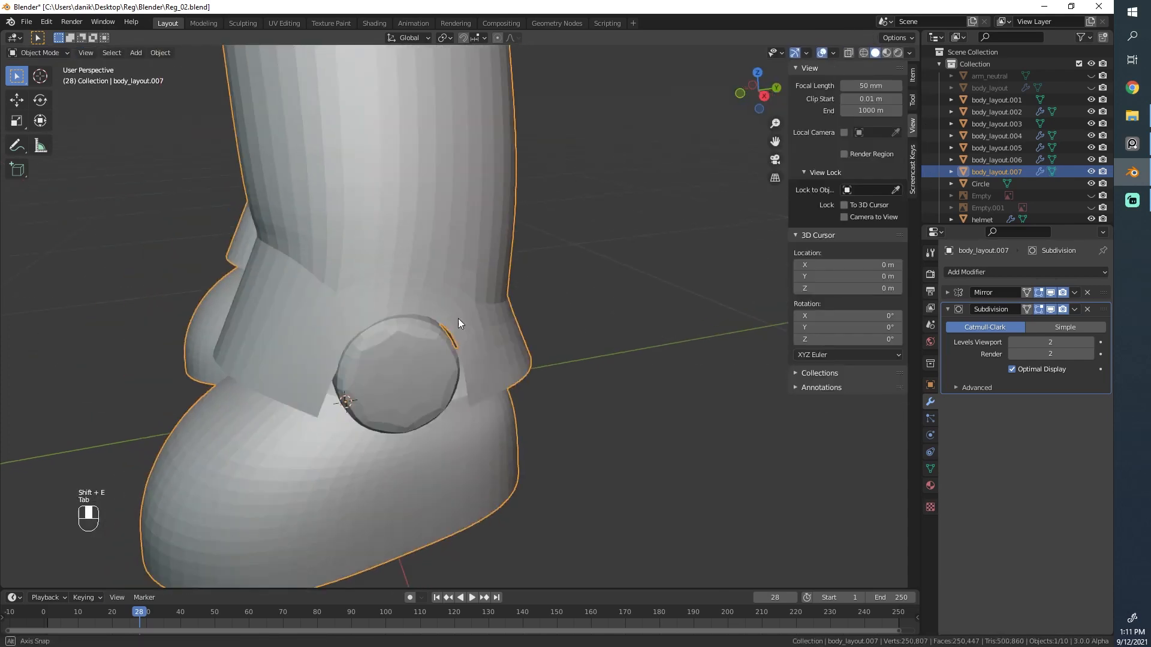
- Move the cuff vertices to wrap snugly around the ankle disc, previewing outside Edit Mode
key("Tab")
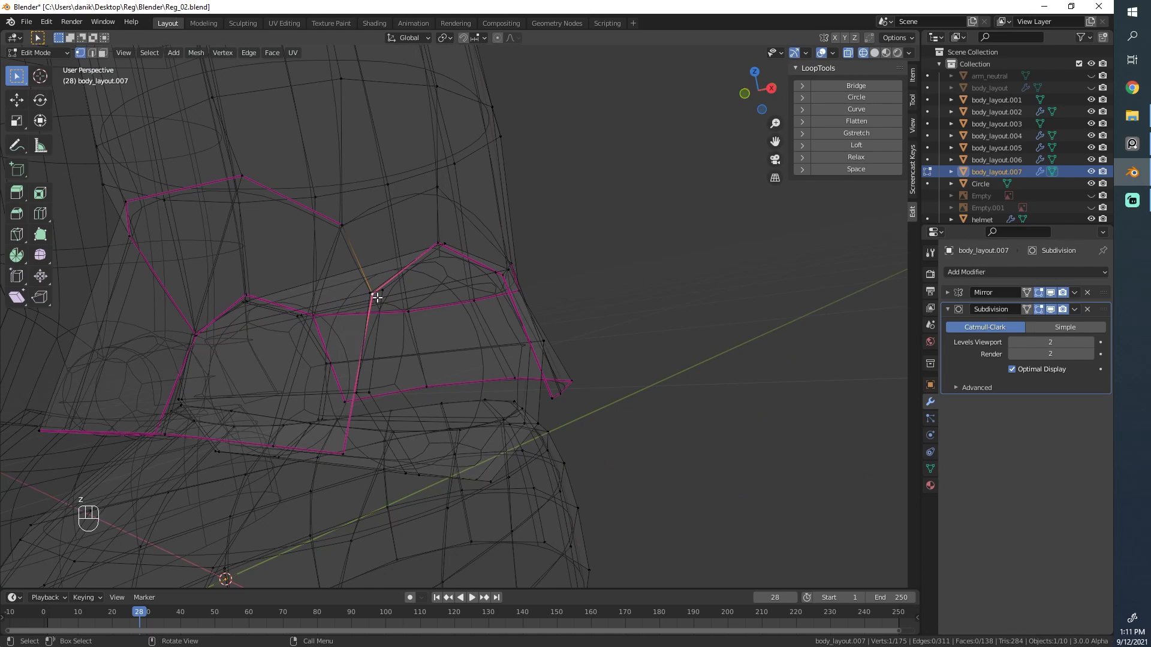
key("g")
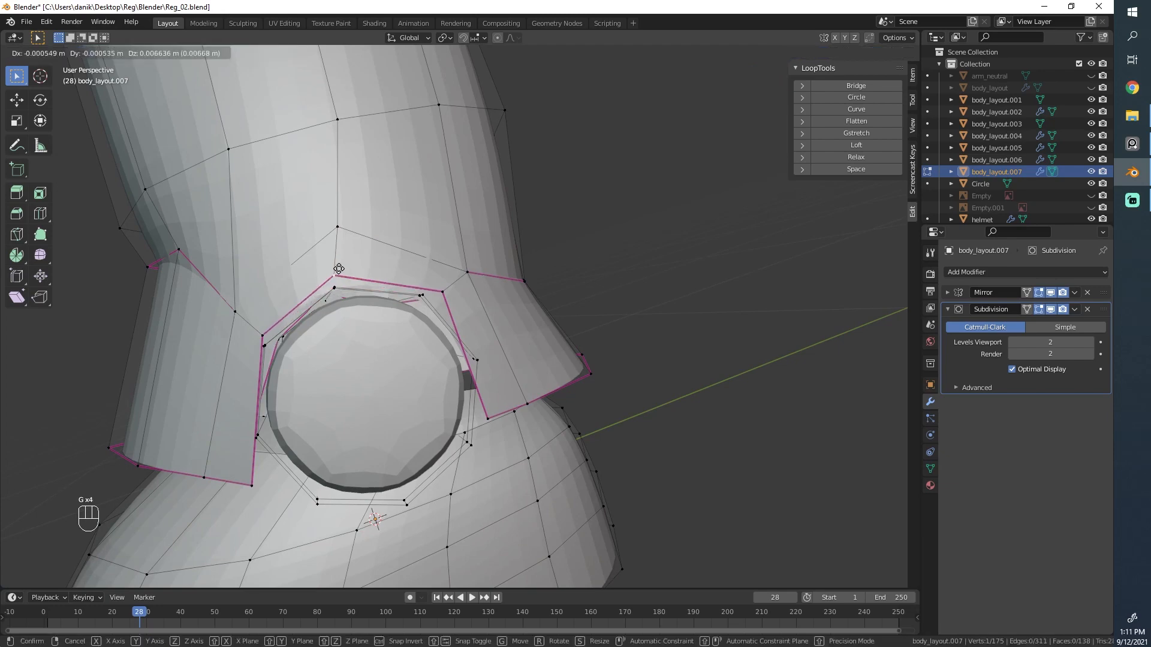
key("Tab")
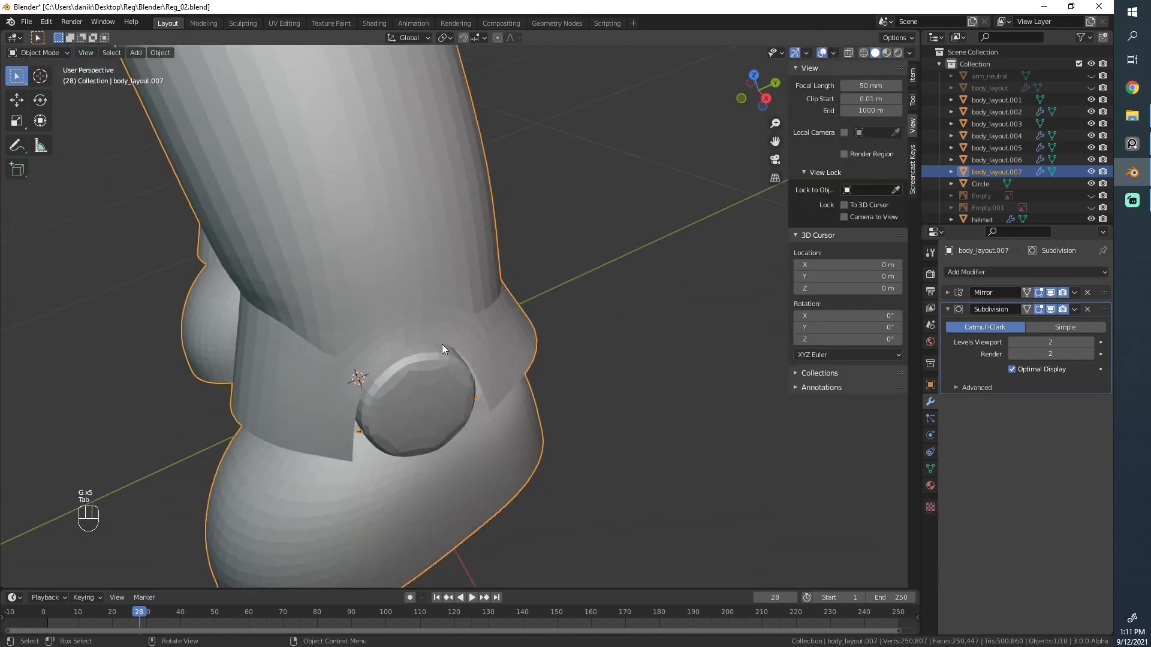
key("Tab")
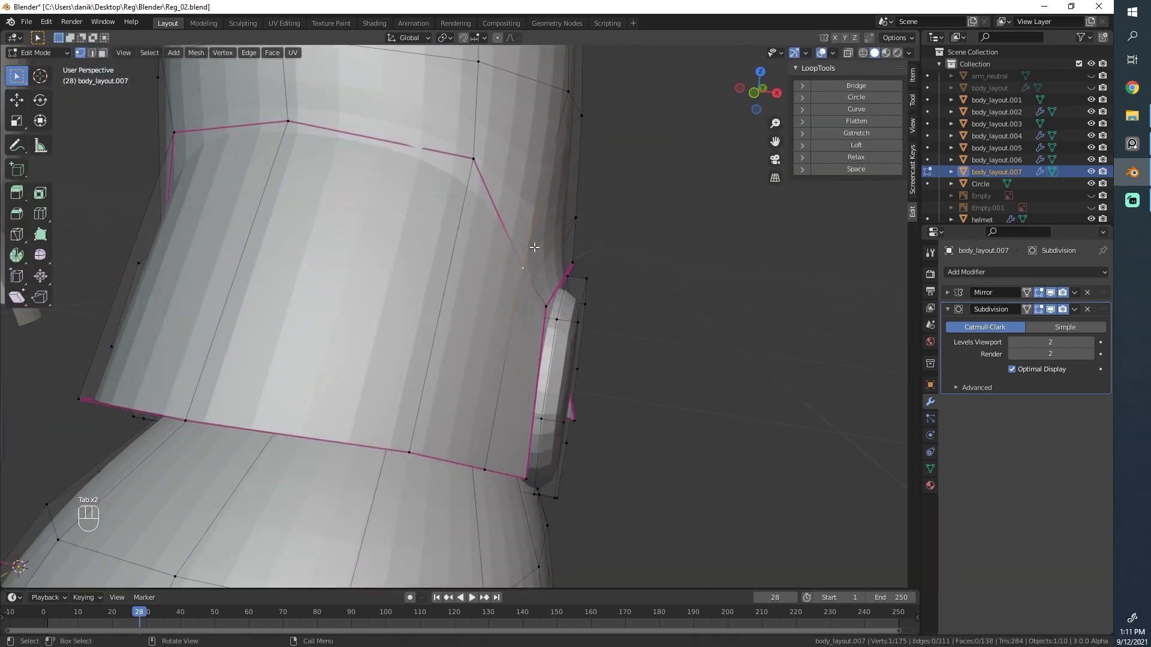
key("Tab")
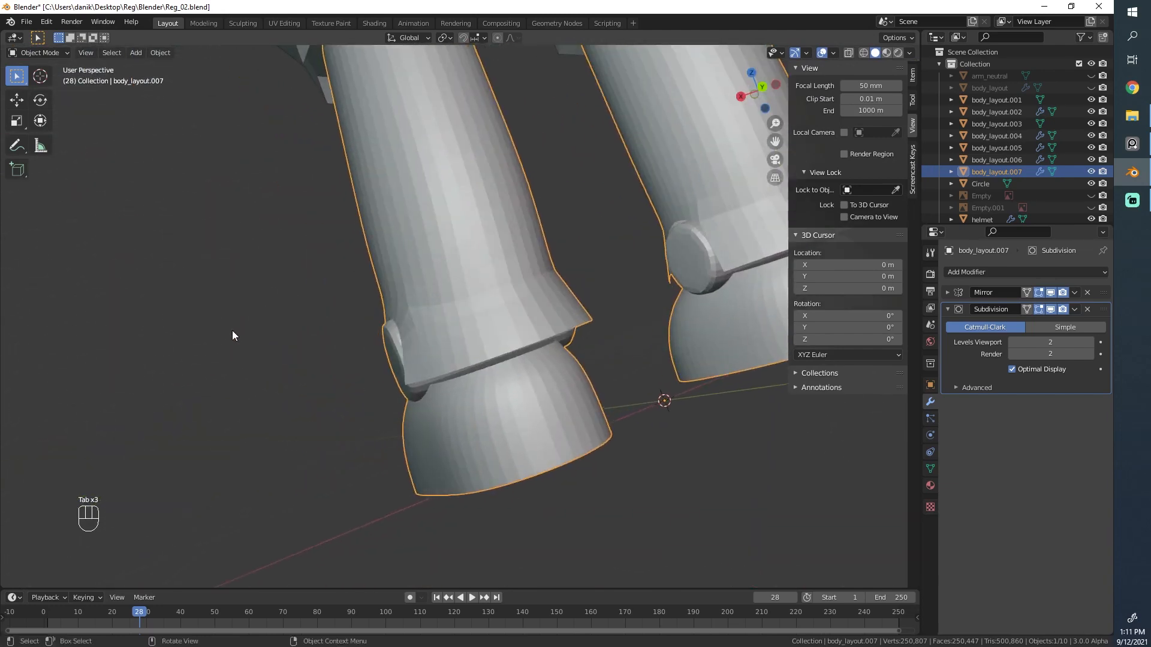
key("Tab")
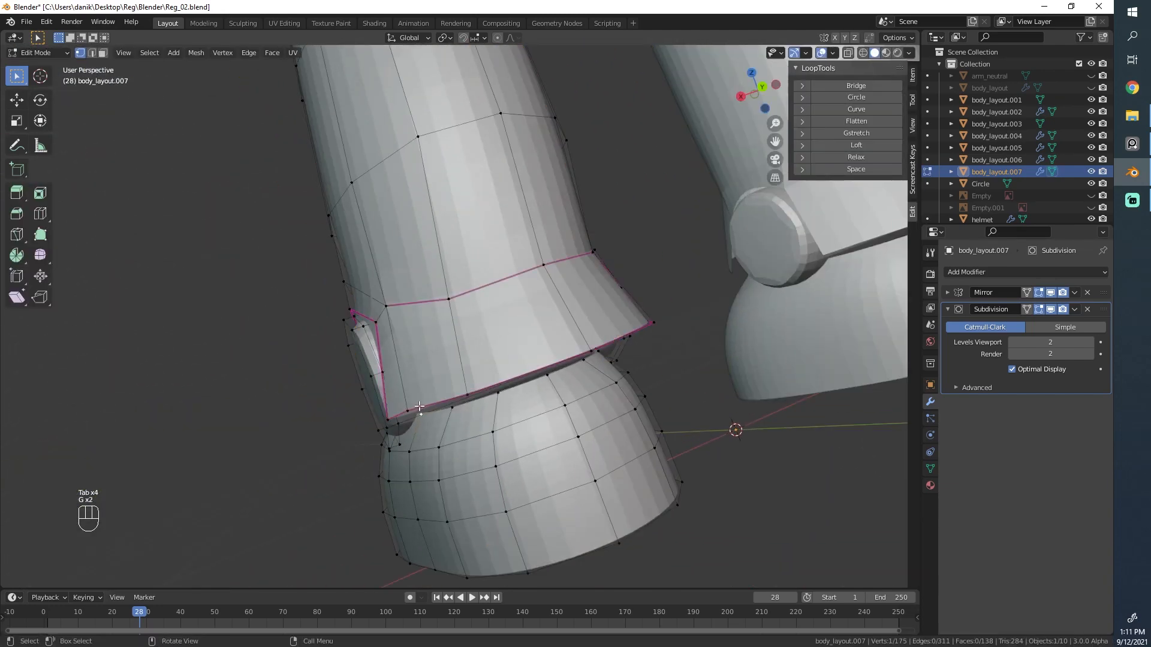
key("g")
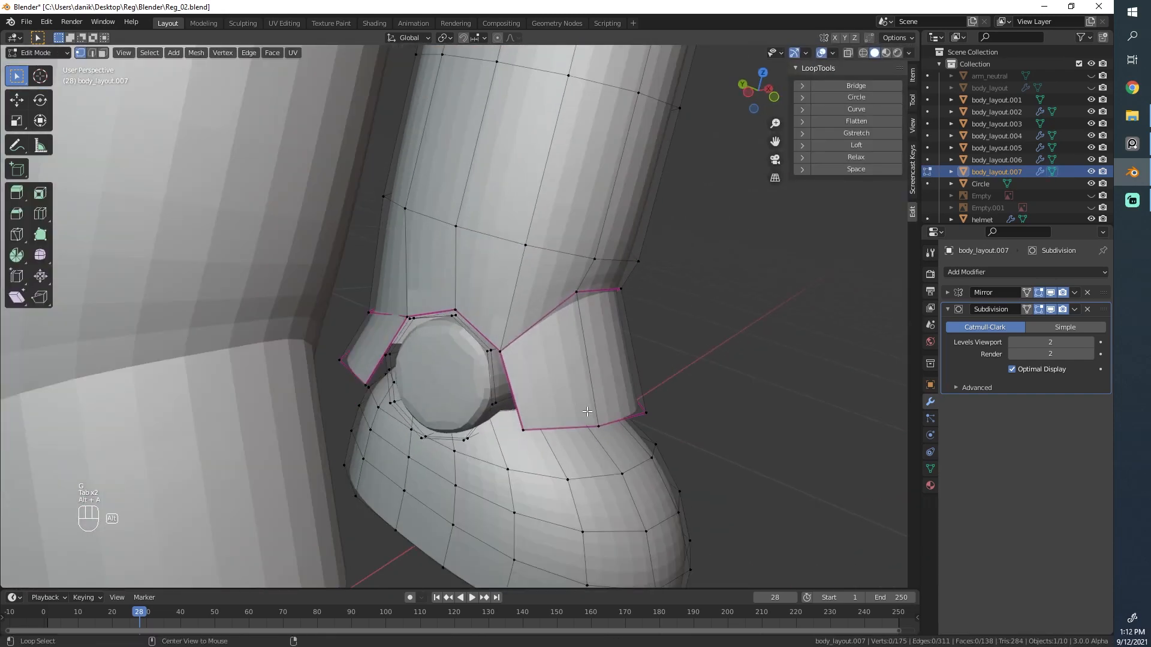
- Nudge the cuff vertices in wireframe, then select the connected boot shaft and cuff
key("k")
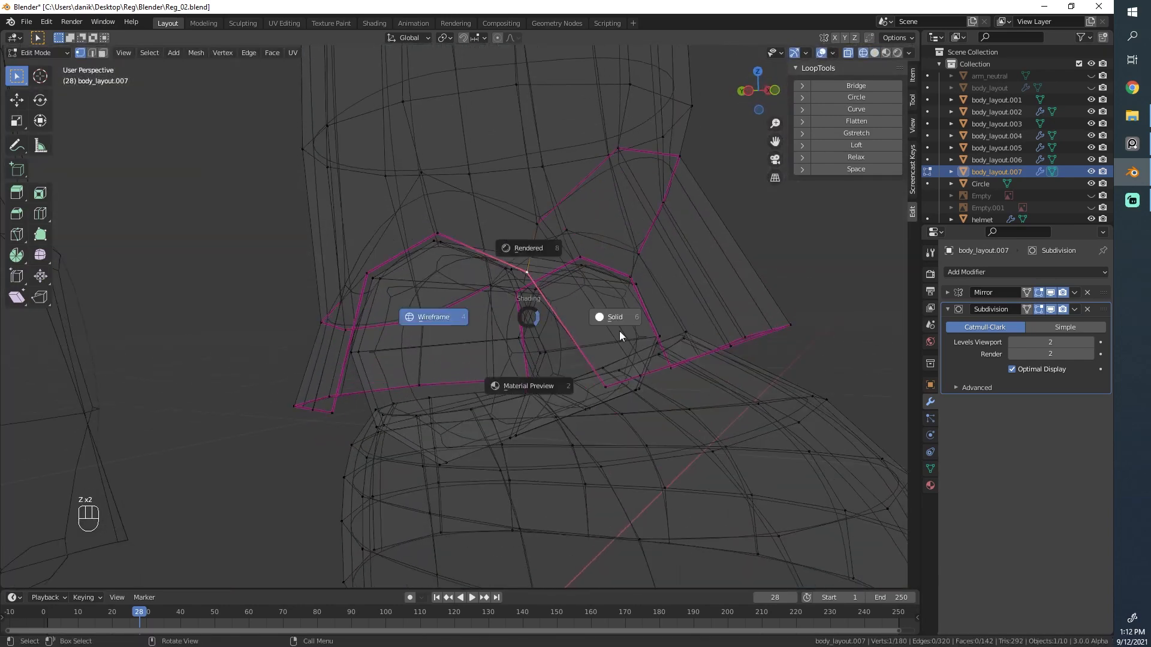
left_click(614, 317)
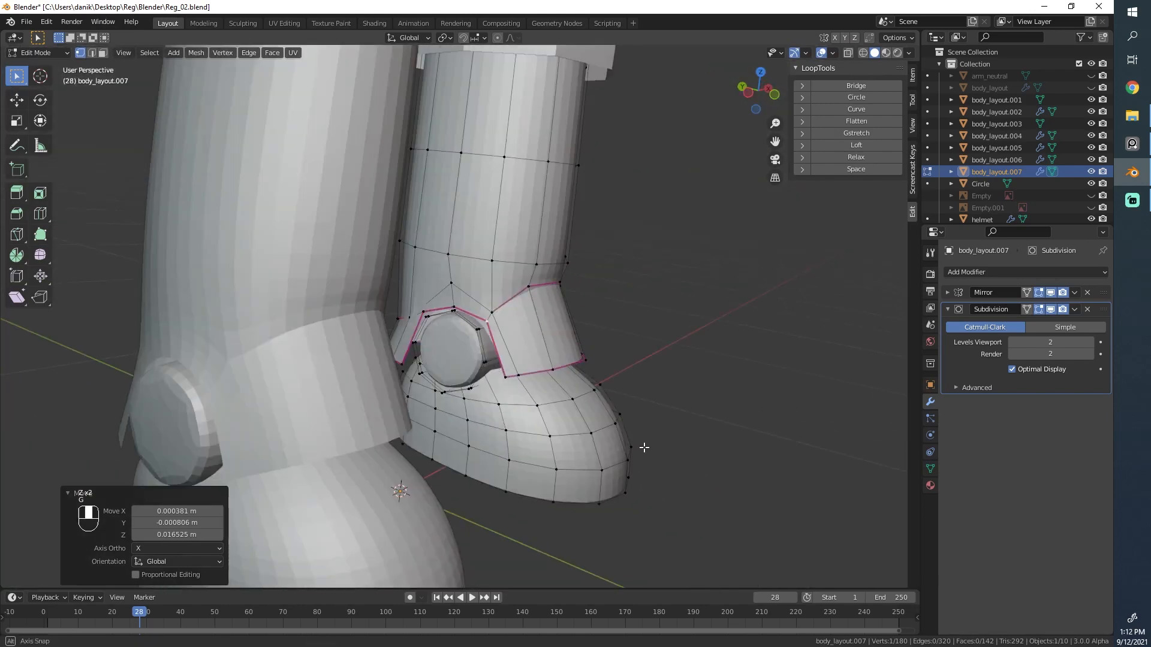
key("Tab")
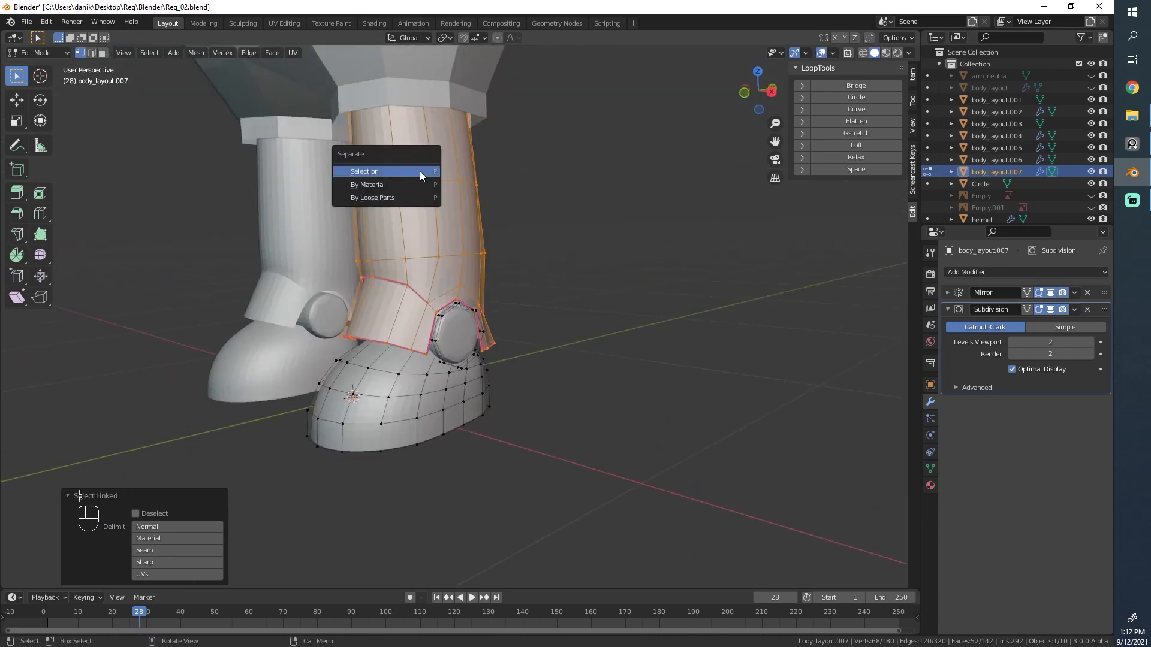
- Separate the leg shell into its own object and give it a Solidify thickness
left_click(365, 171)
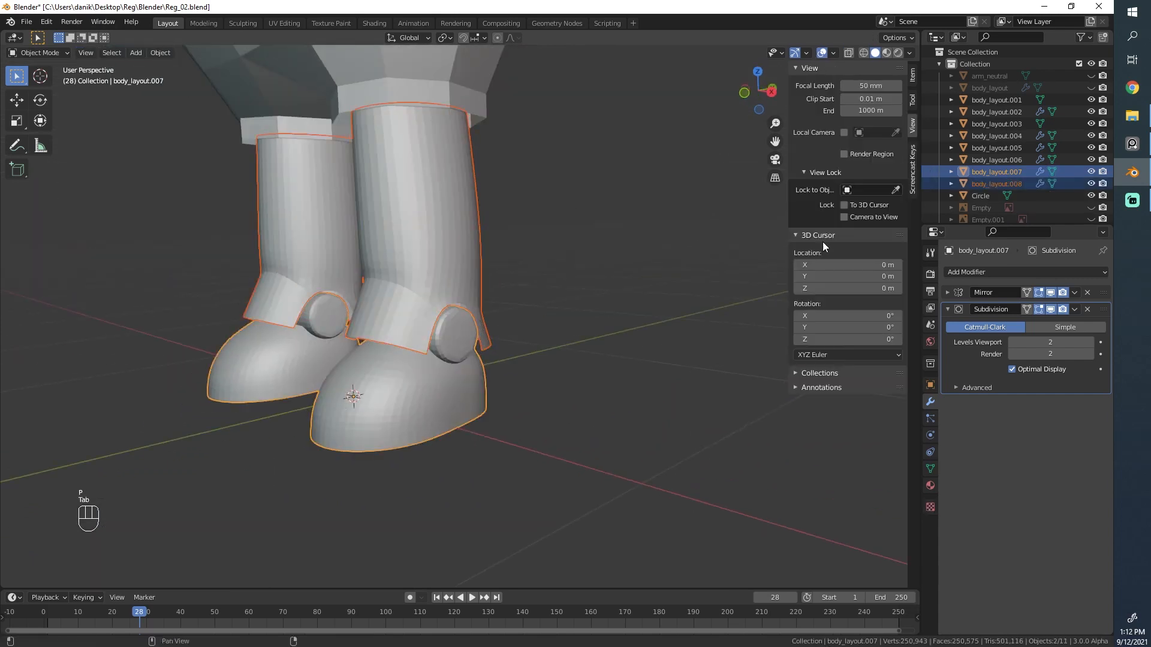
left_click(984, 272)
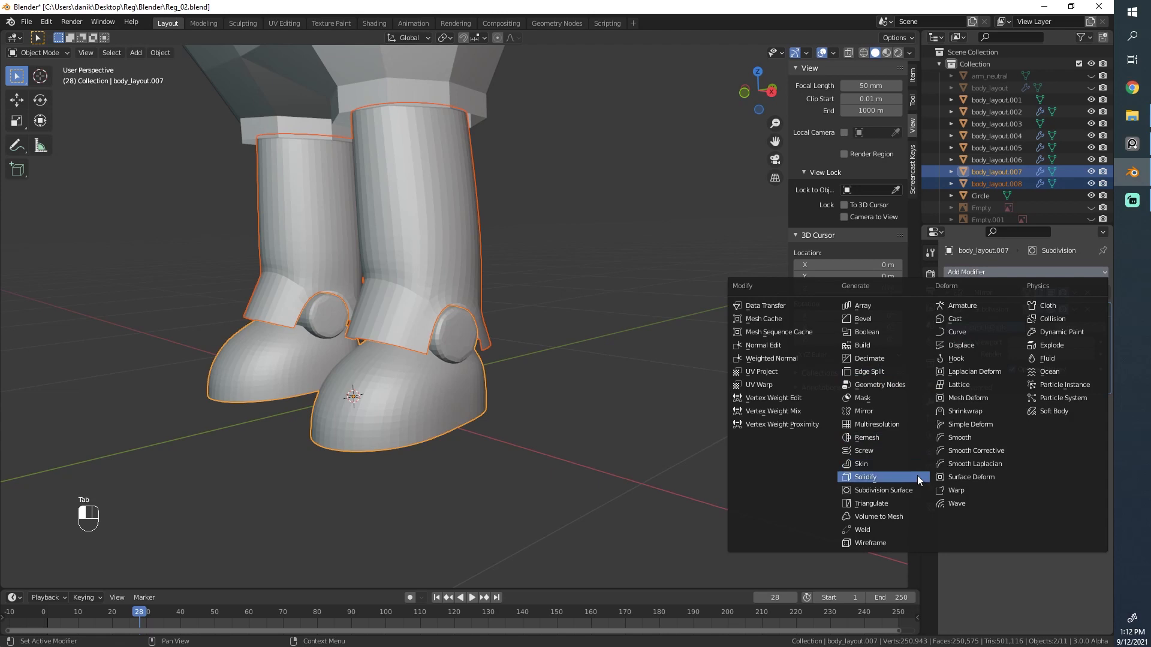
left_click(864, 477)
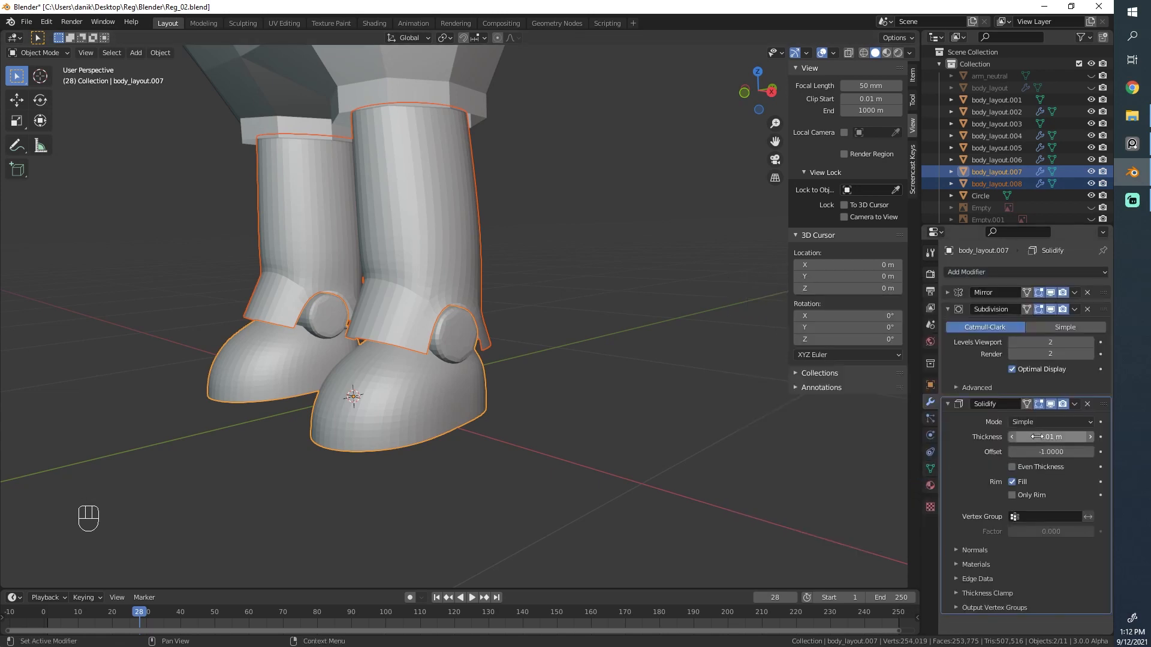
left_click_drag(1049, 437, 1013, 437)
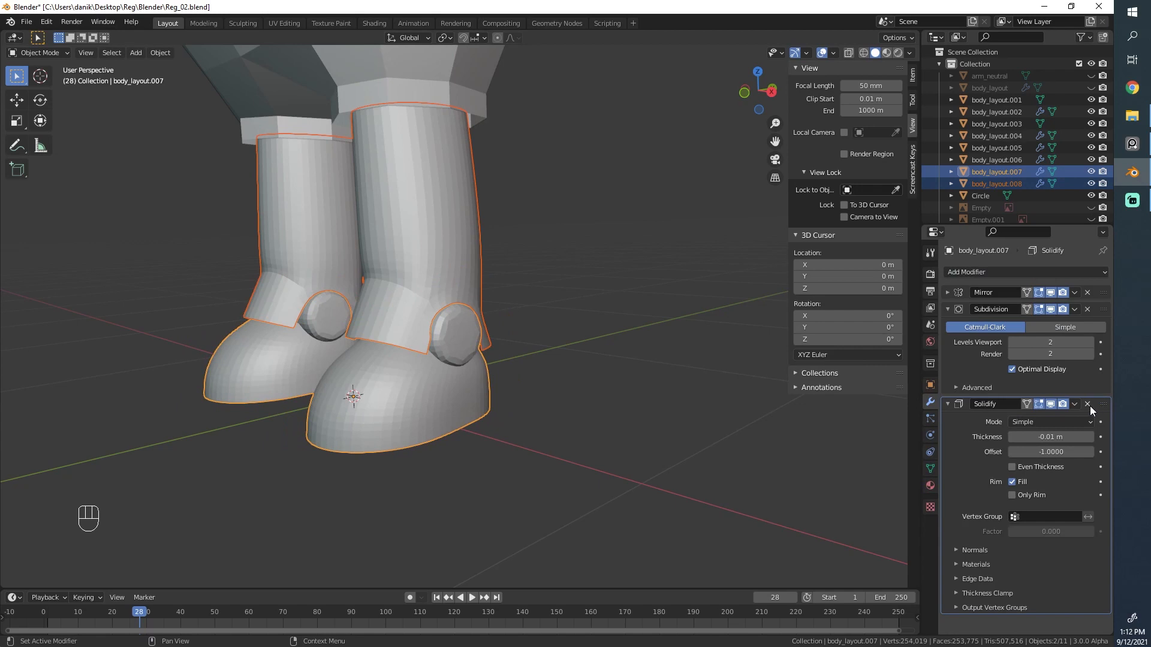
left_click(1087, 403)
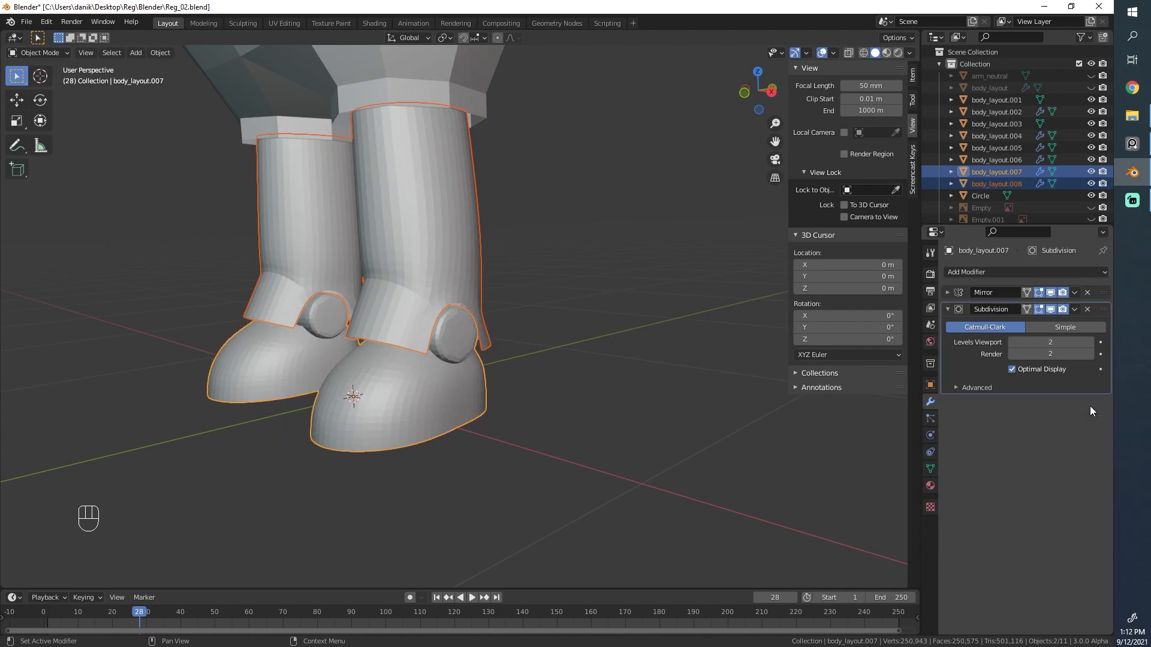
- Add a second Subdivision Surface below Solidify on the separated boot shell
left_click(997, 184)
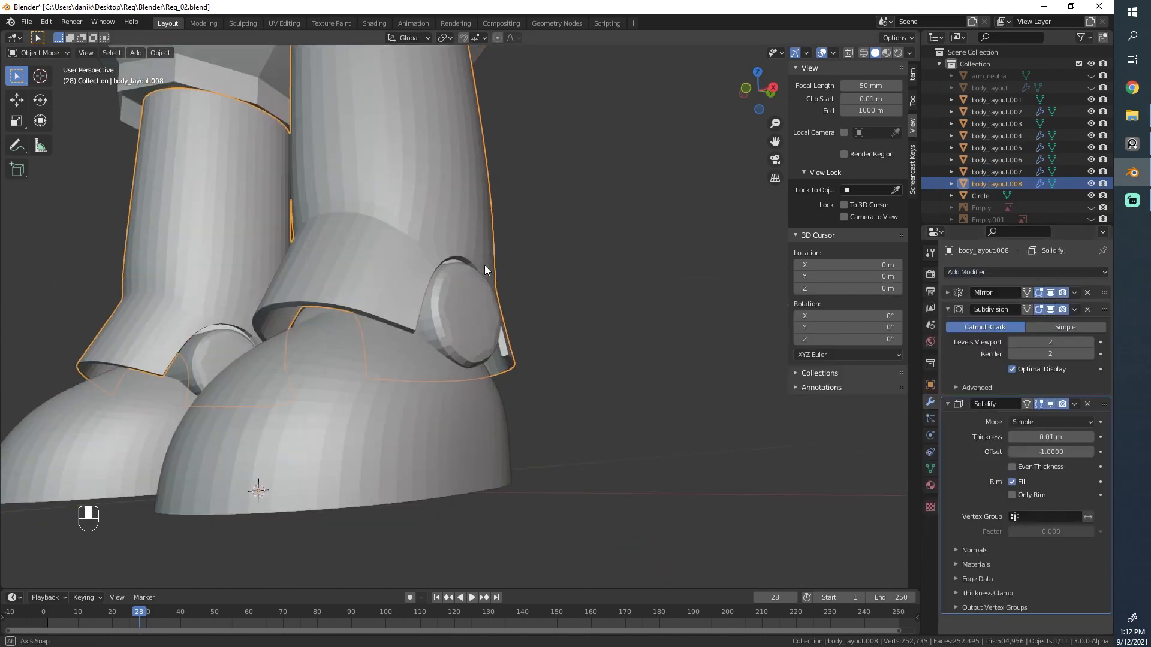
left_click_drag(1050, 437, 1064, 437)
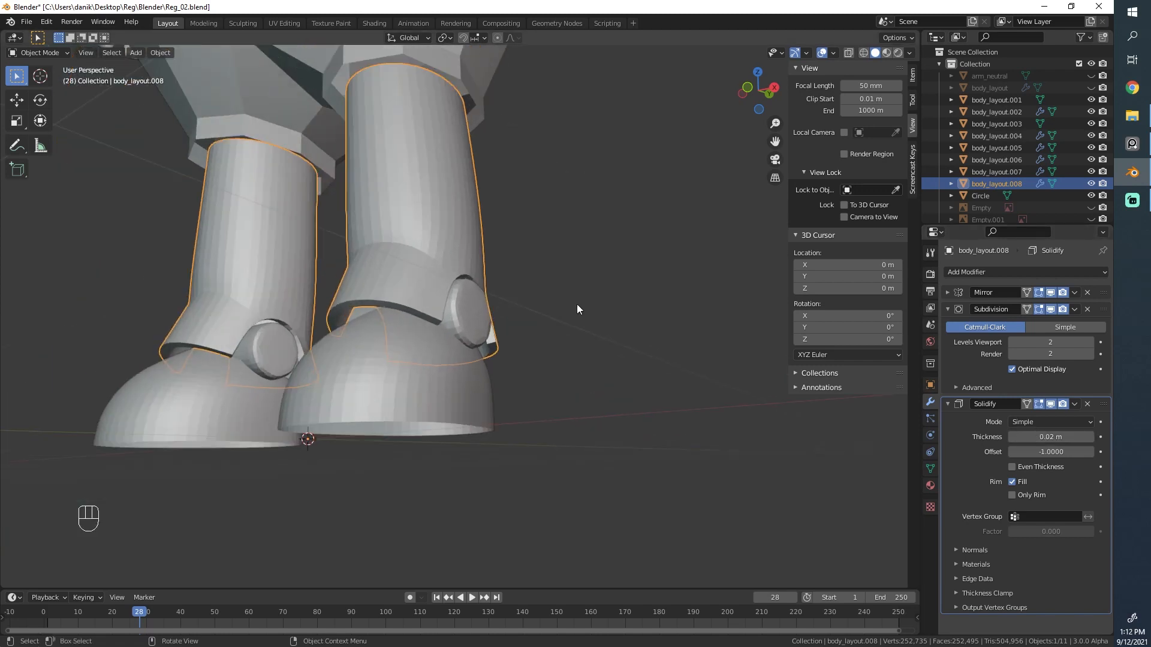
left_click(1050, 343)
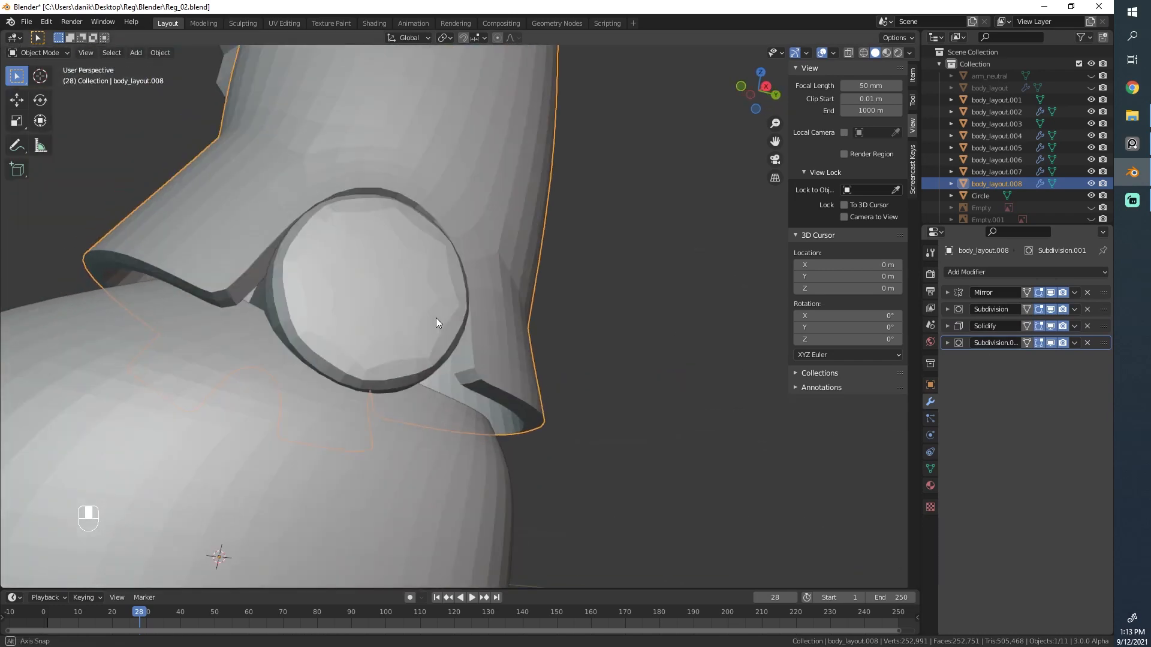
key("Tab")
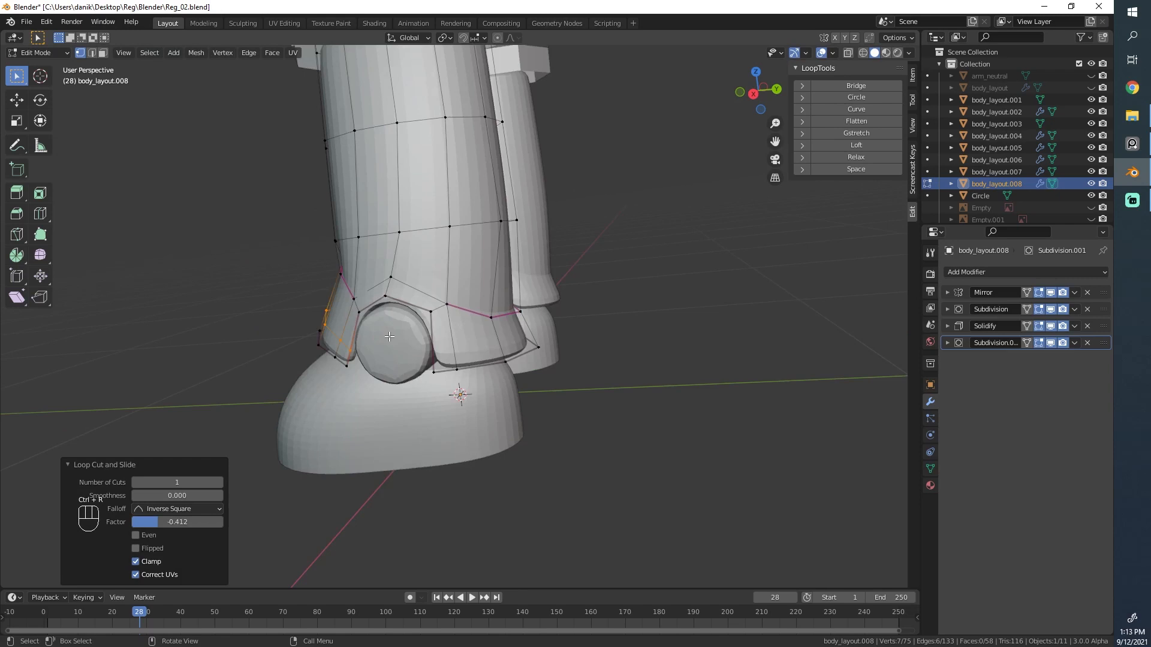
- Add a loop cut near the ankle discs and slide it into place
key("Tab")
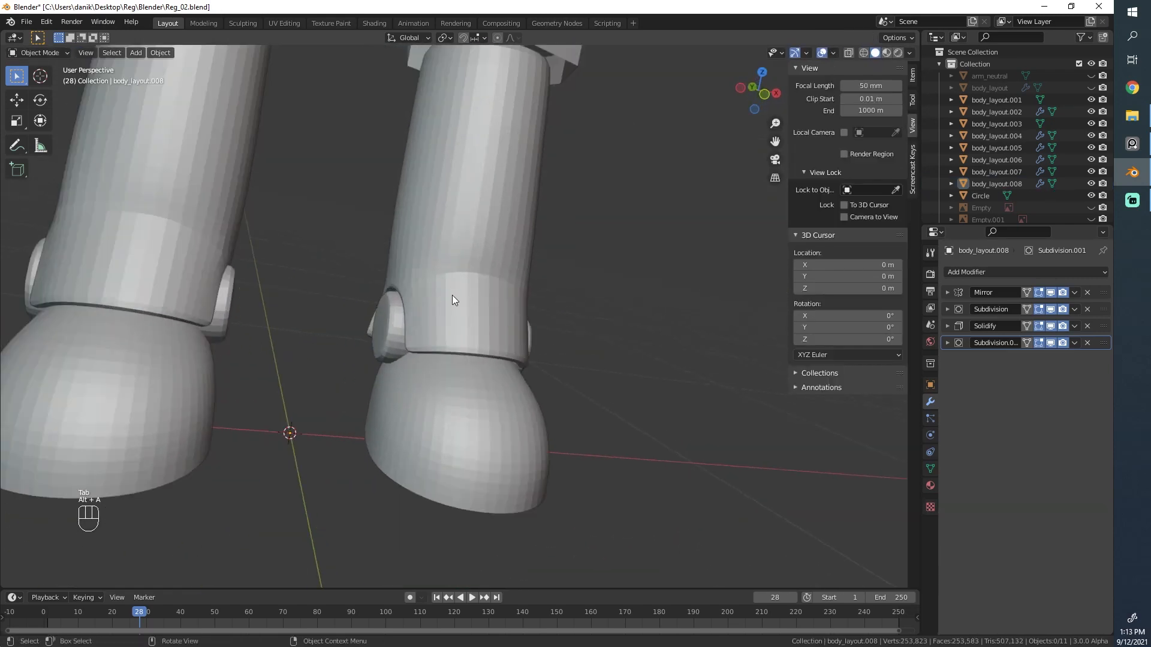
right_click(451, 300)
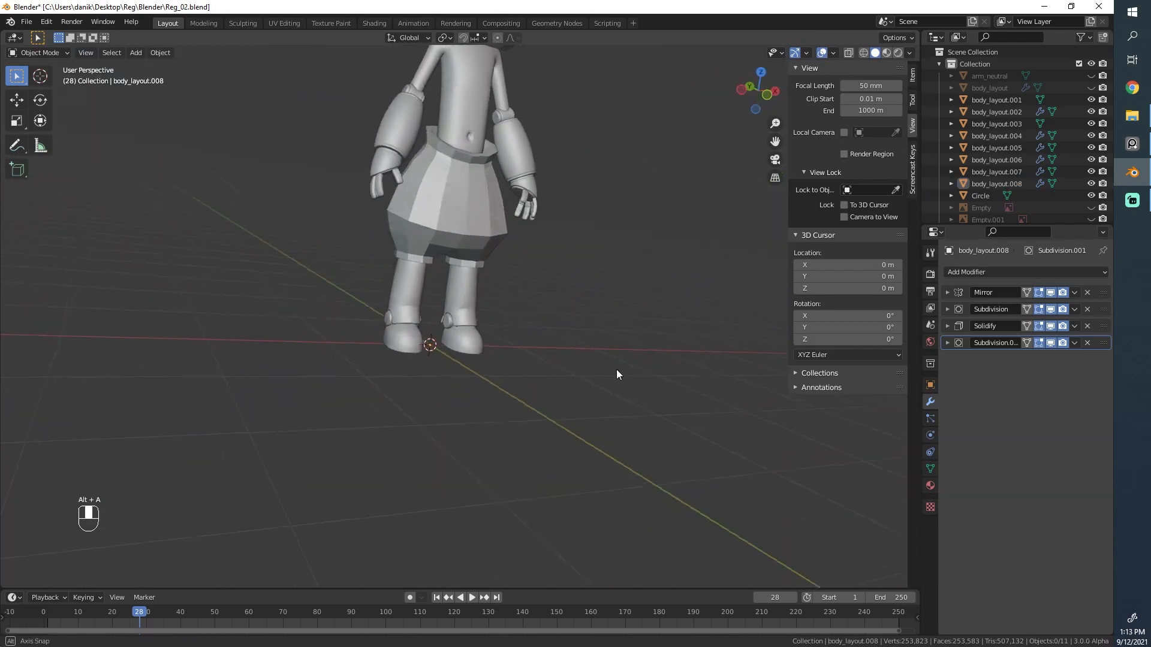
key("Tab")
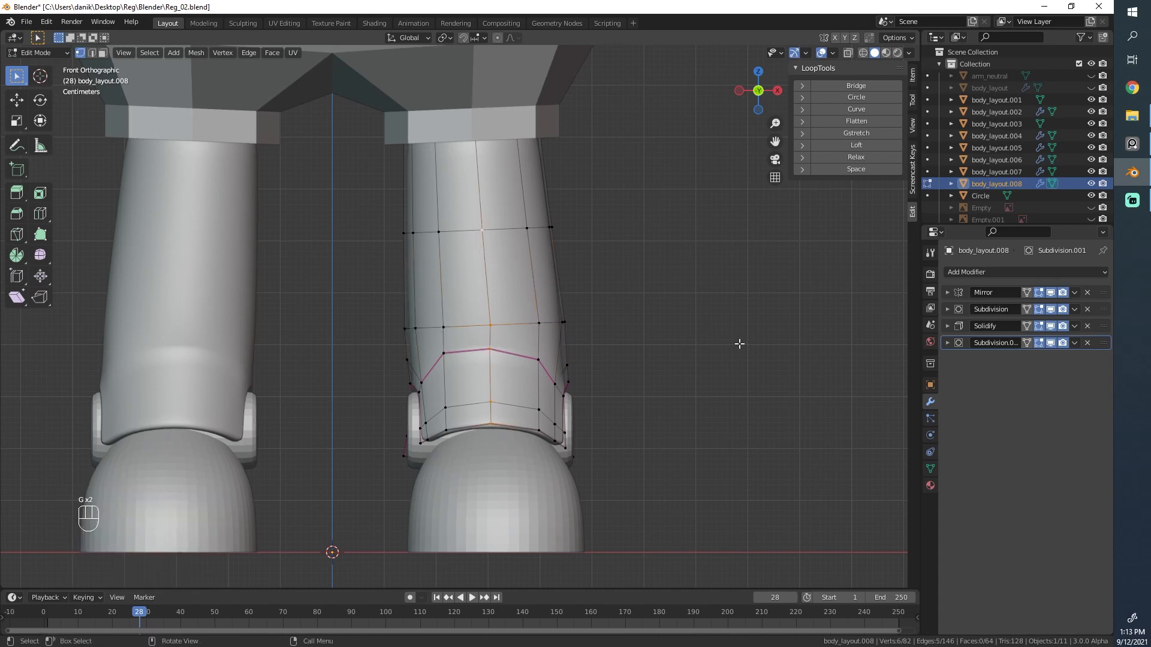
key("Tab")
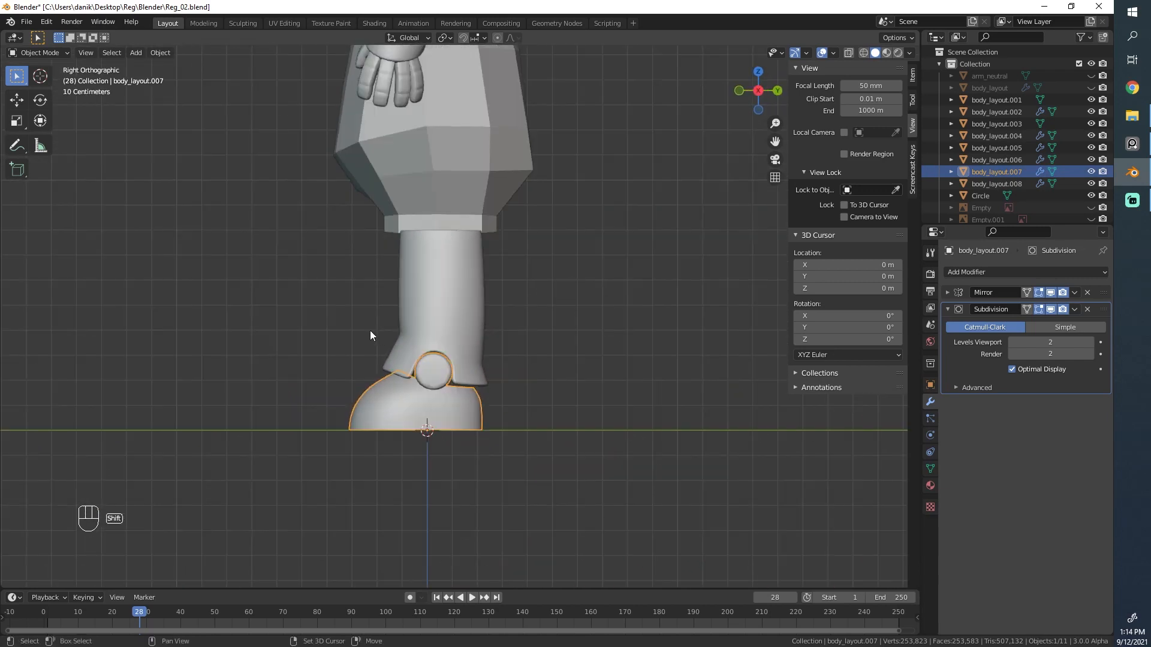
- Extrude the foot's bottom face and scale it into a rimmed sole
key("Tab")
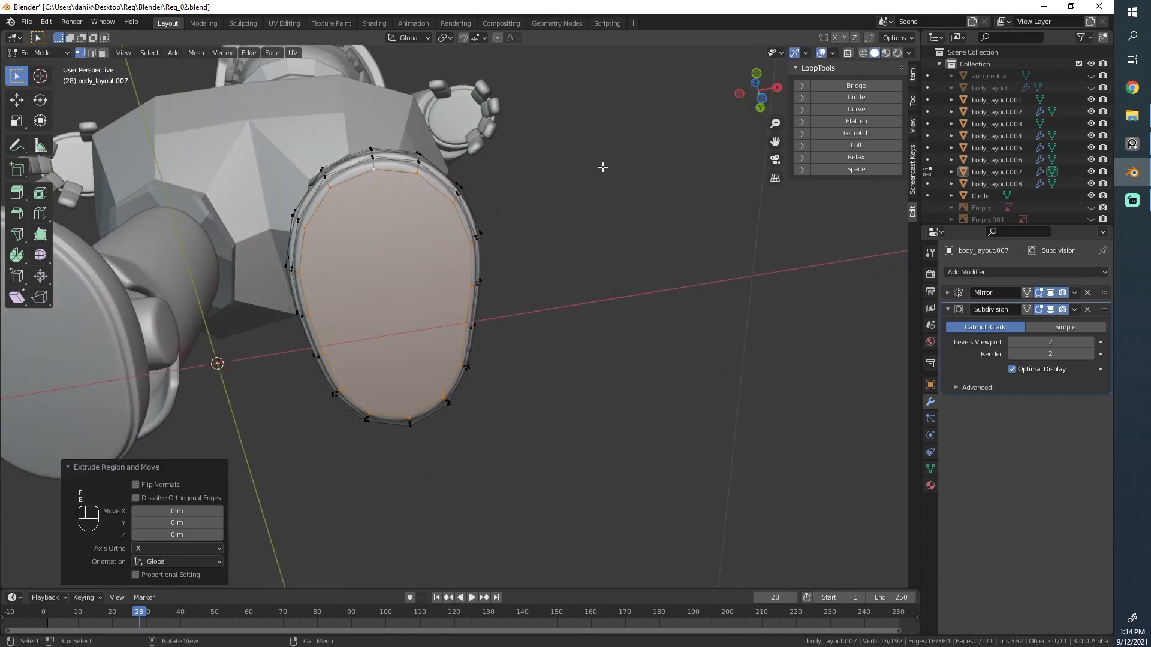
key("Tab")
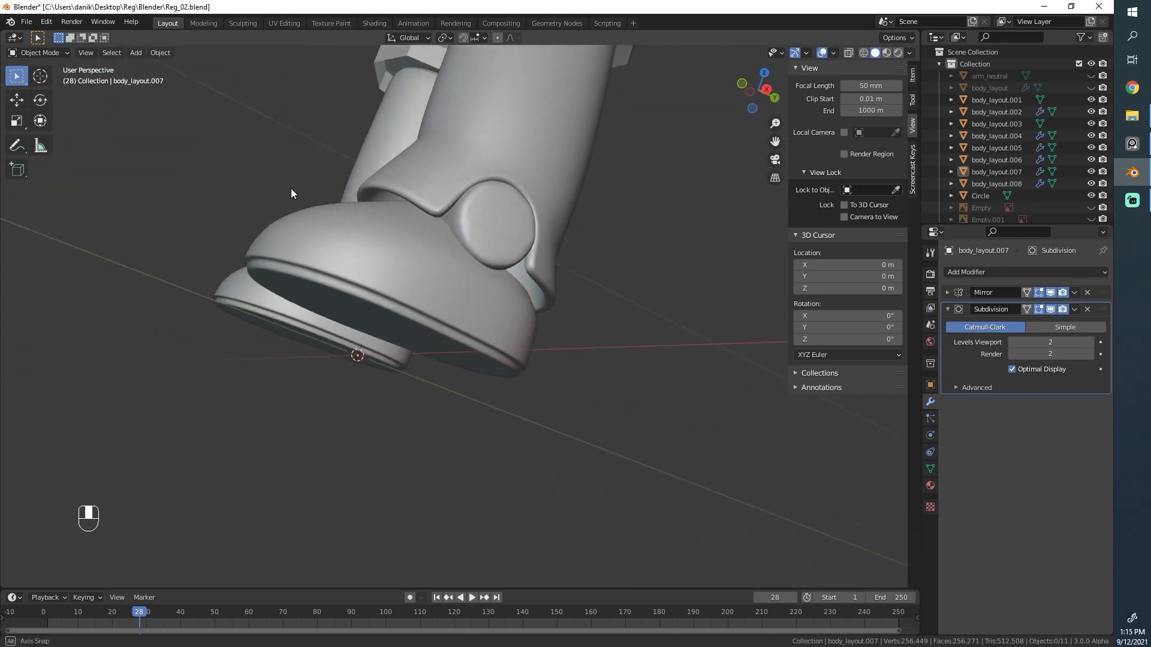
key("Tab")
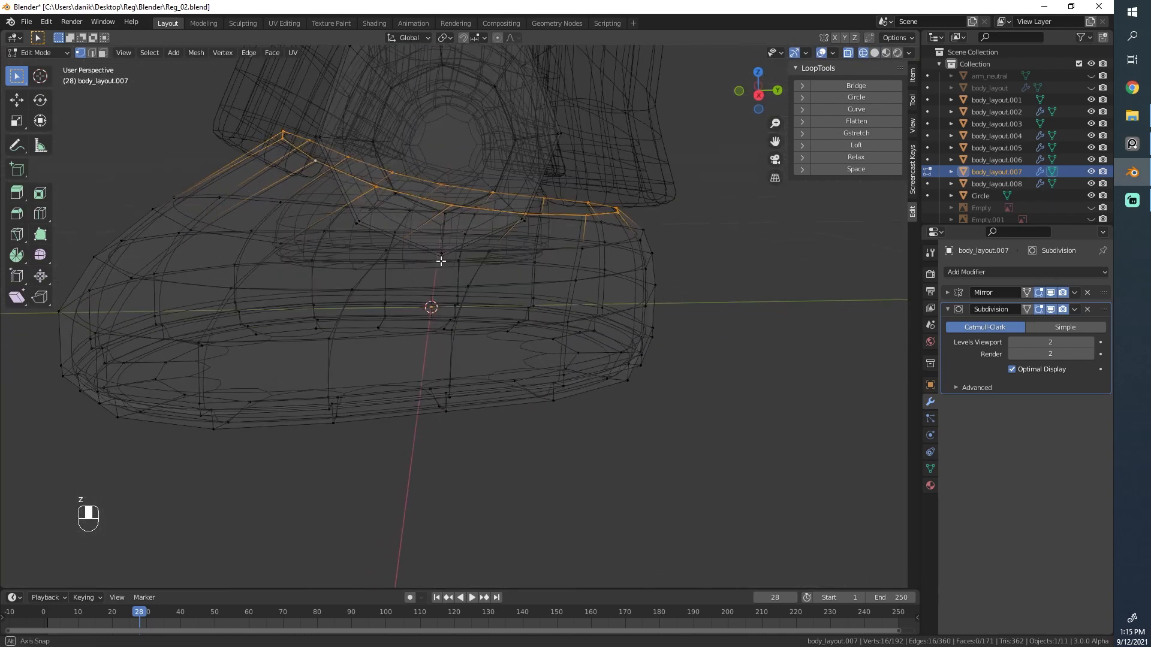
key("g")
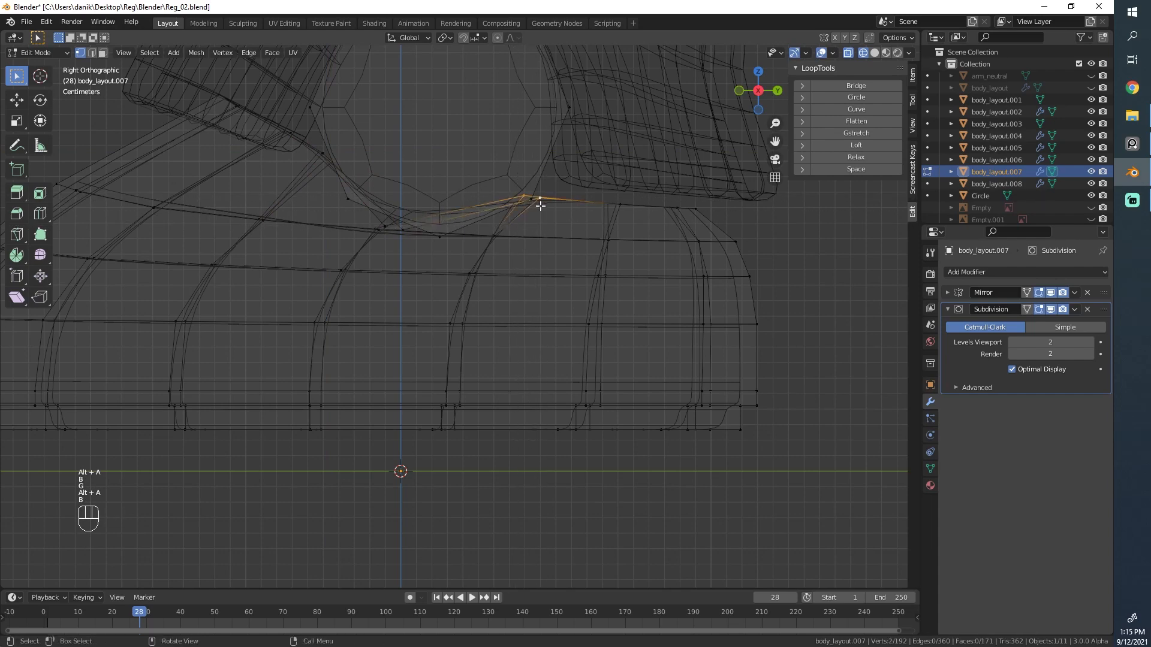
key("g")
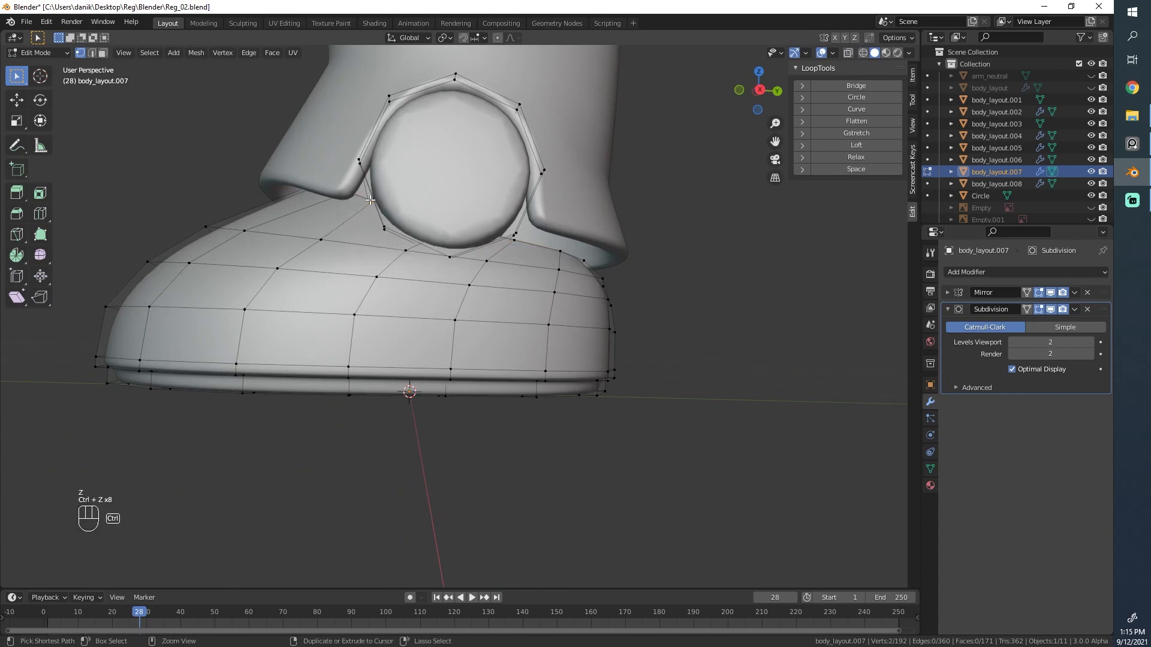
key("Tab")
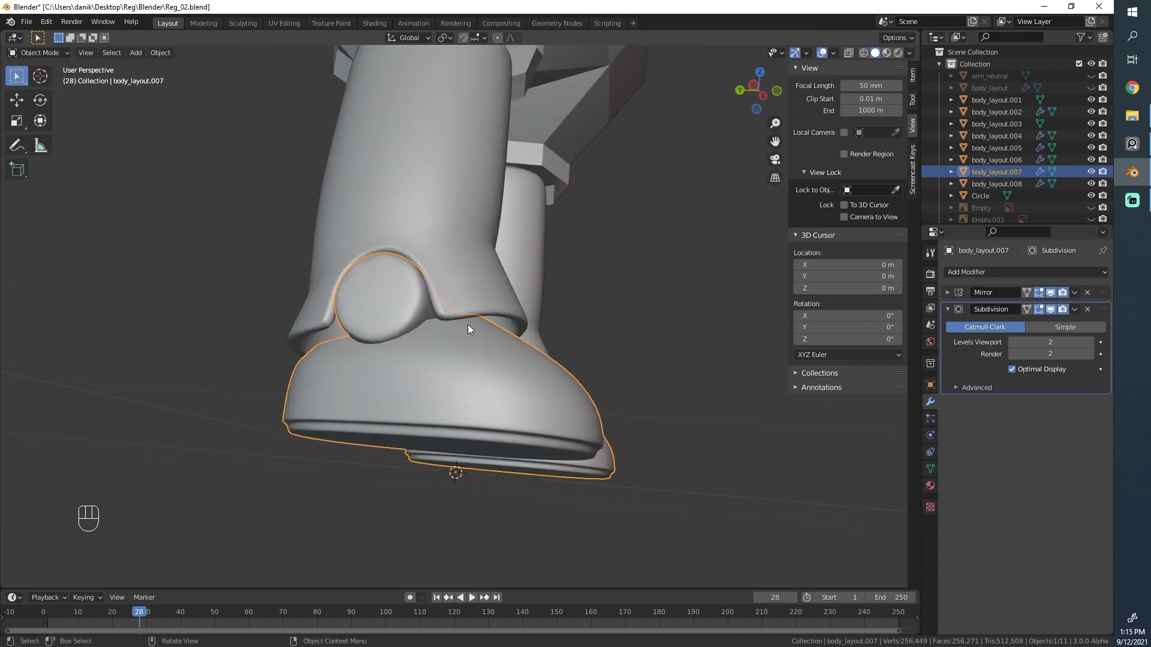
- Separate the ankle disc geometry from the foot into its own object
left_click(997, 183)
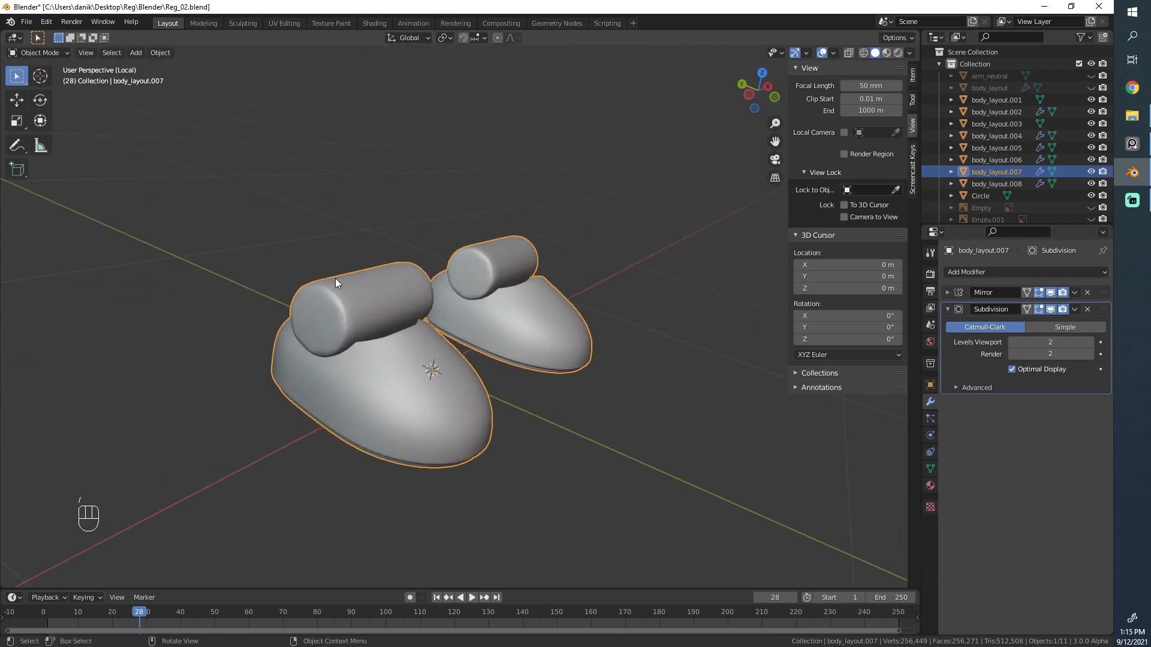
key("ctrl")
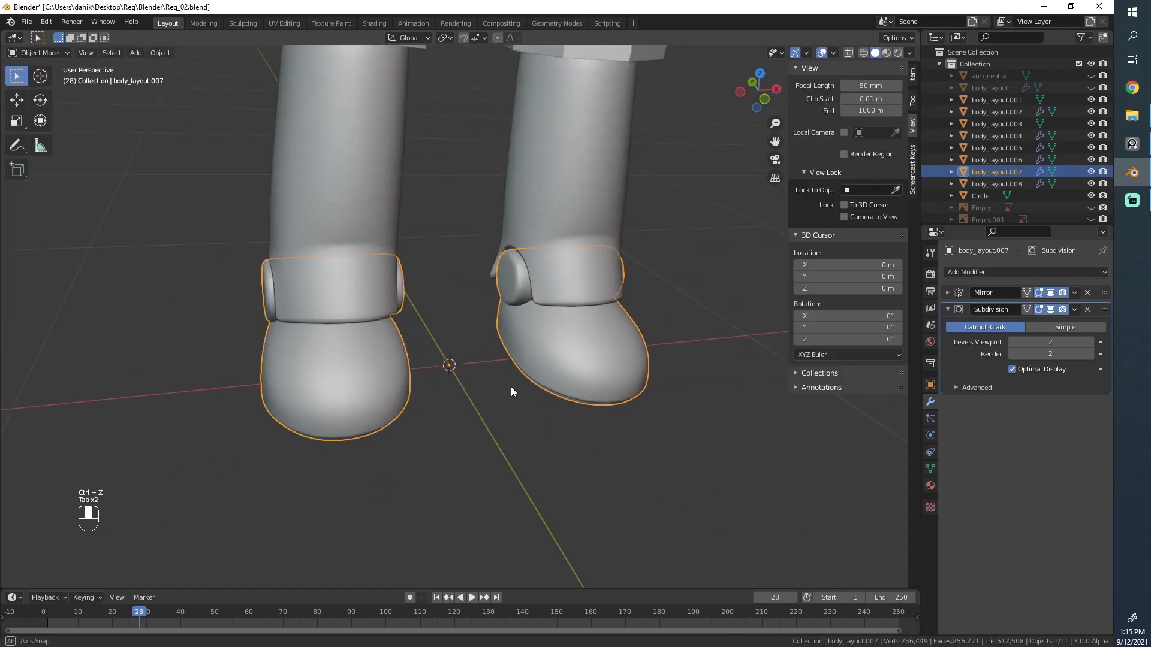
key("p")
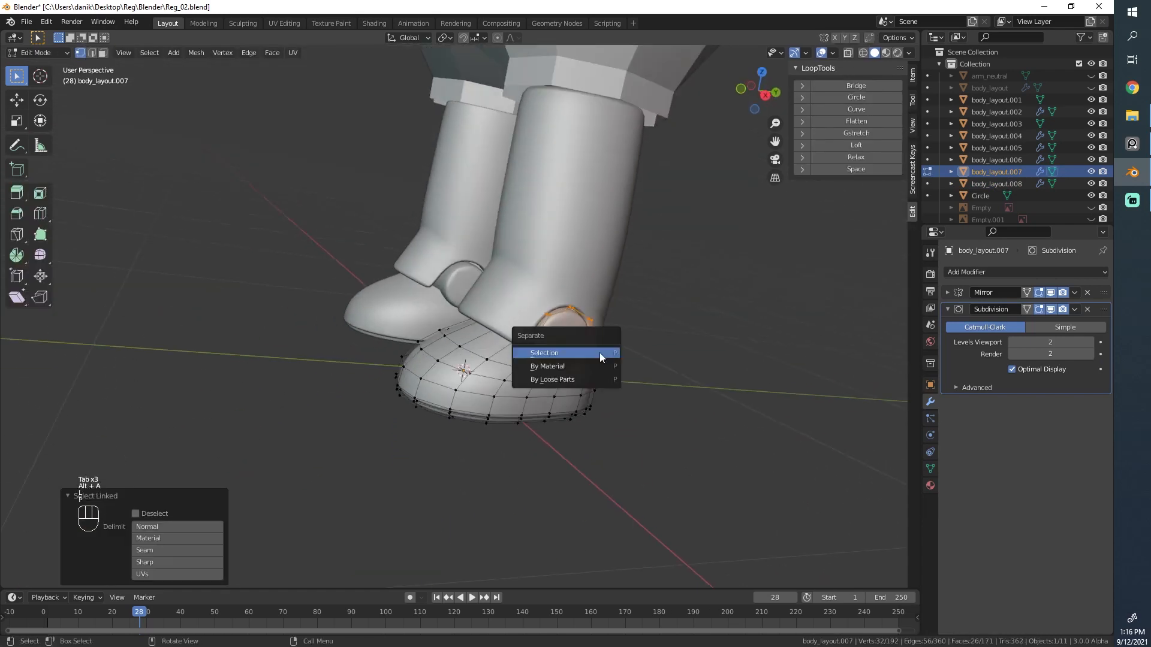
left_click(544, 353)
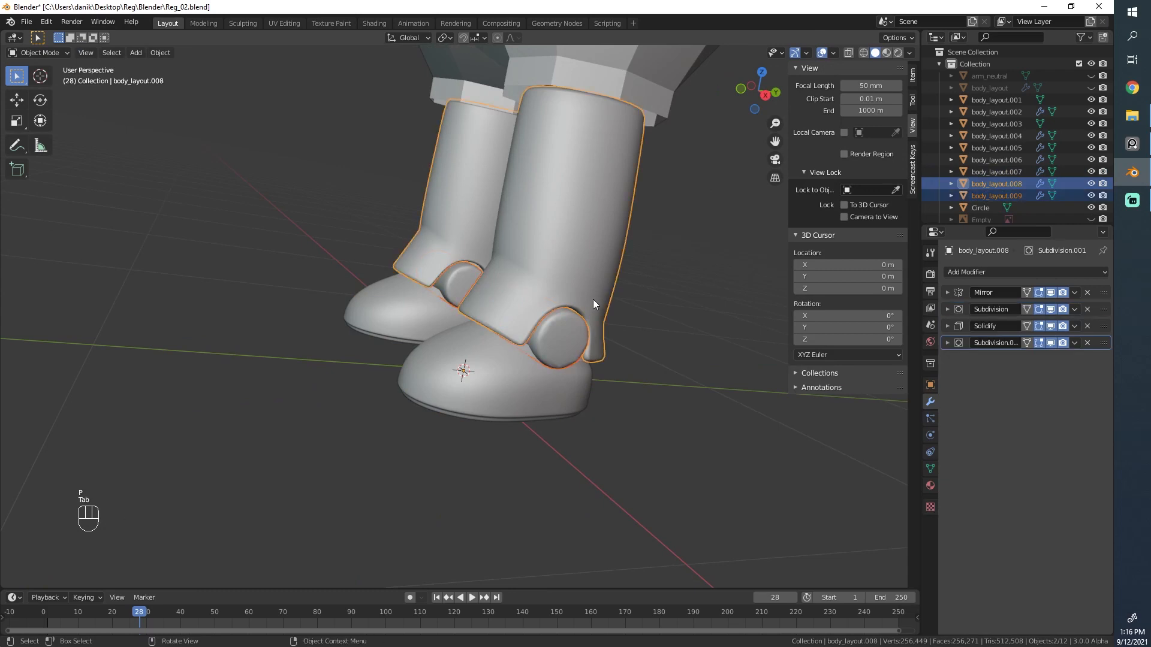
- Isolate the feet, fill each foot's open top, and inset the new face
key("/")
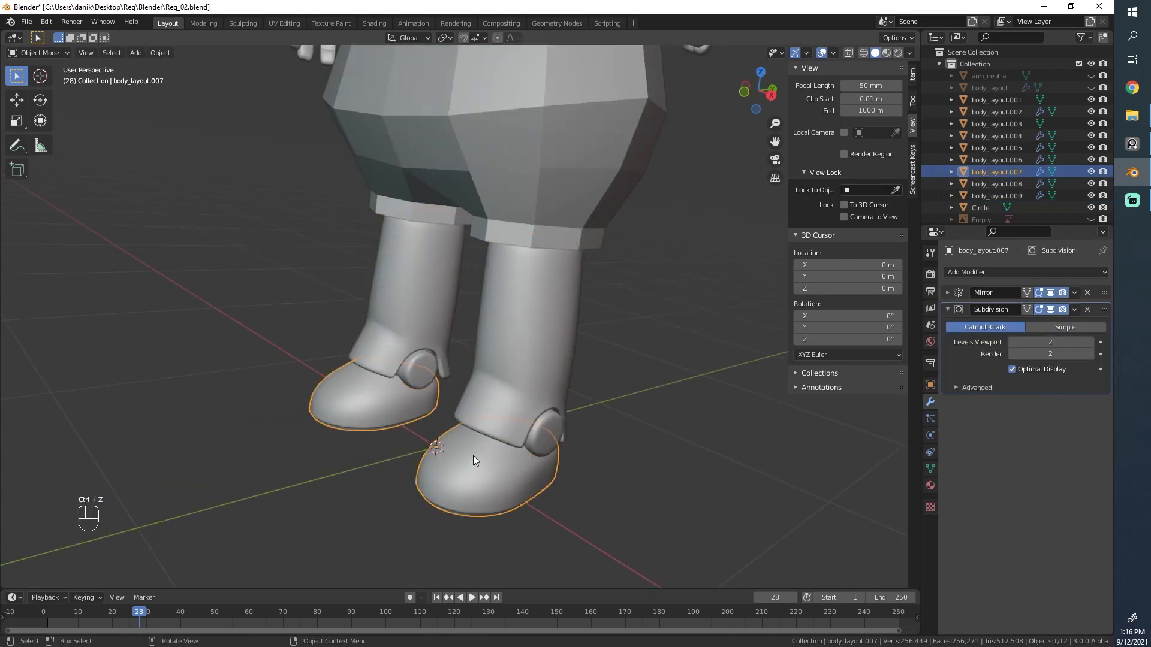
key("/")
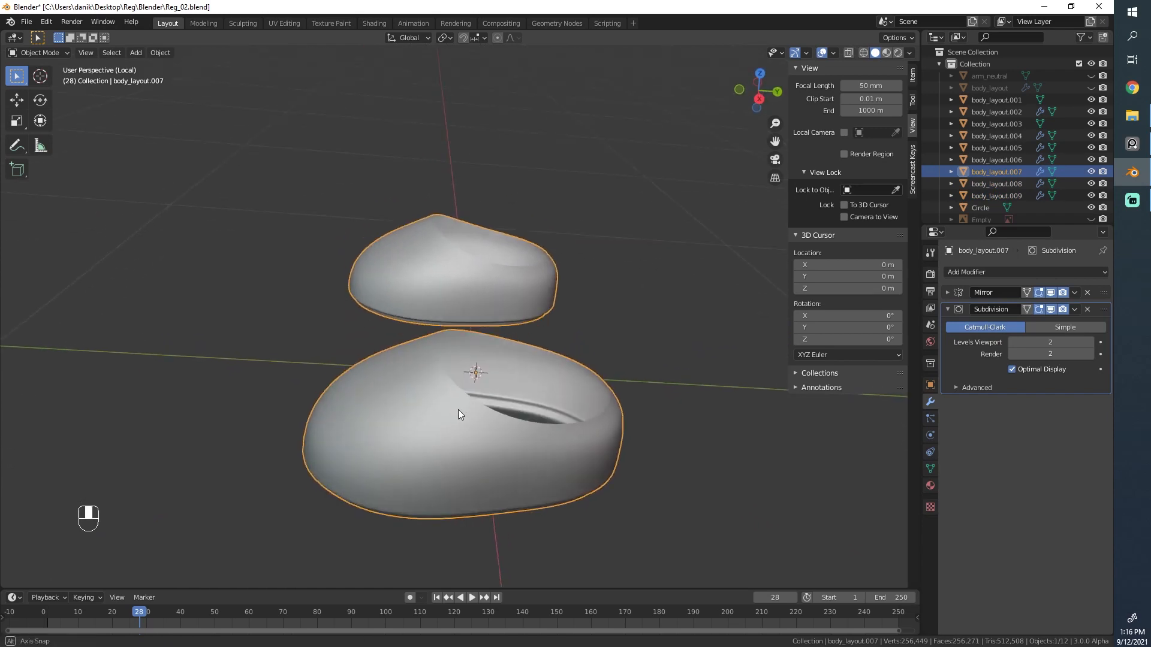
key("Tab")
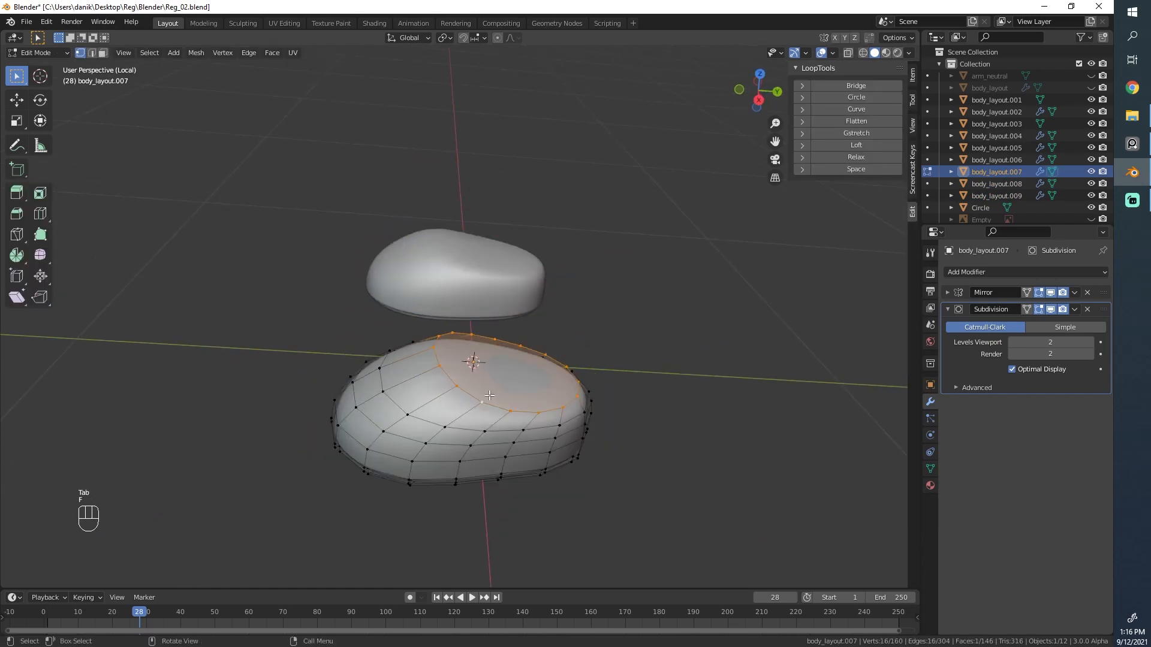
key("Tab")
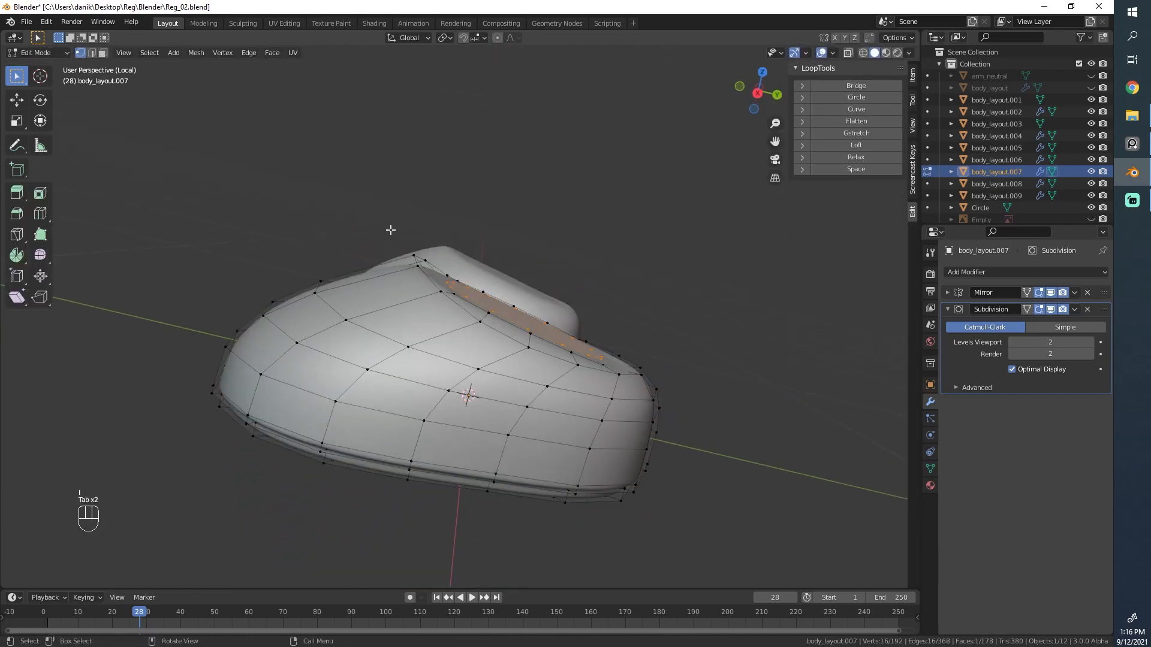
key("Tab")
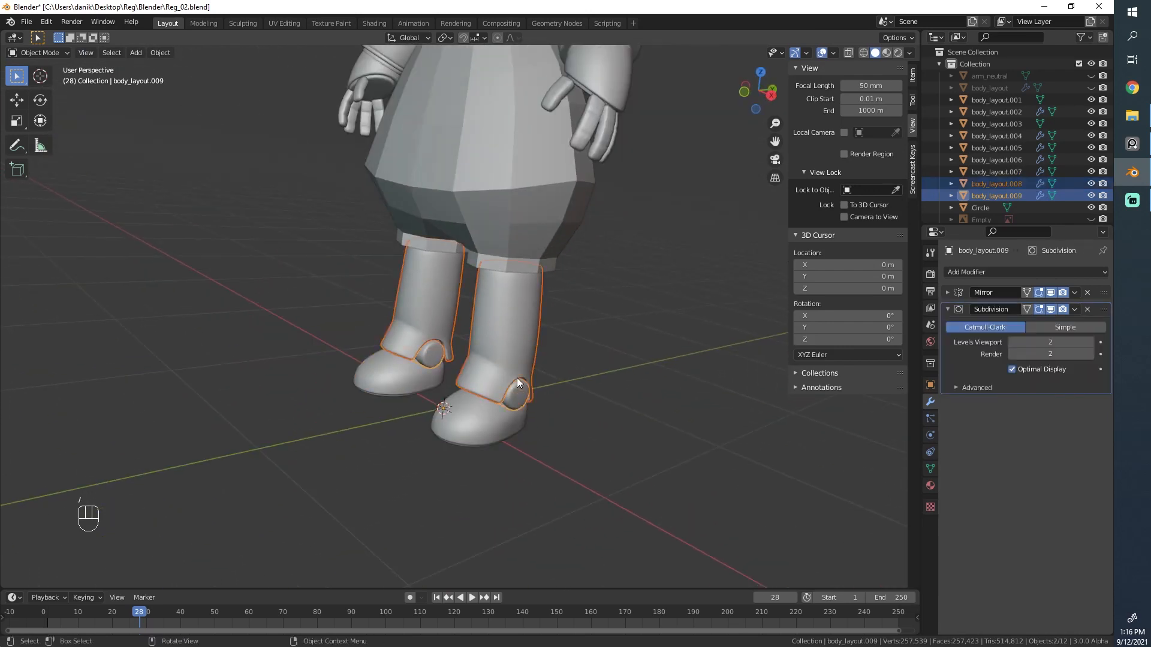
- Loop-cut a new ring near the top of body_layout.008's boot shaft, then select all
key("/")
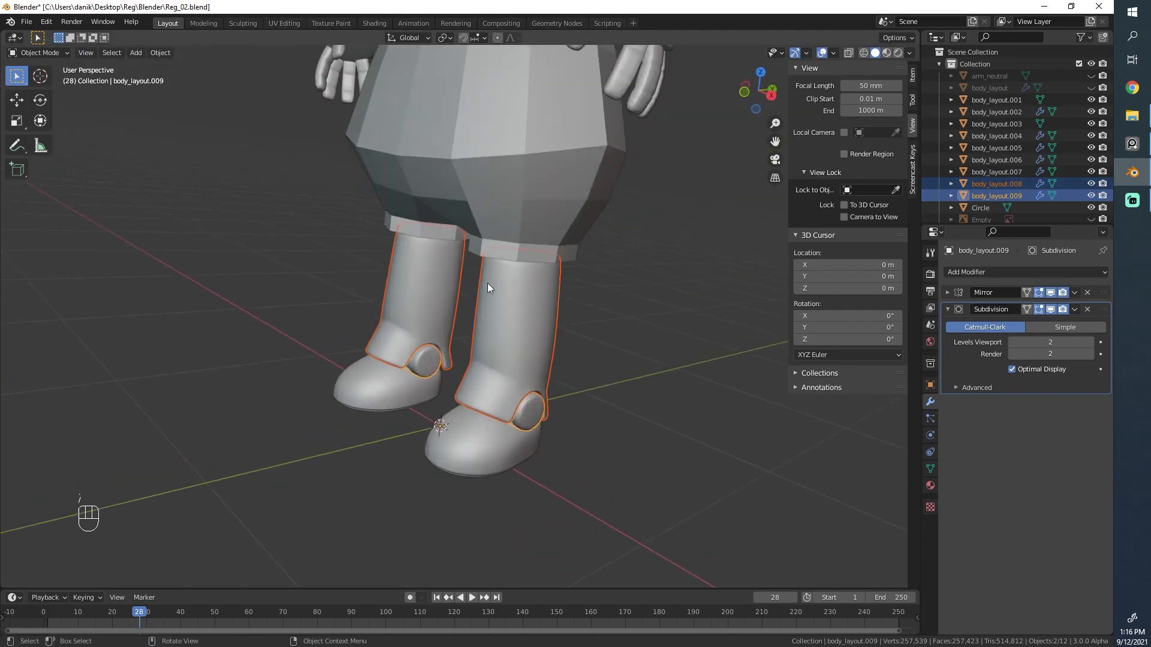
key("Tab")
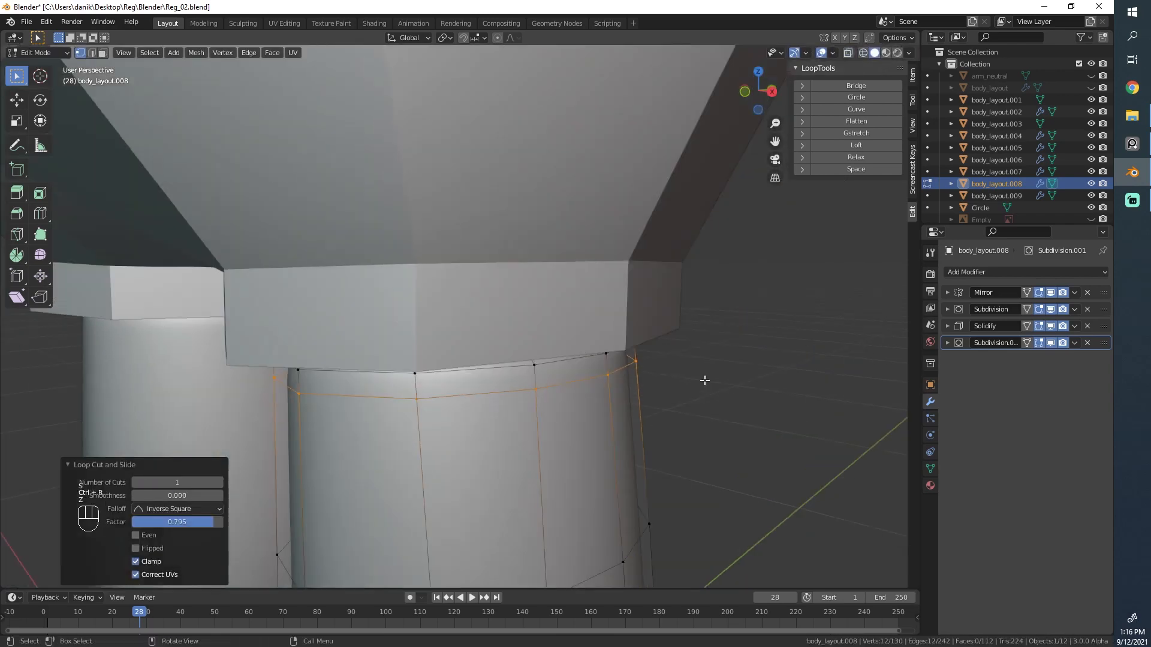
key("Tab")
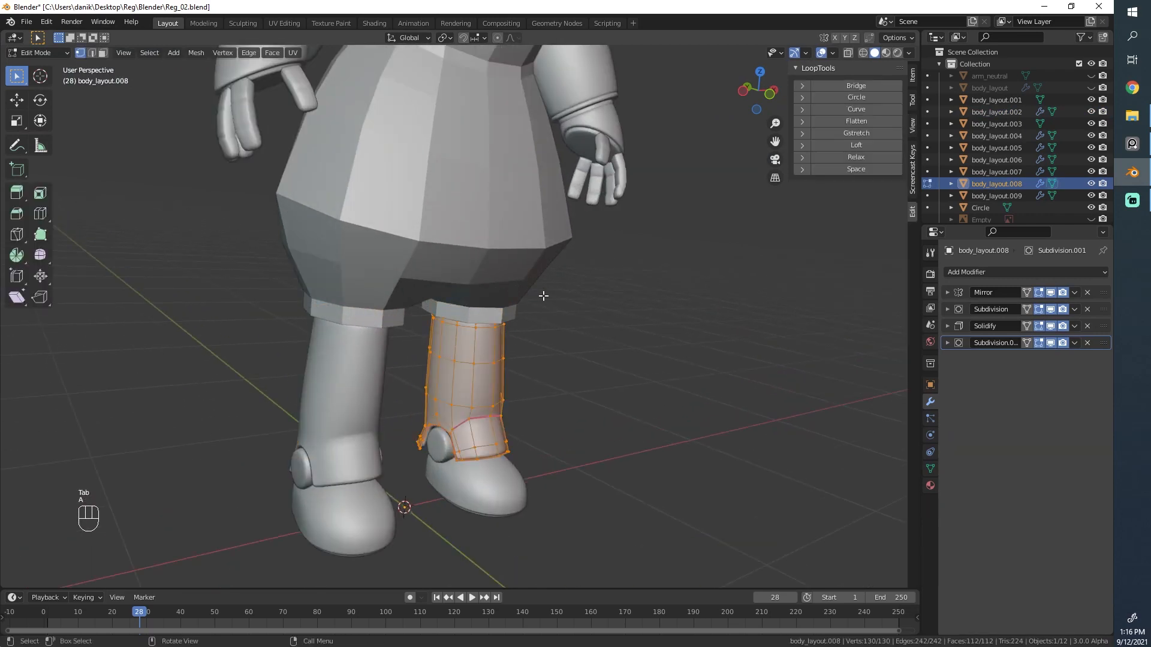
key("Tab")
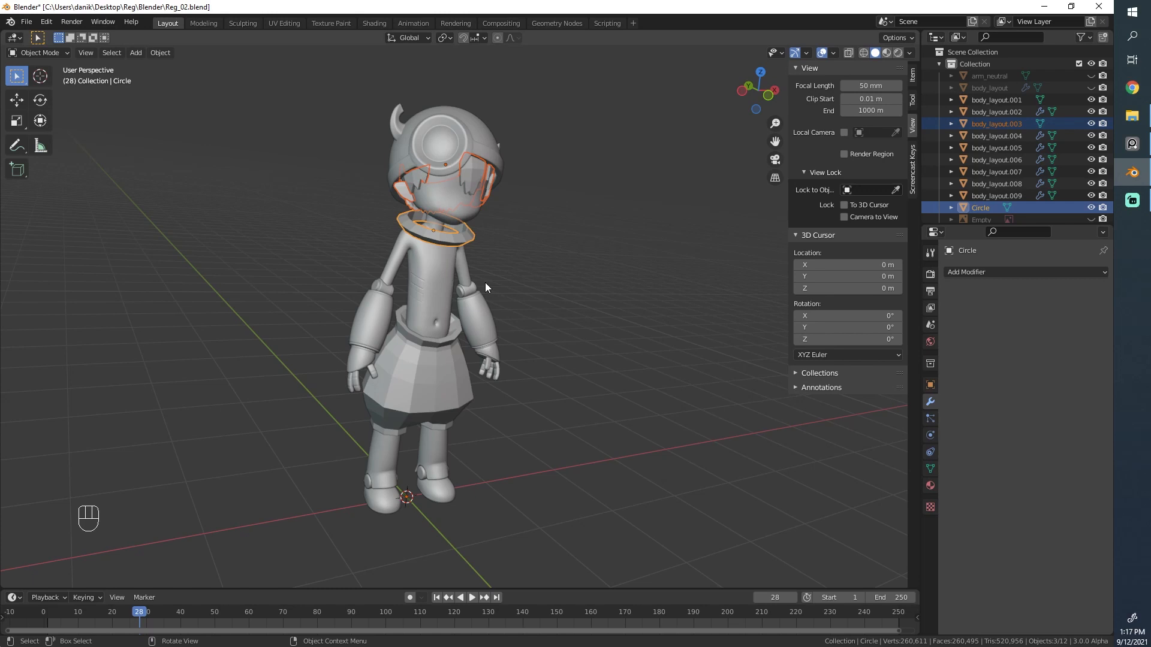
key("alt+a")
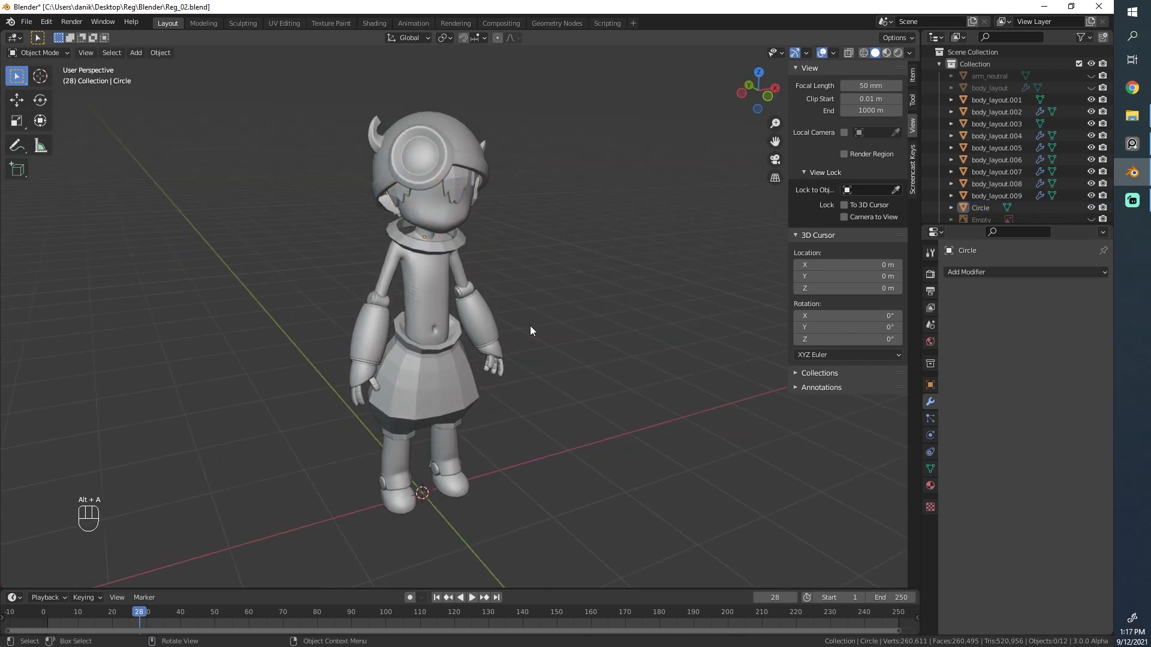